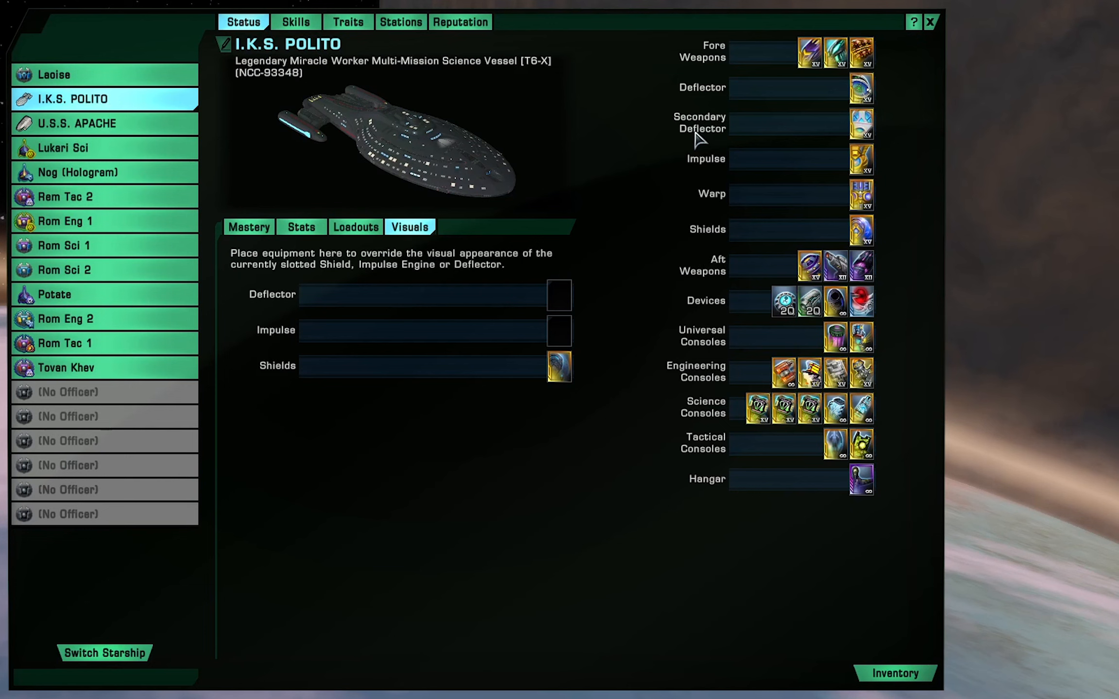
mouse_move(737, 104)
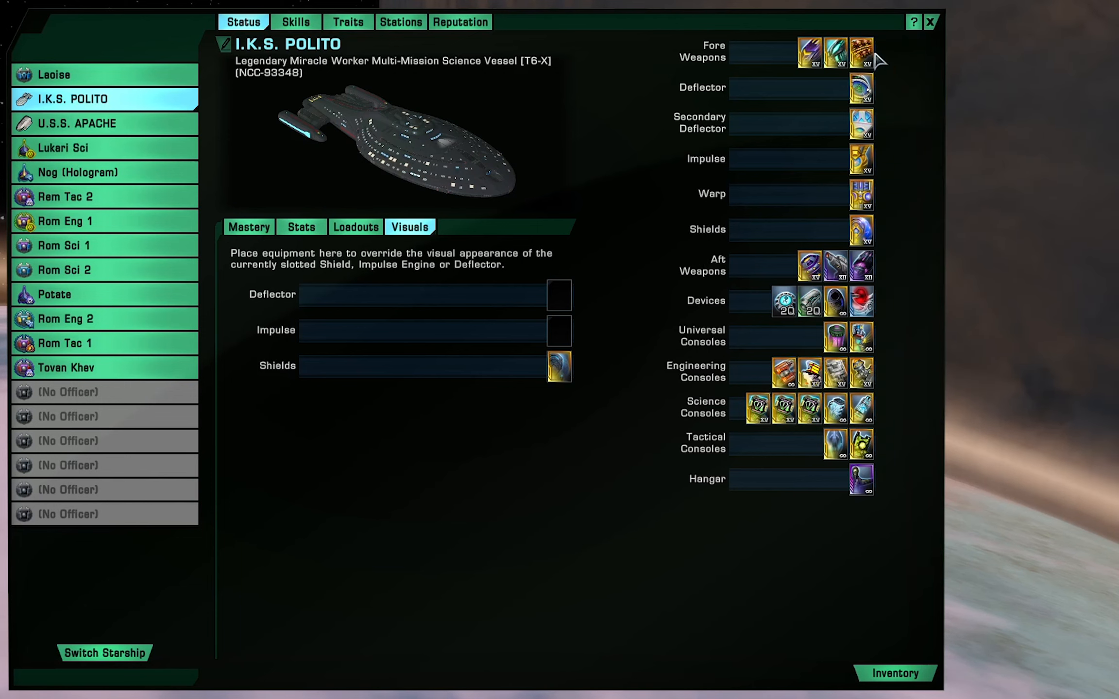
mouse_move(861, 51)
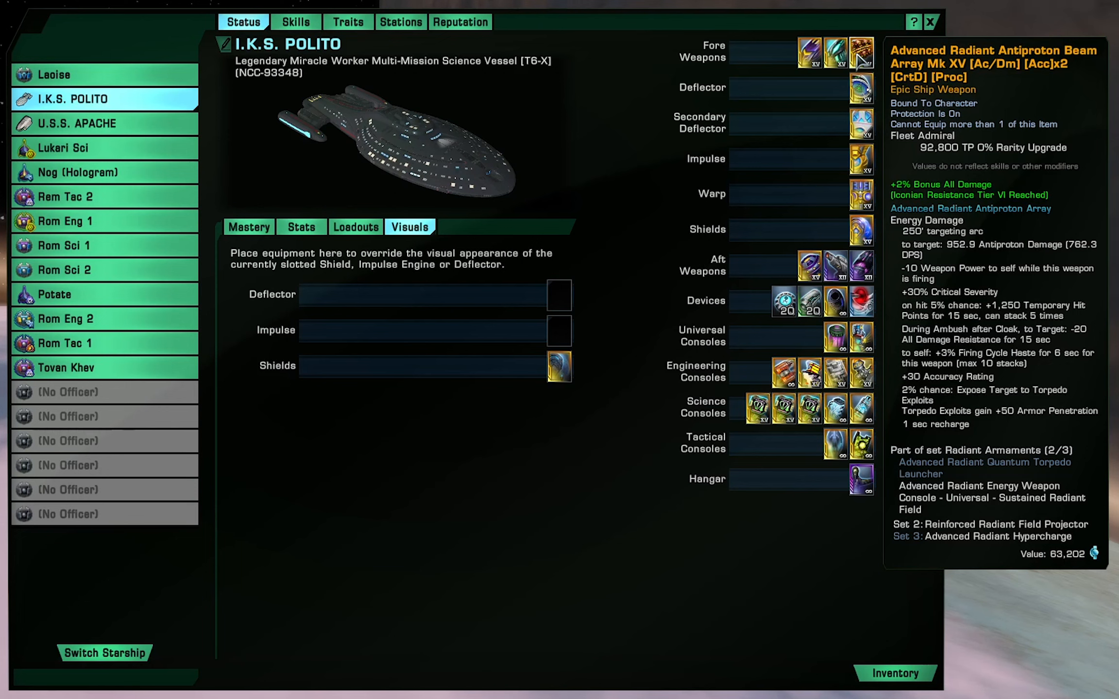
mouse_move(861, 93)
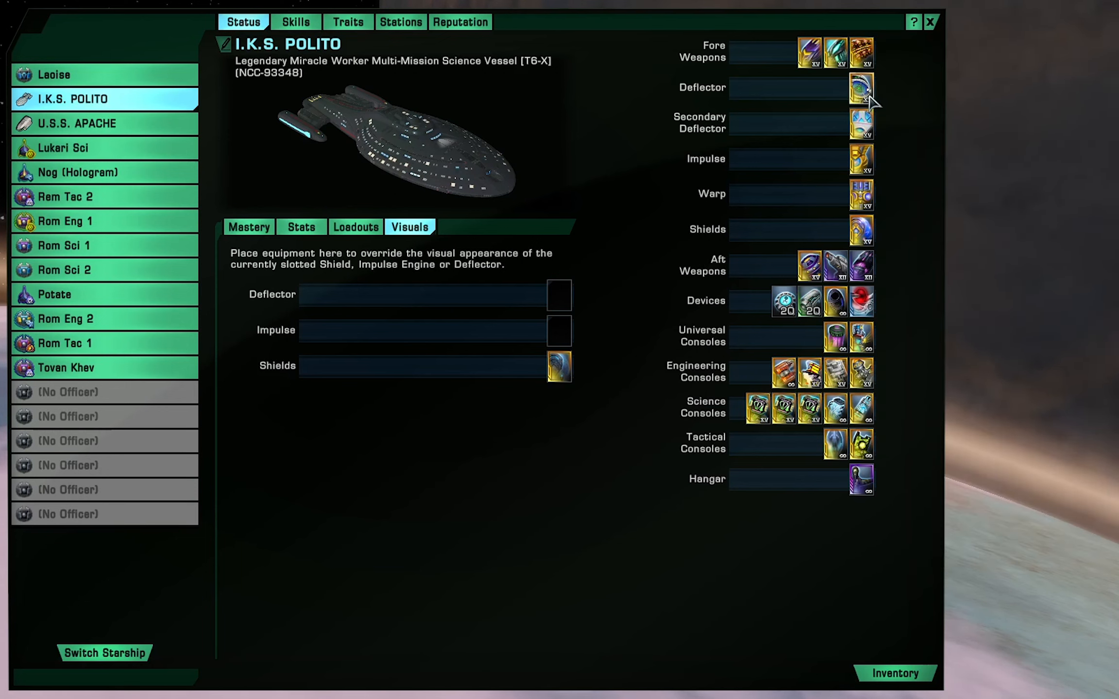
mouse_move(860, 91)
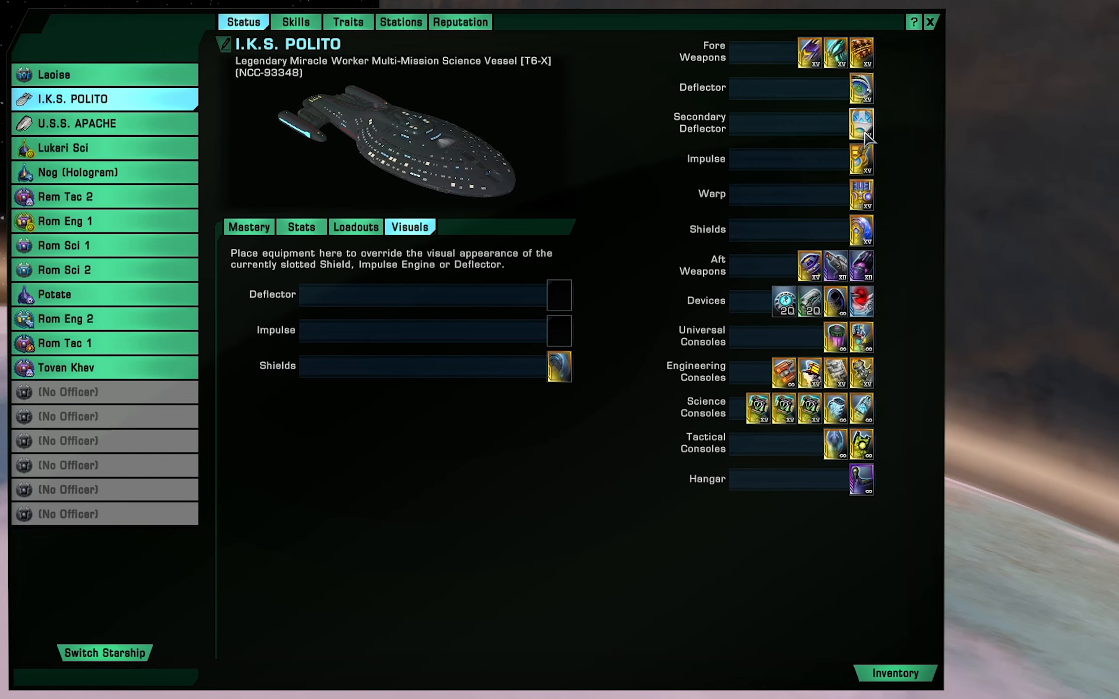
mouse_move(861, 122)
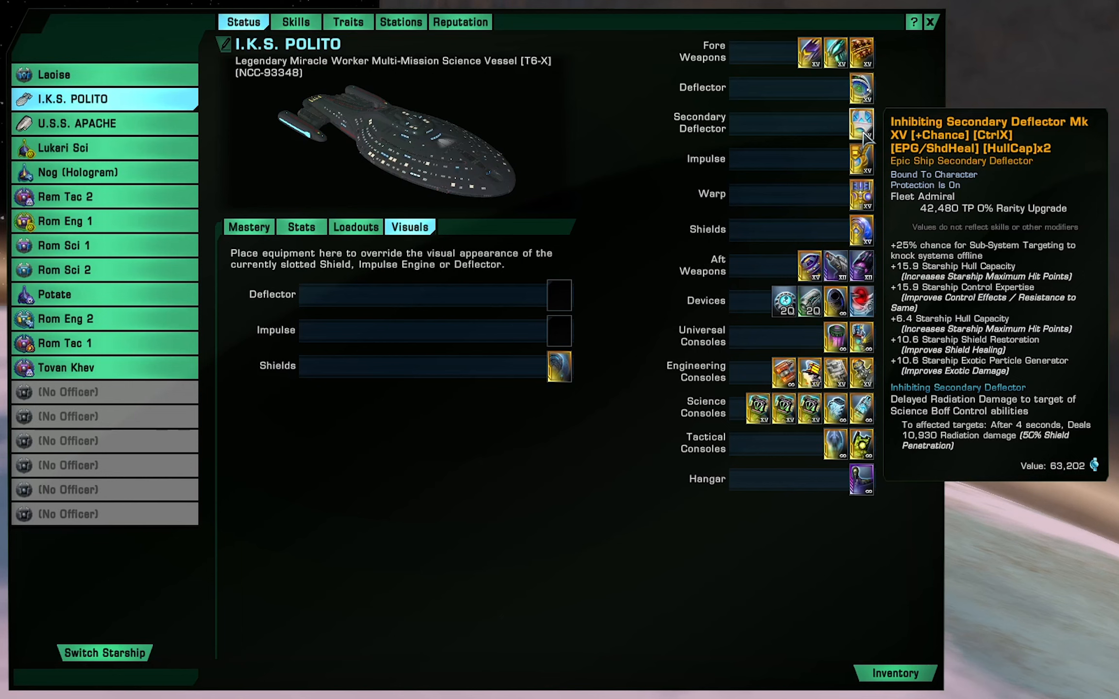
mouse_move(861, 160)
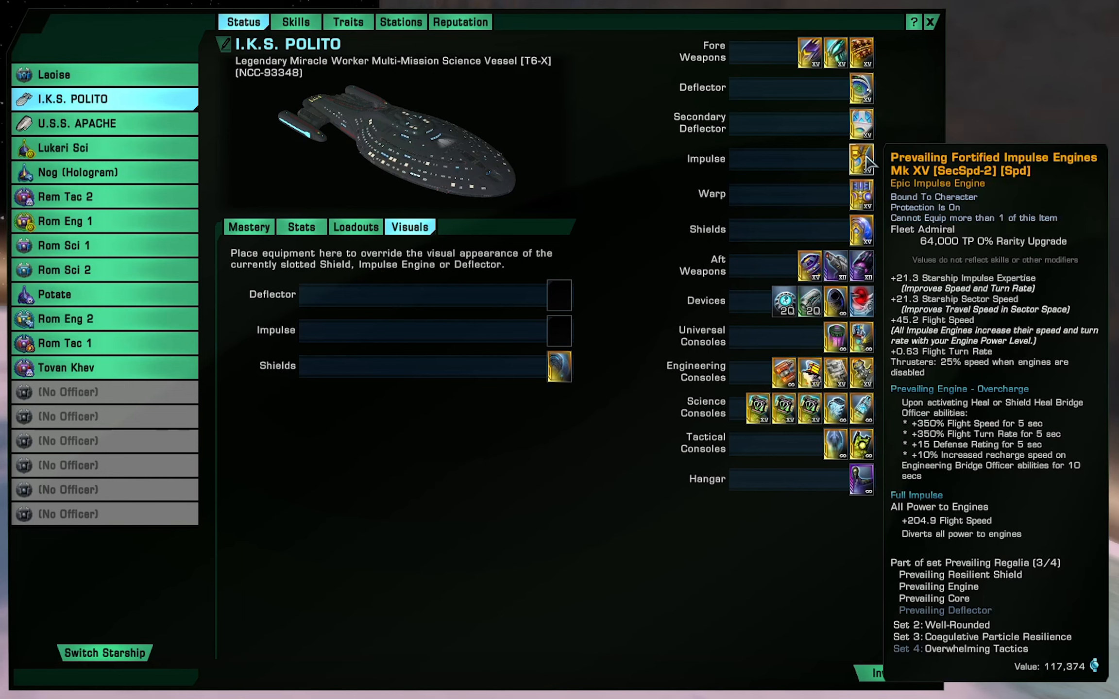
mouse_move(863, 230)
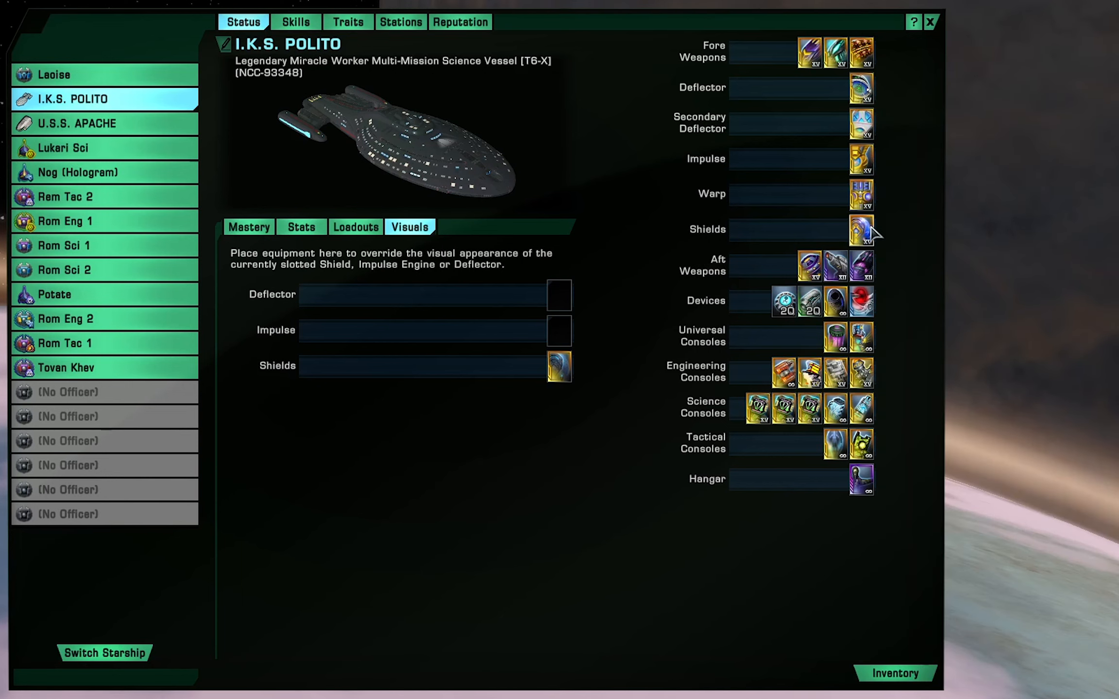
mouse_move(906, 227)
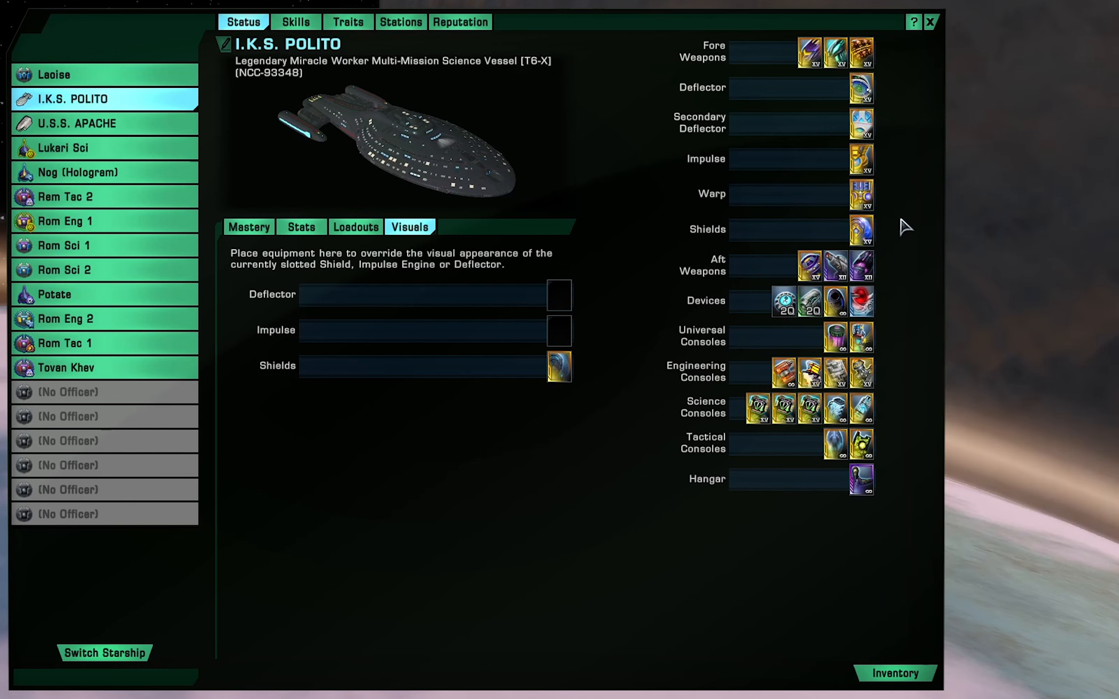
mouse_move(897, 218)
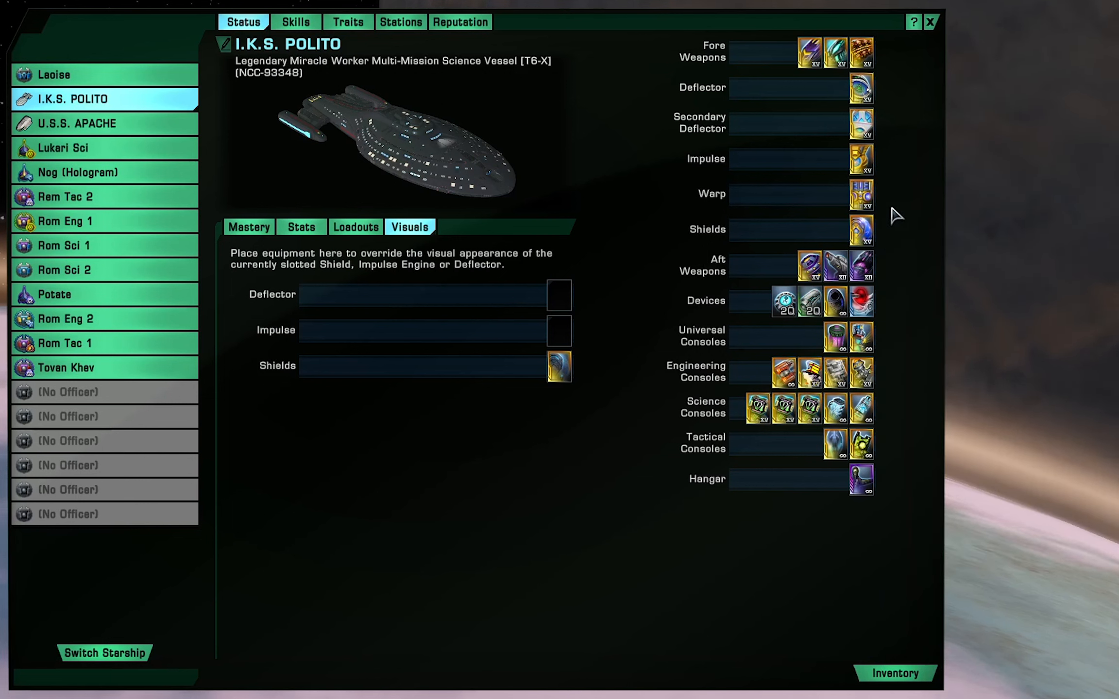
mouse_move(859, 195)
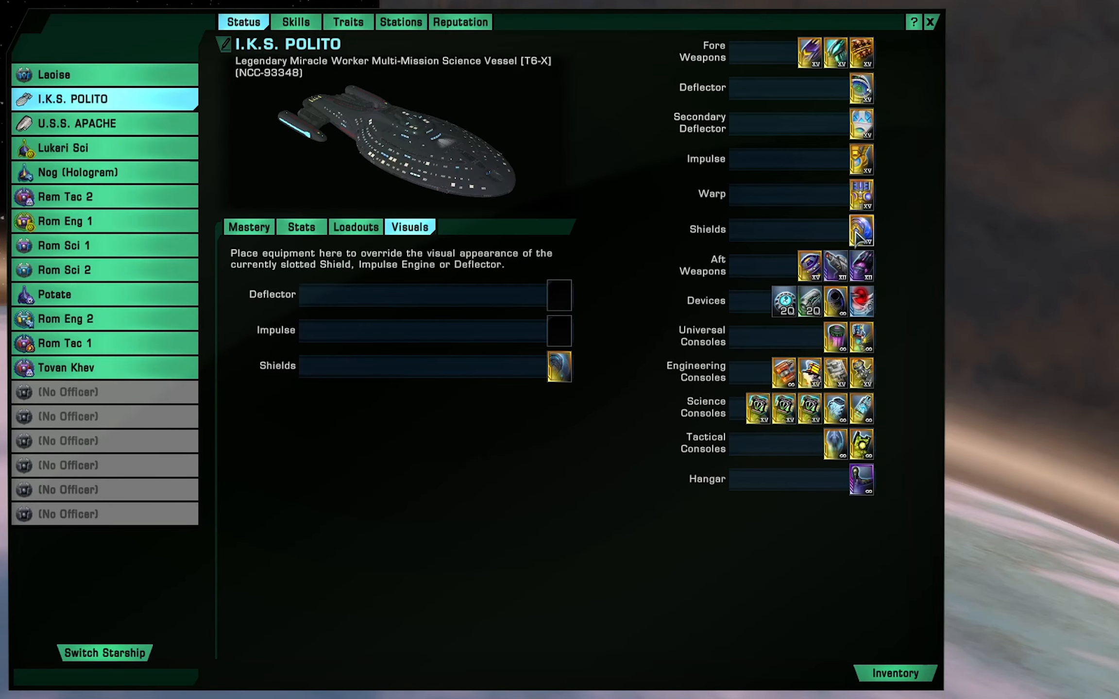
mouse_move(861, 230)
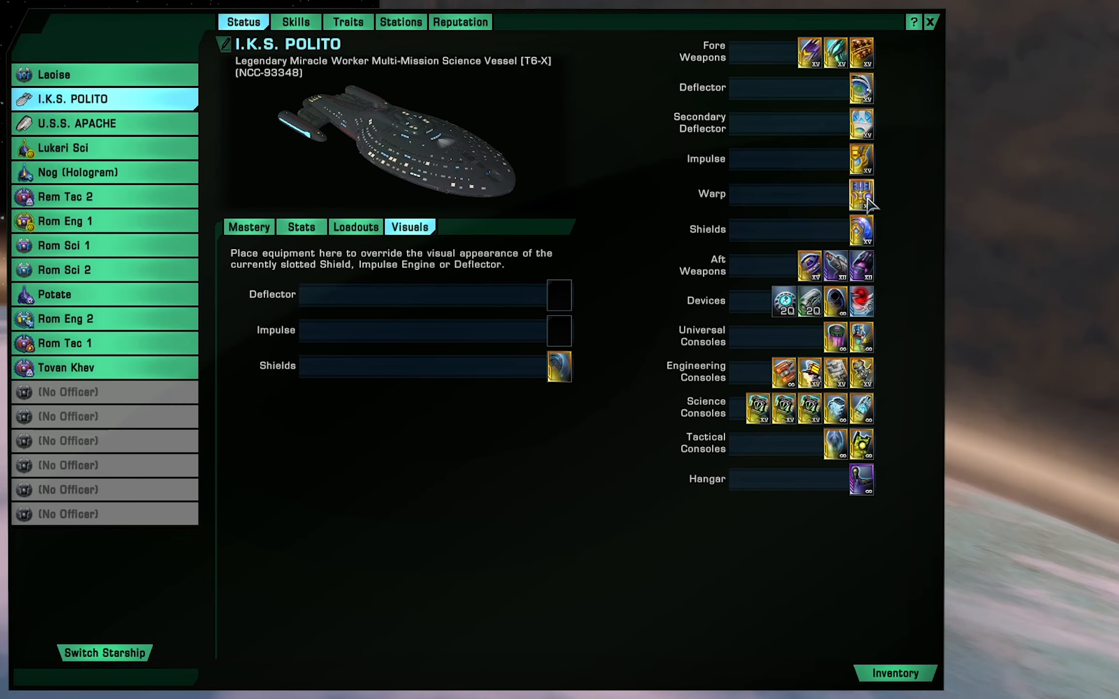
mouse_move(868, 211)
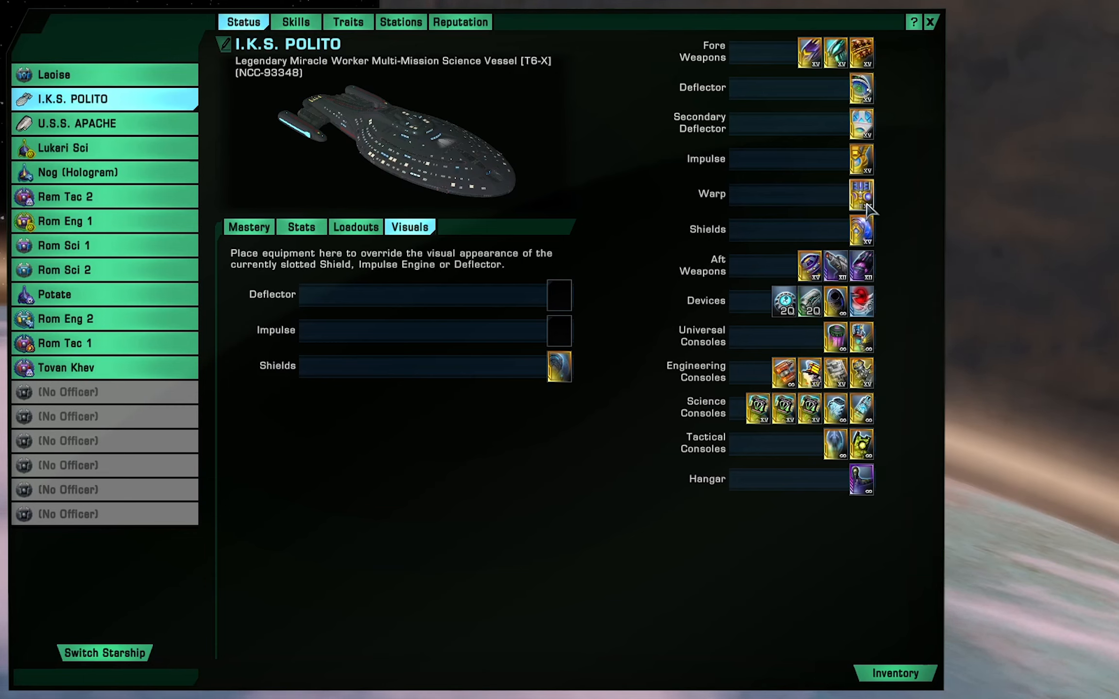
mouse_move(862, 235)
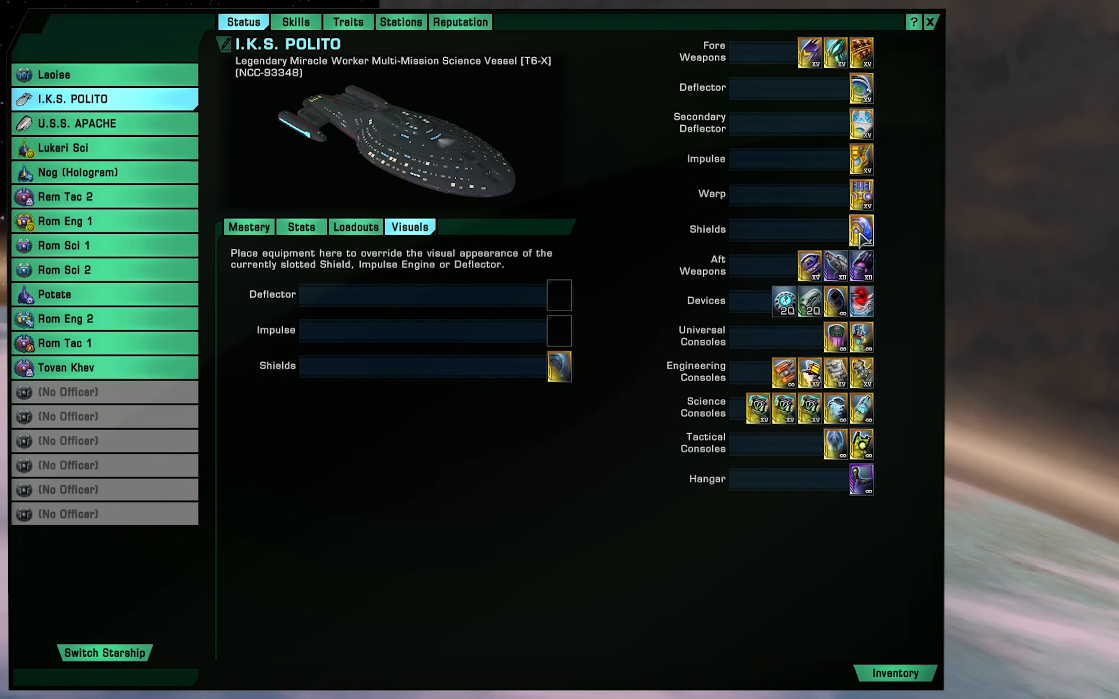
mouse_move(869, 243)
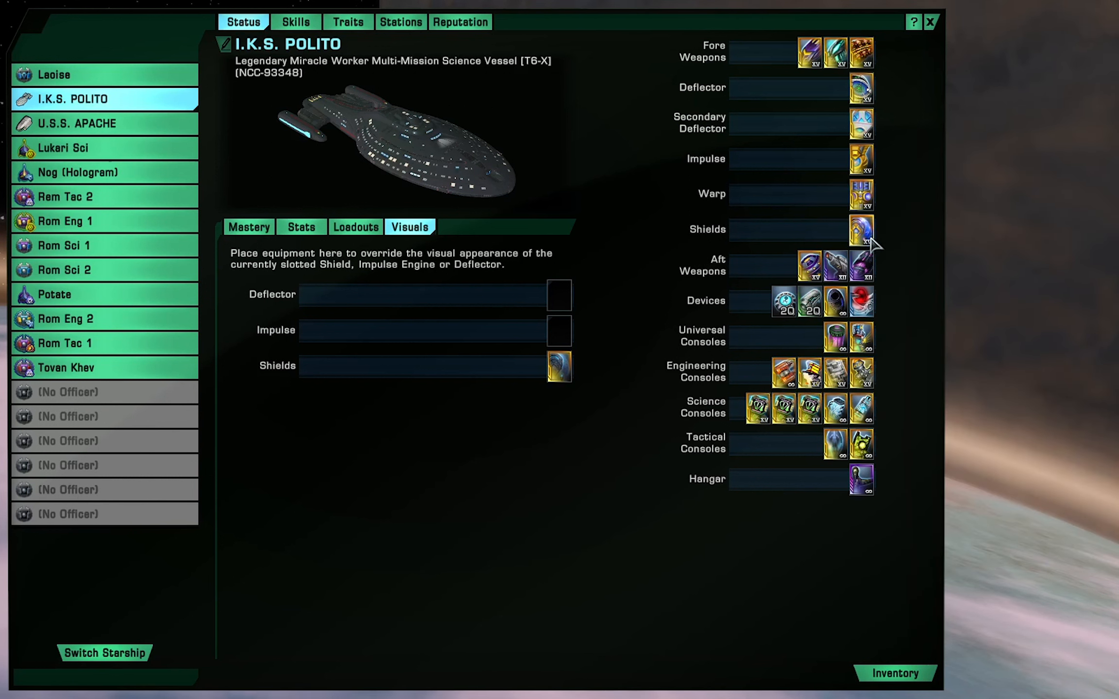
mouse_move(861, 230)
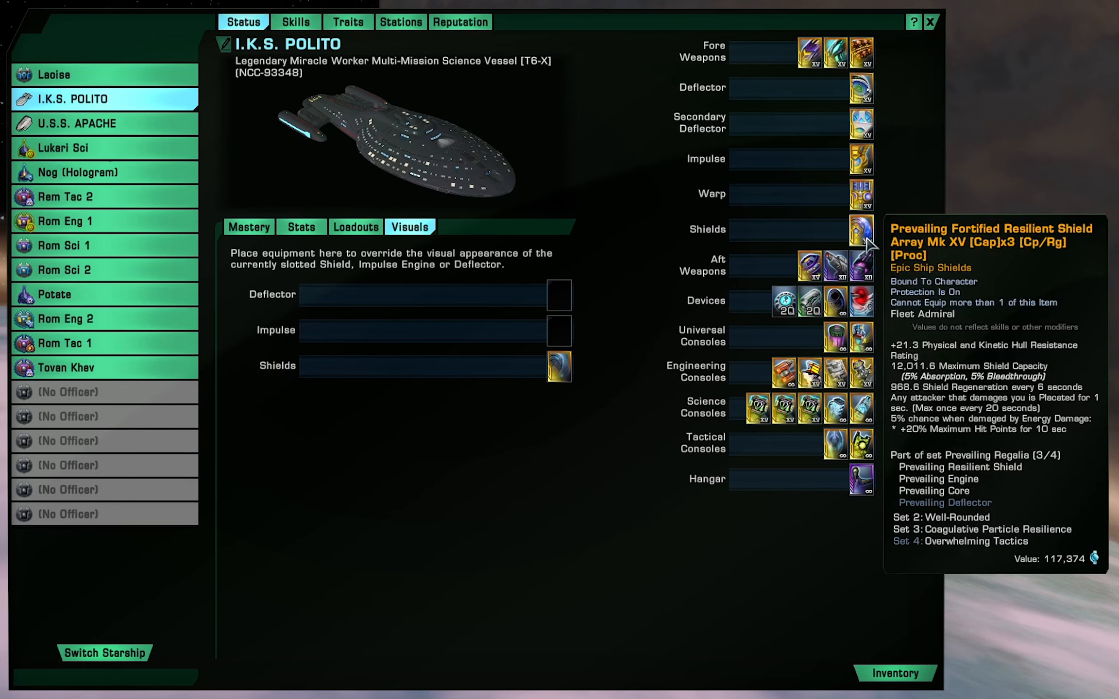
mouse_move(863, 246)
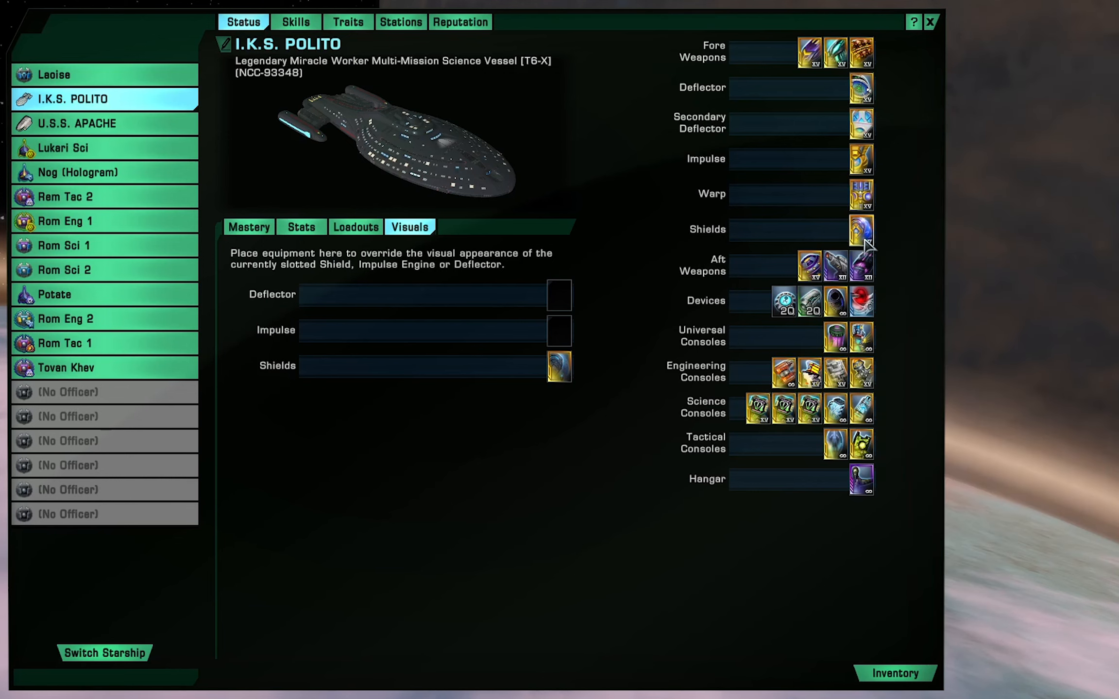
mouse_move(860, 196)
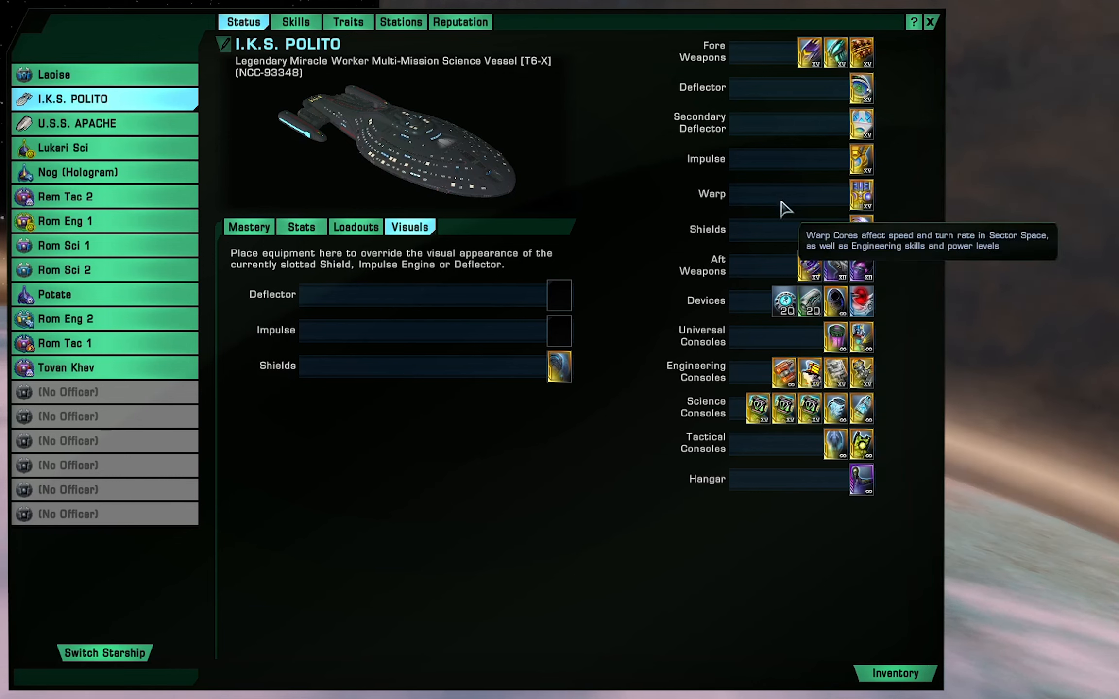
mouse_move(810, 268)
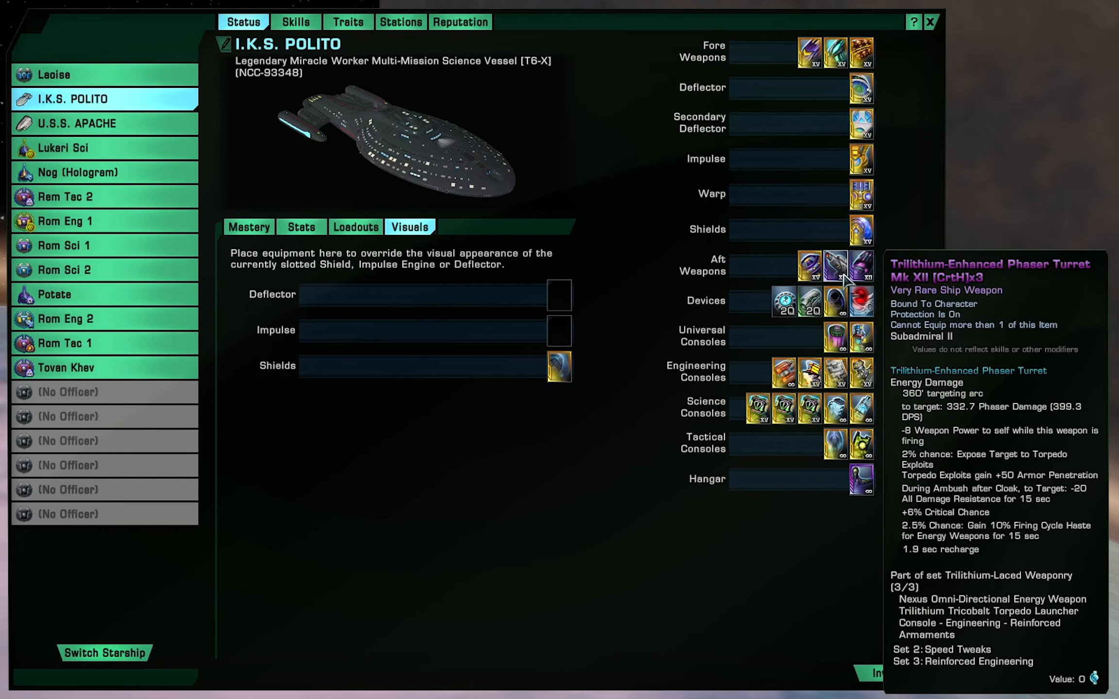
mouse_move(859, 266)
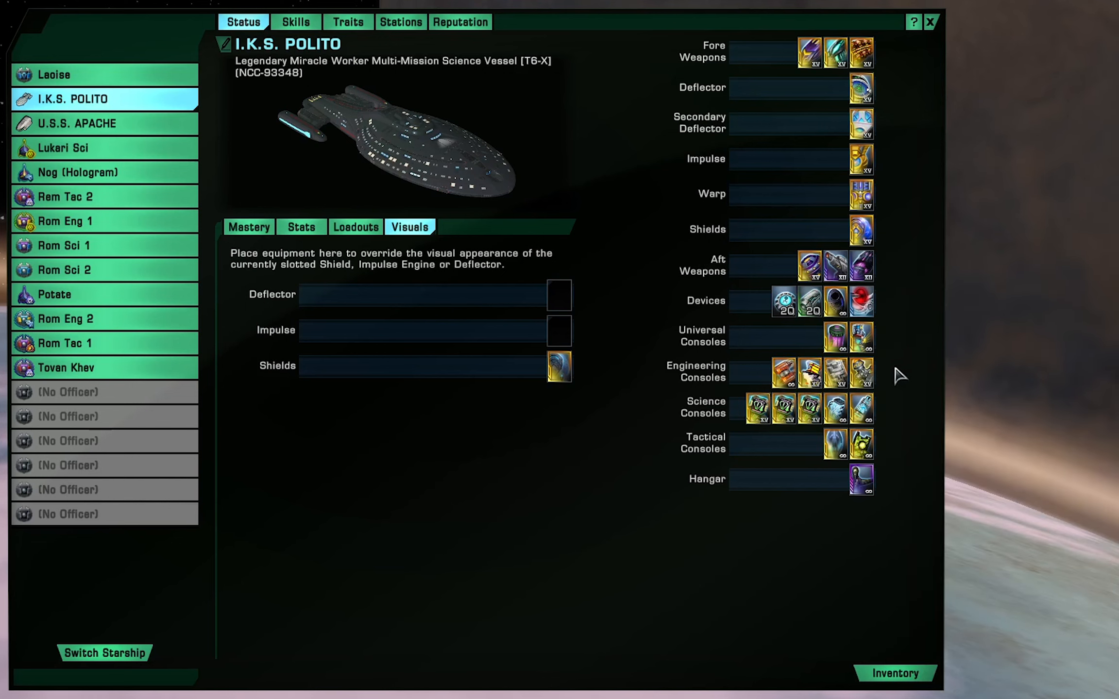
mouse_move(861, 373)
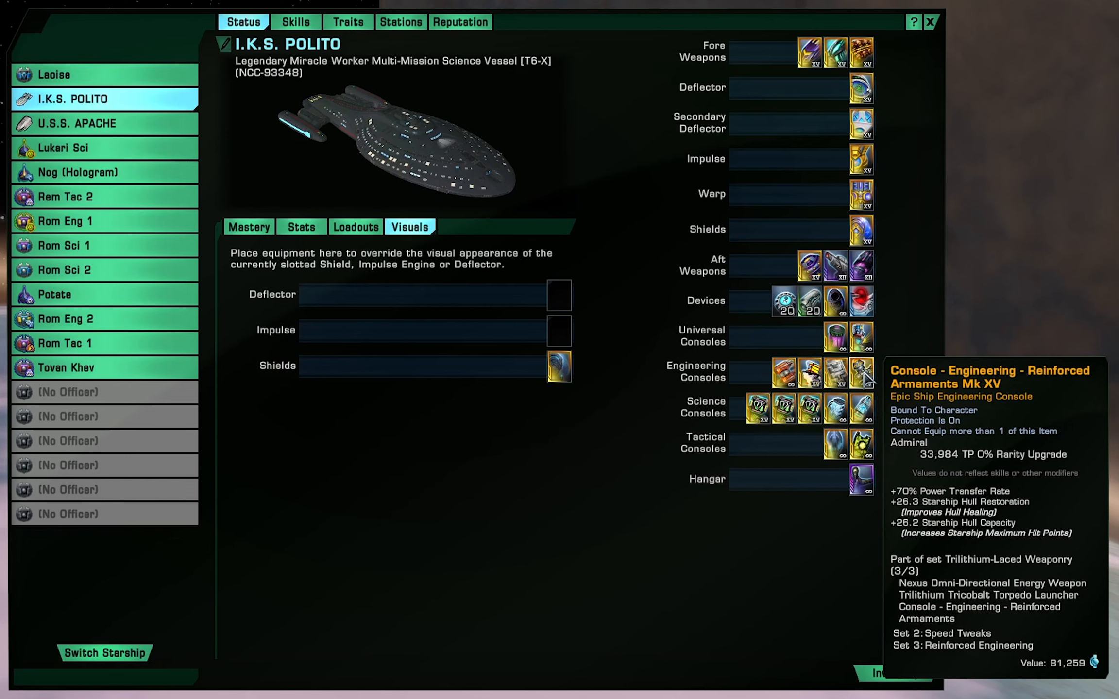
- View the Reinforced Armaments console's full details, then dismiss them back to the equipment overview
left_click(860, 372)
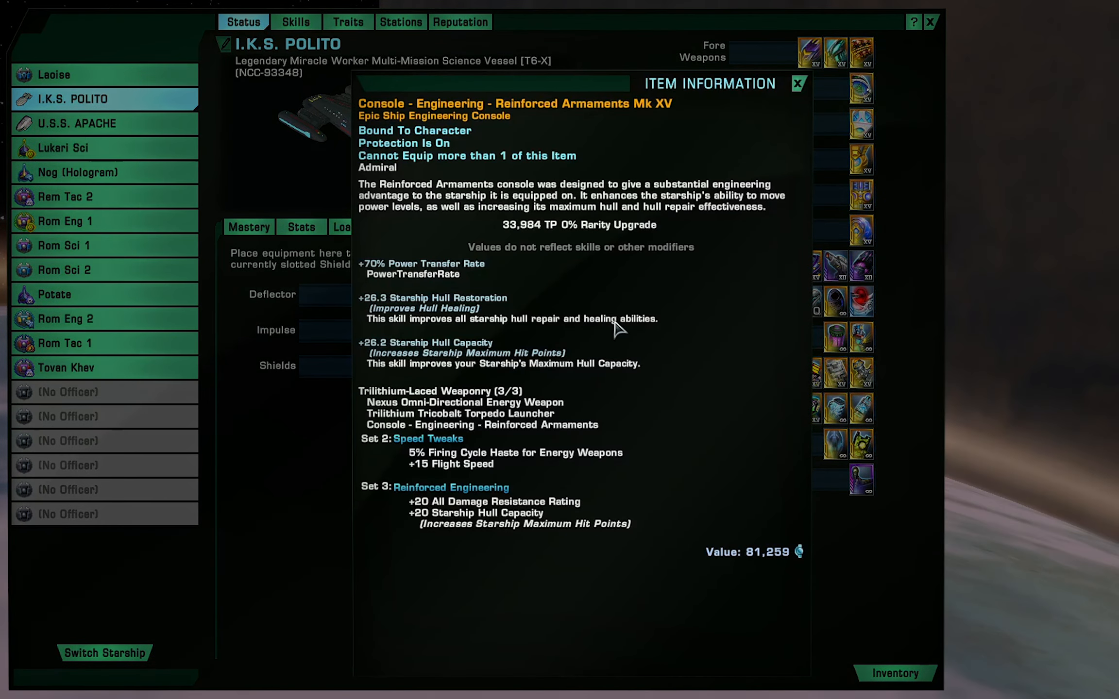
mouse_move(667, 362)
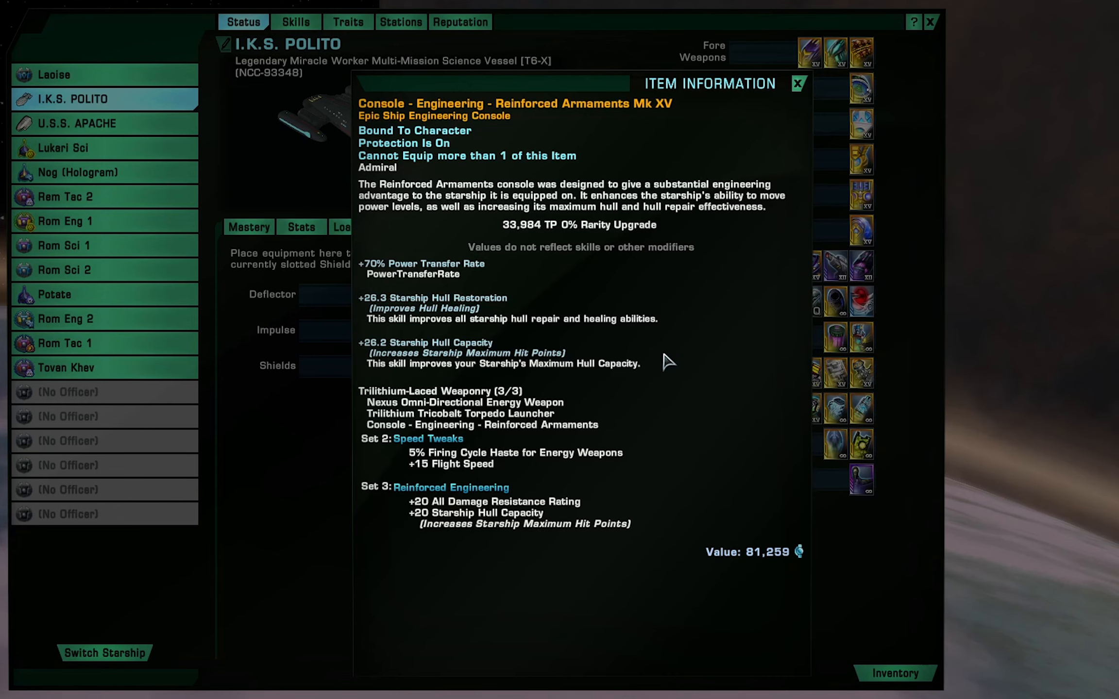
mouse_move(659, 445)
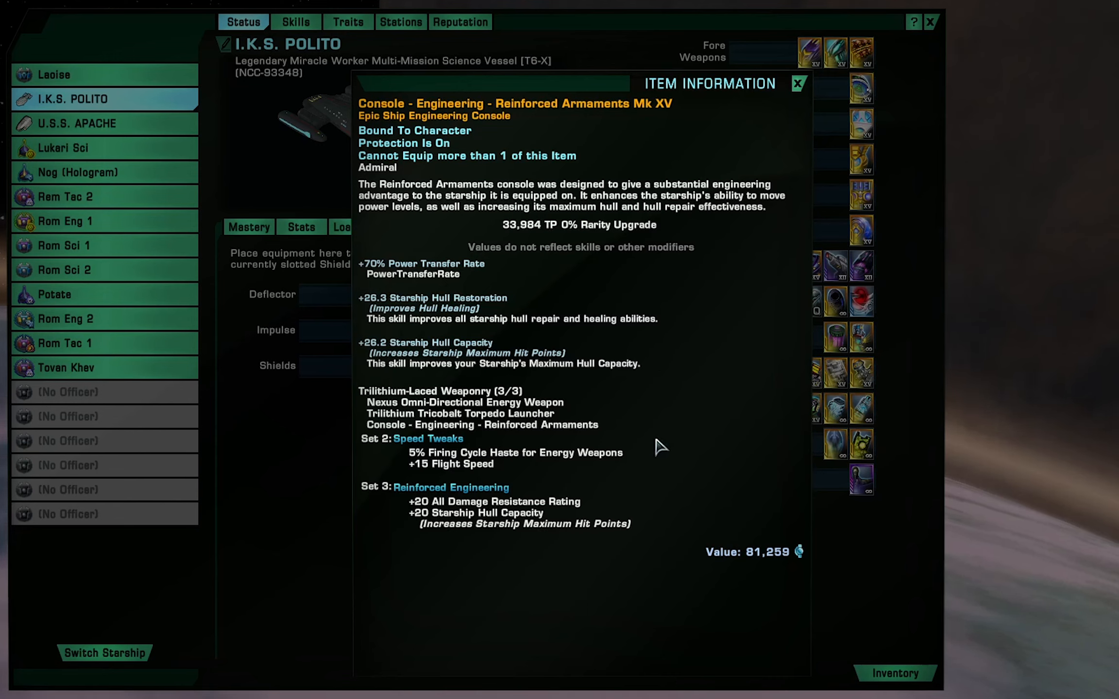
mouse_move(648, 456)
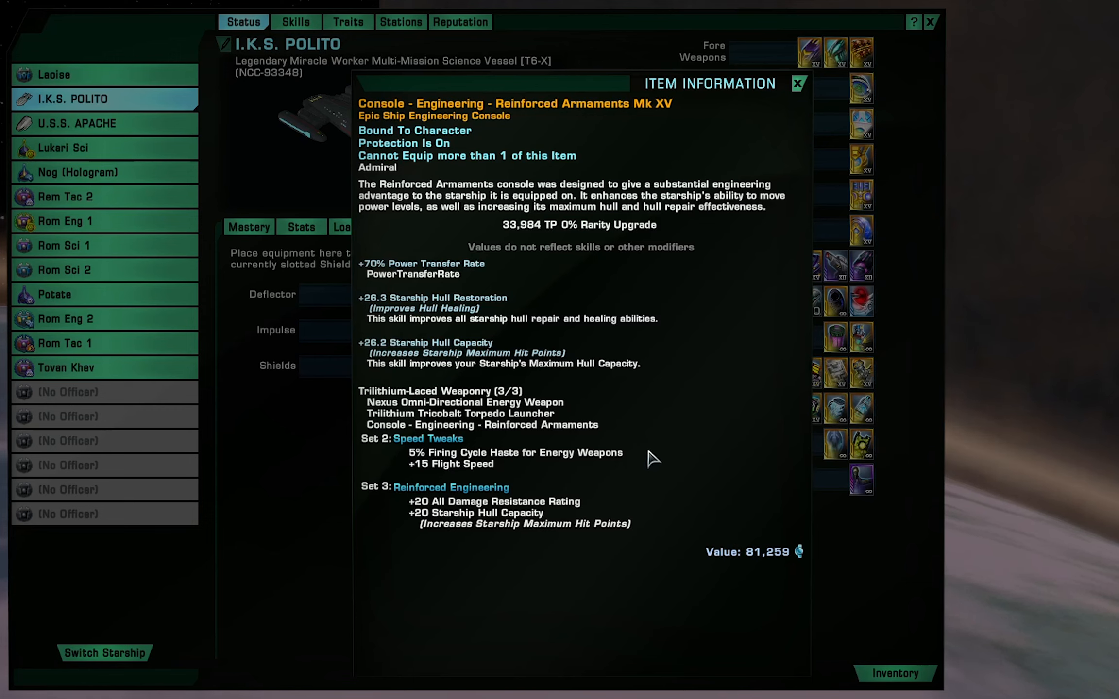
mouse_move(653, 473)
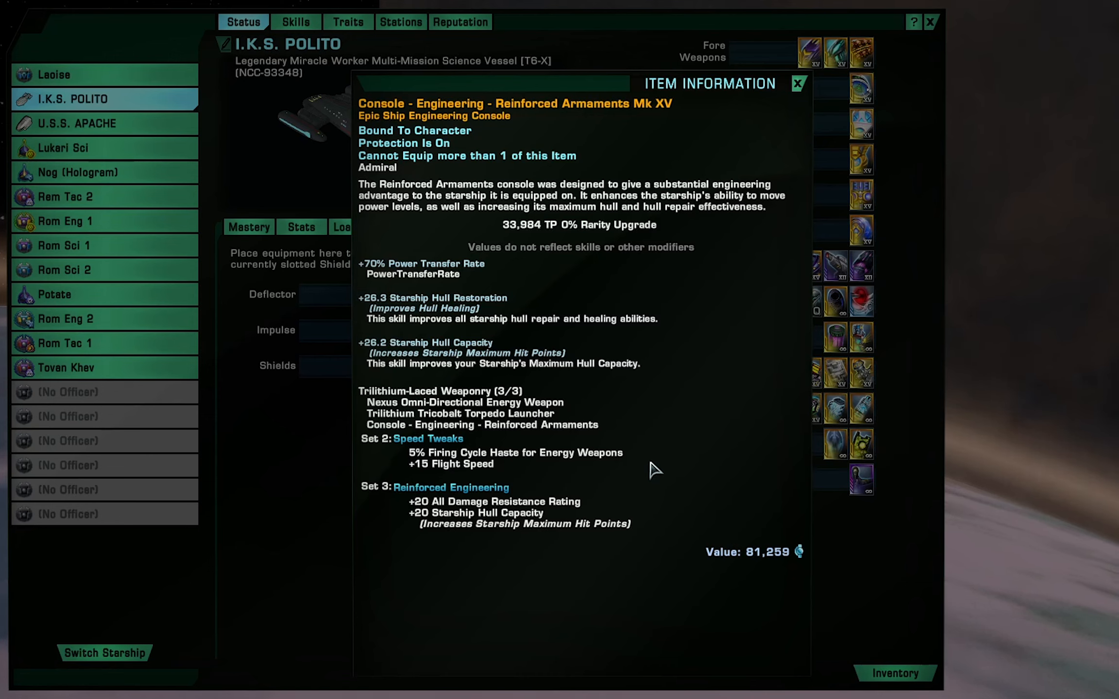
mouse_move(644, 433)
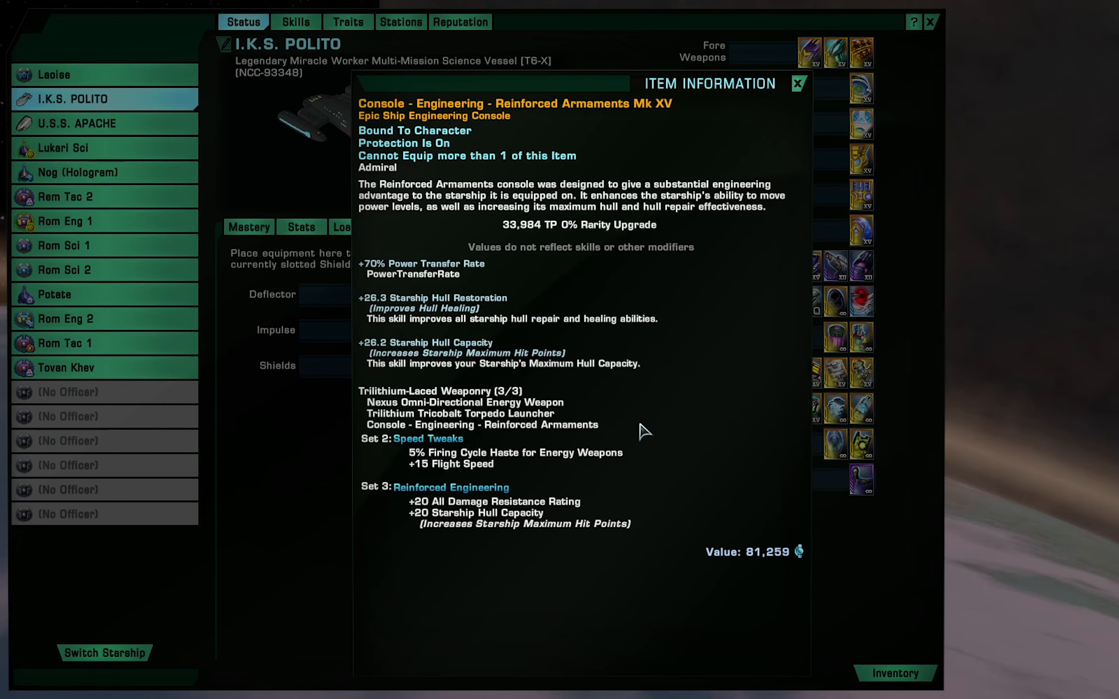
mouse_move(667, 401)
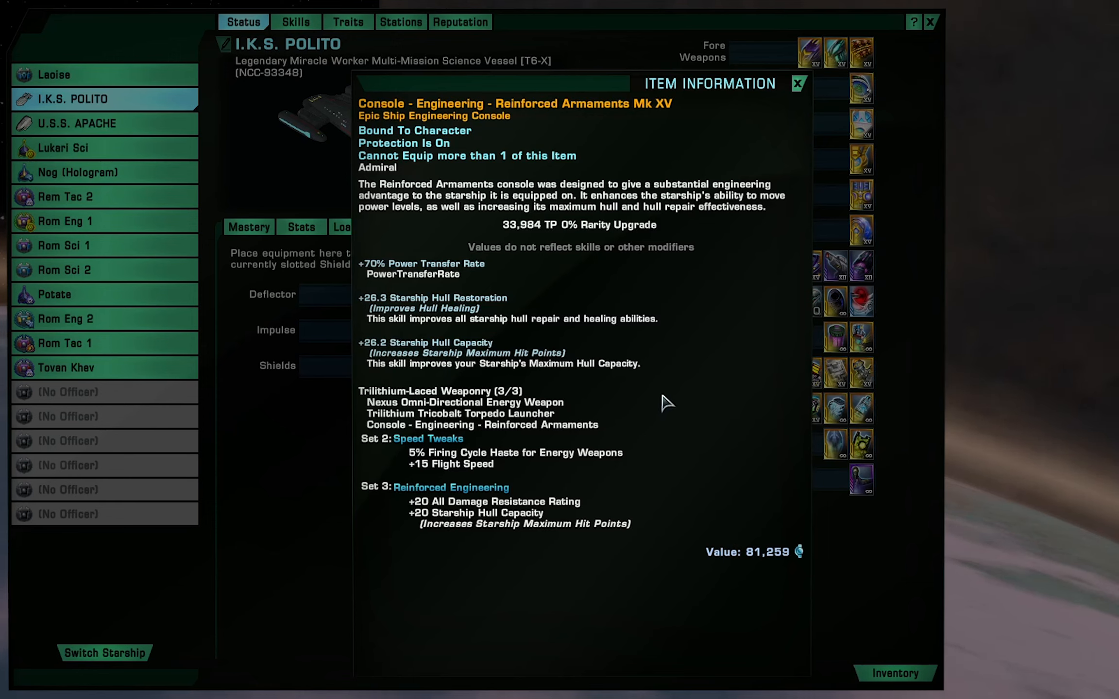
left_click(797, 82)
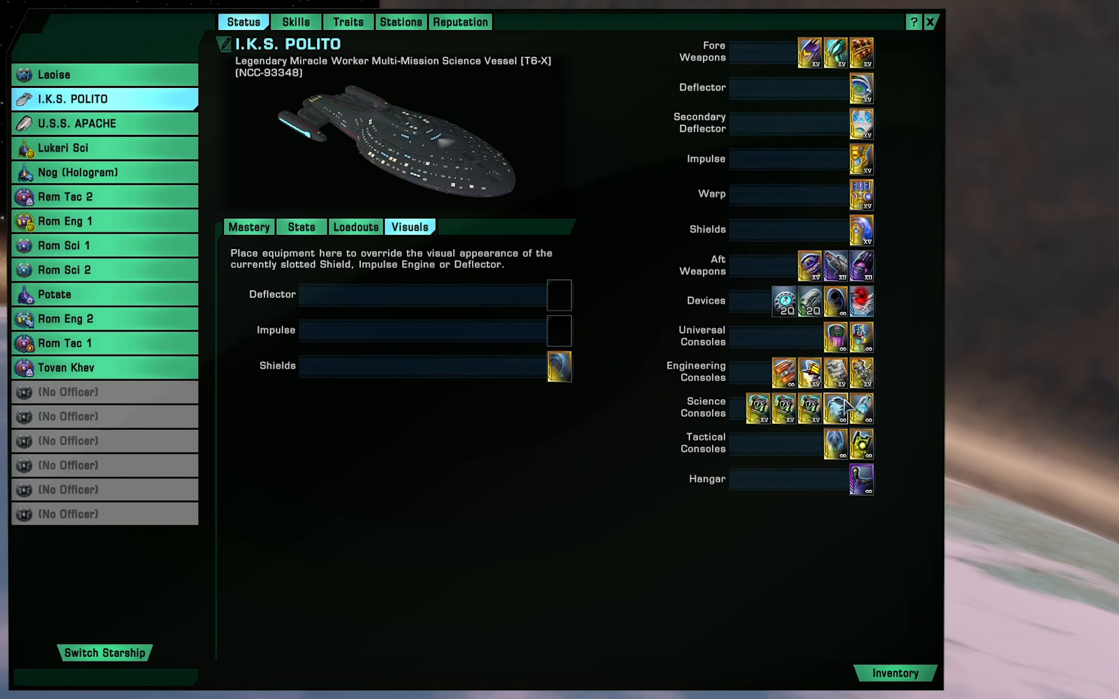
mouse_move(851, 389)
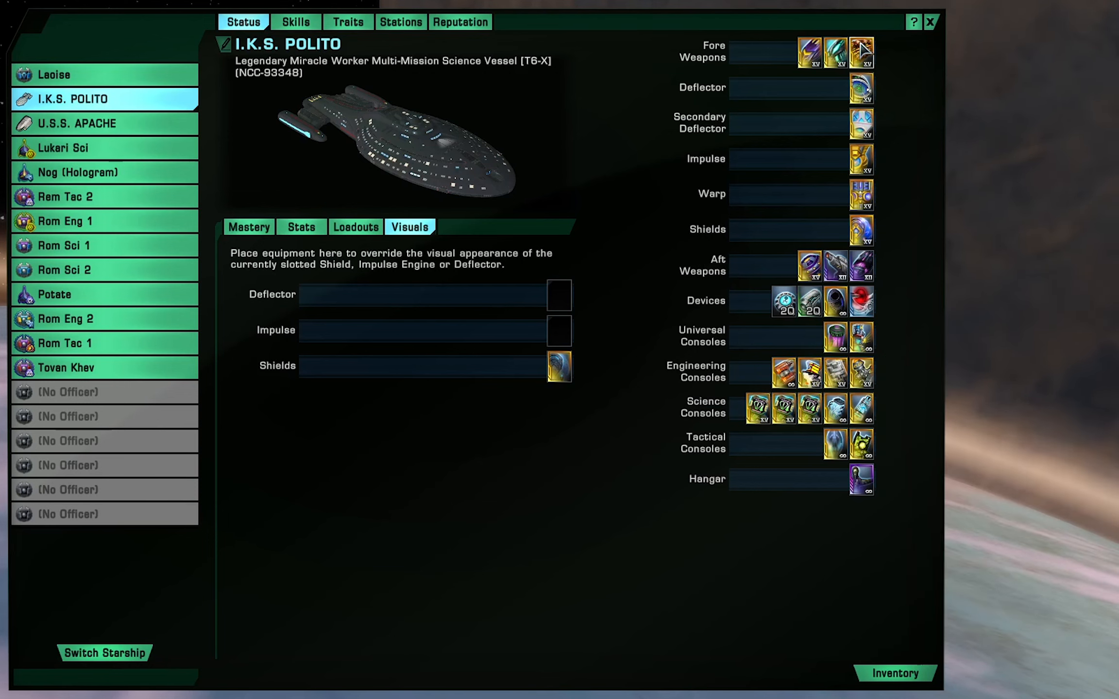
mouse_move(861, 51)
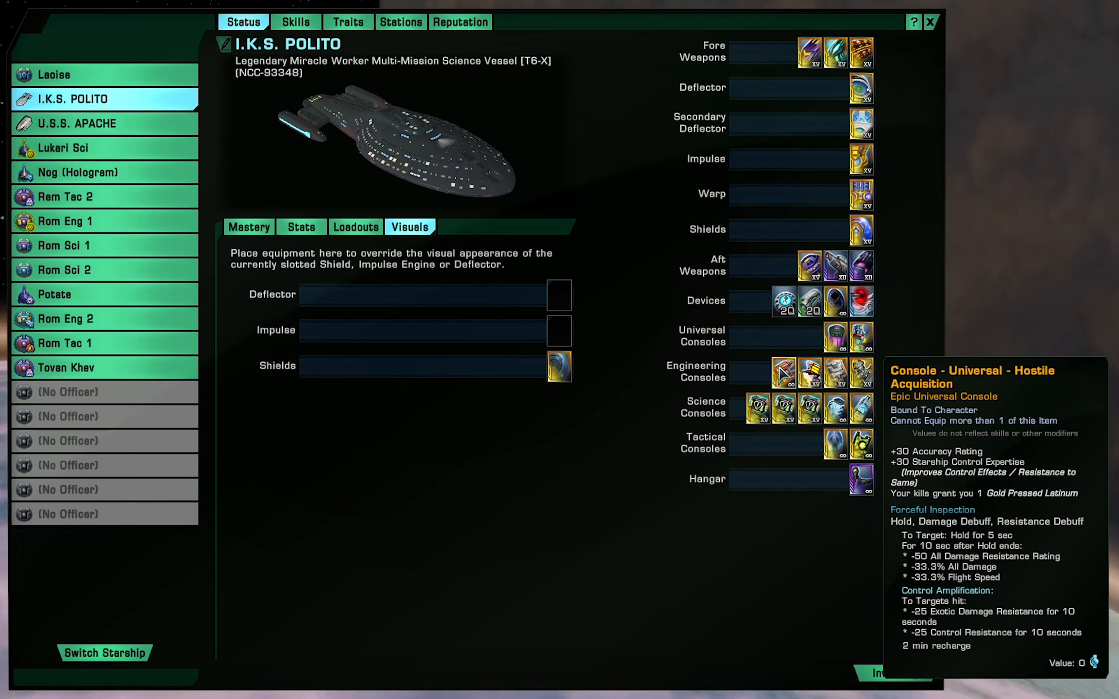
mouse_move(781, 378)
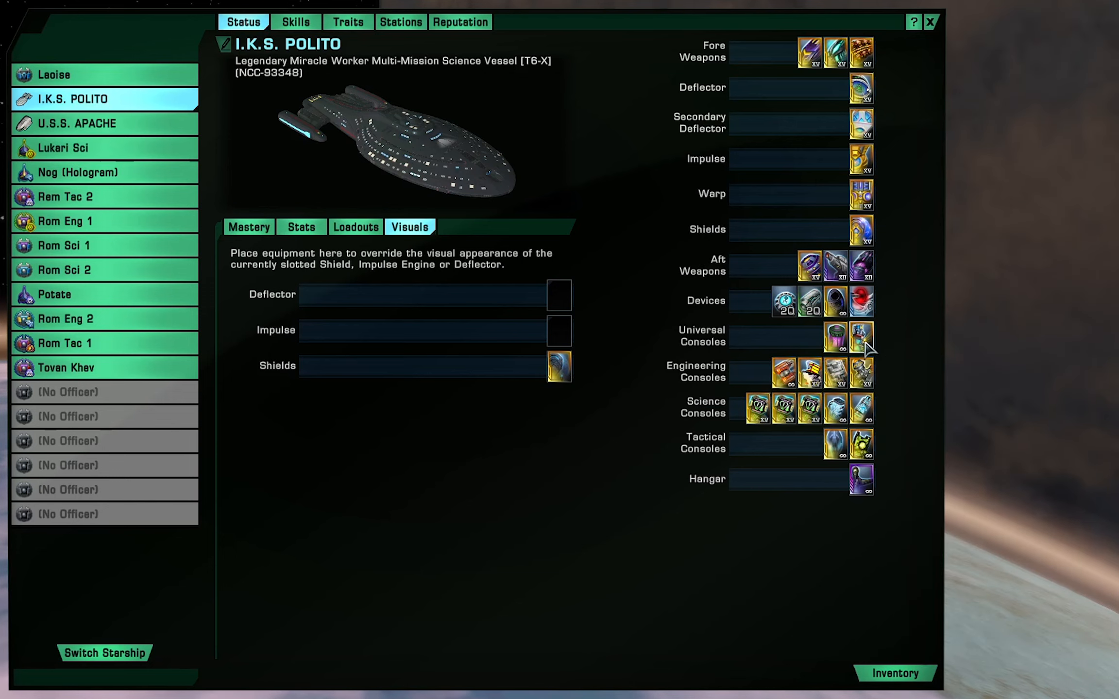
mouse_move(859, 335)
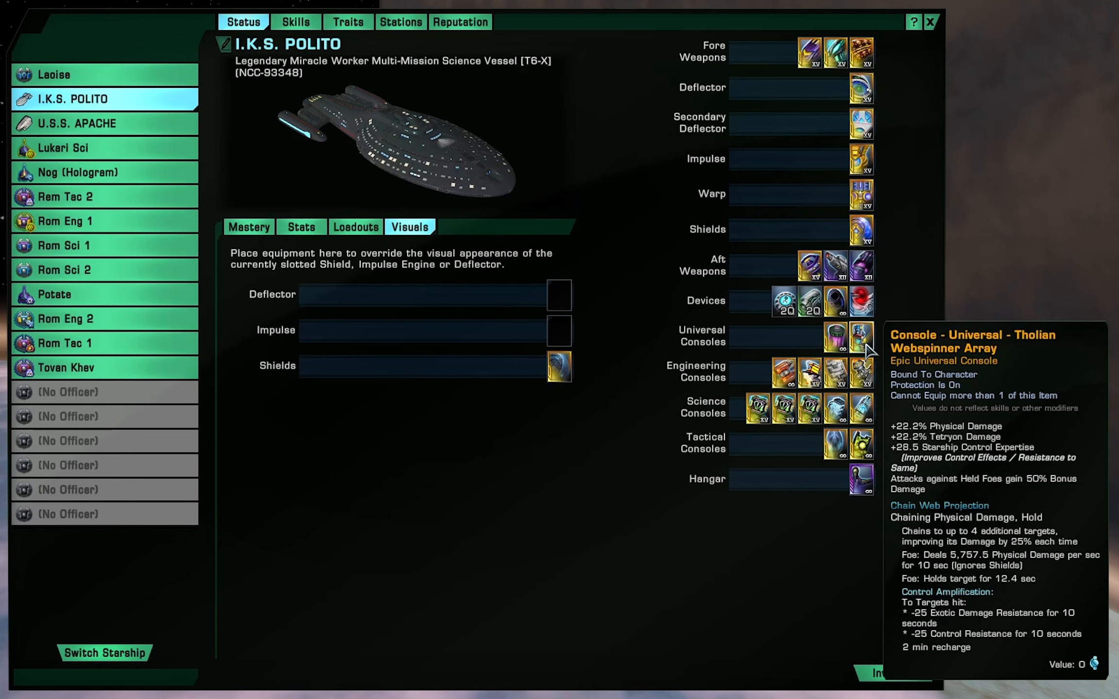
mouse_move(860, 337)
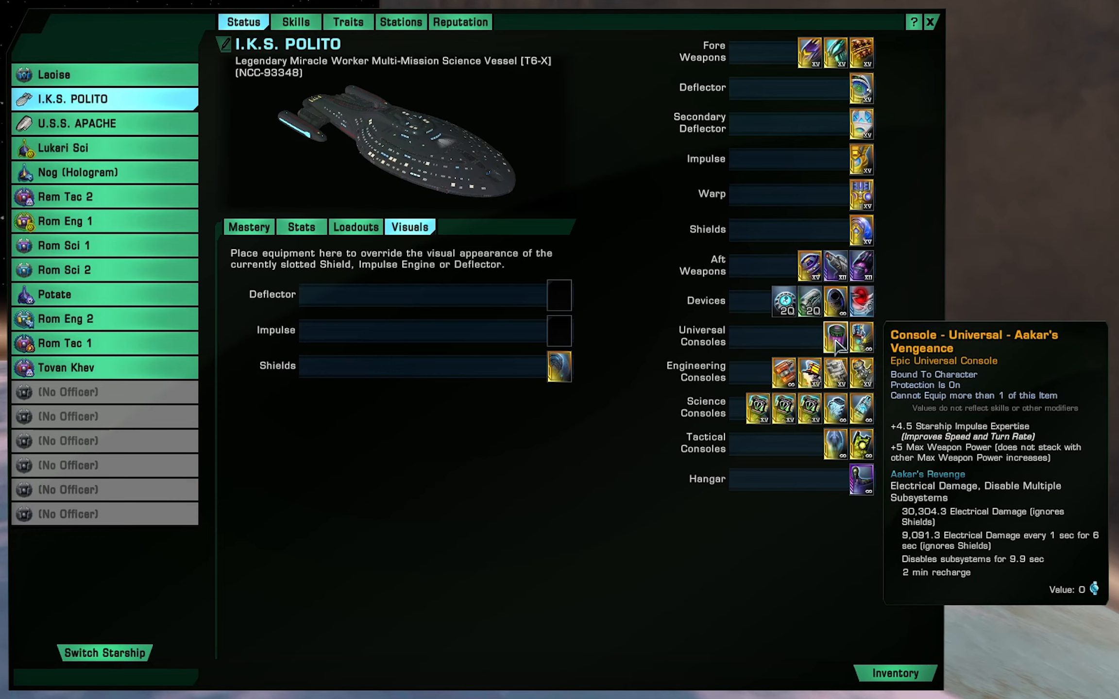
mouse_move(898, 361)
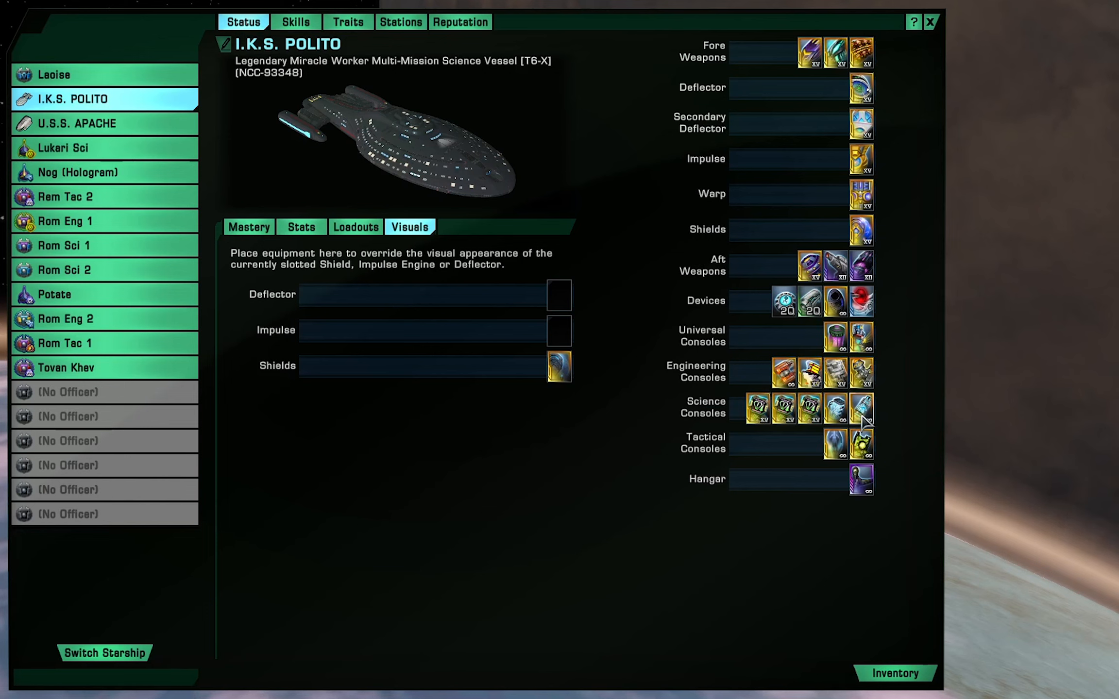
mouse_move(859, 408)
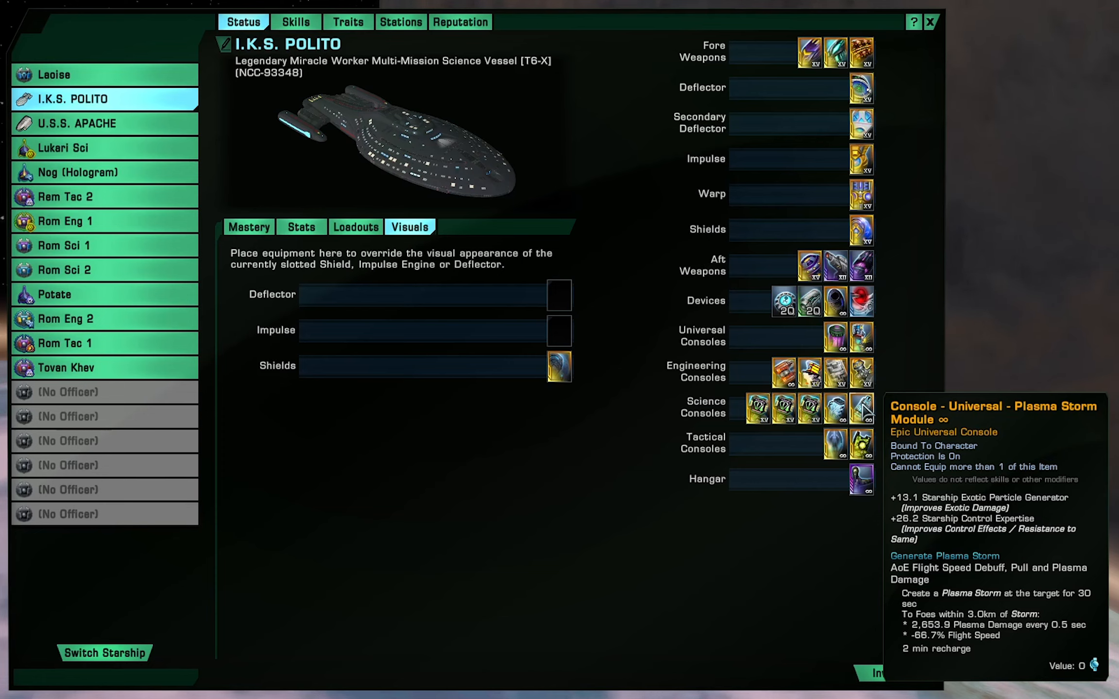
mouse_move(863, 443)
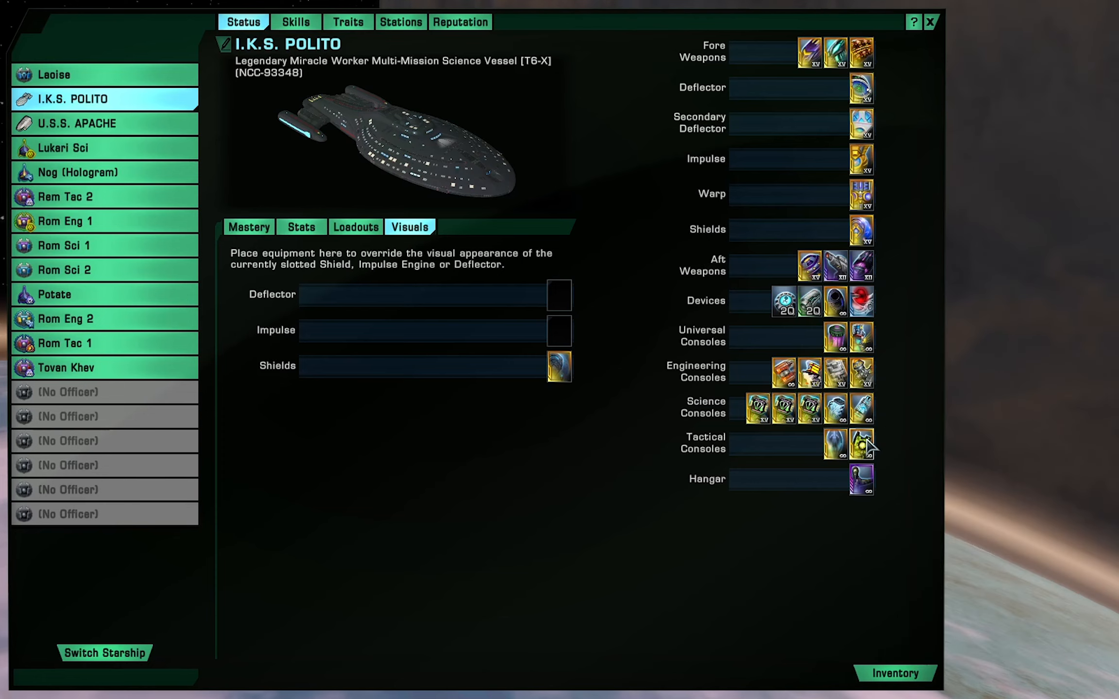
mouse_move(888, 452)
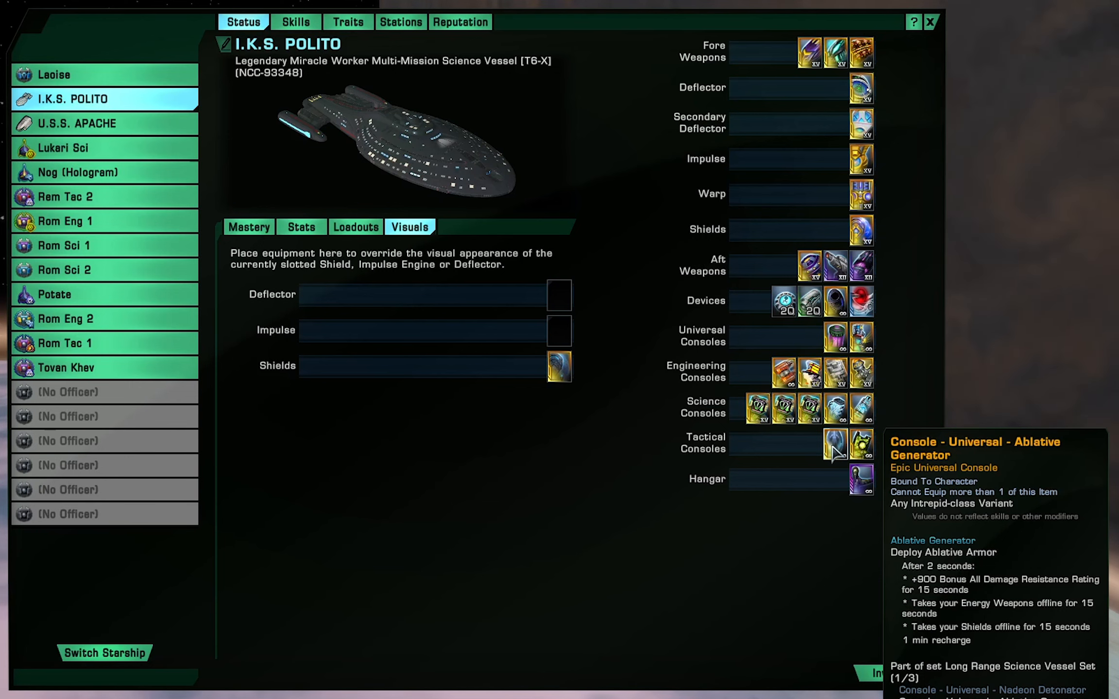
left_click(300, 227)
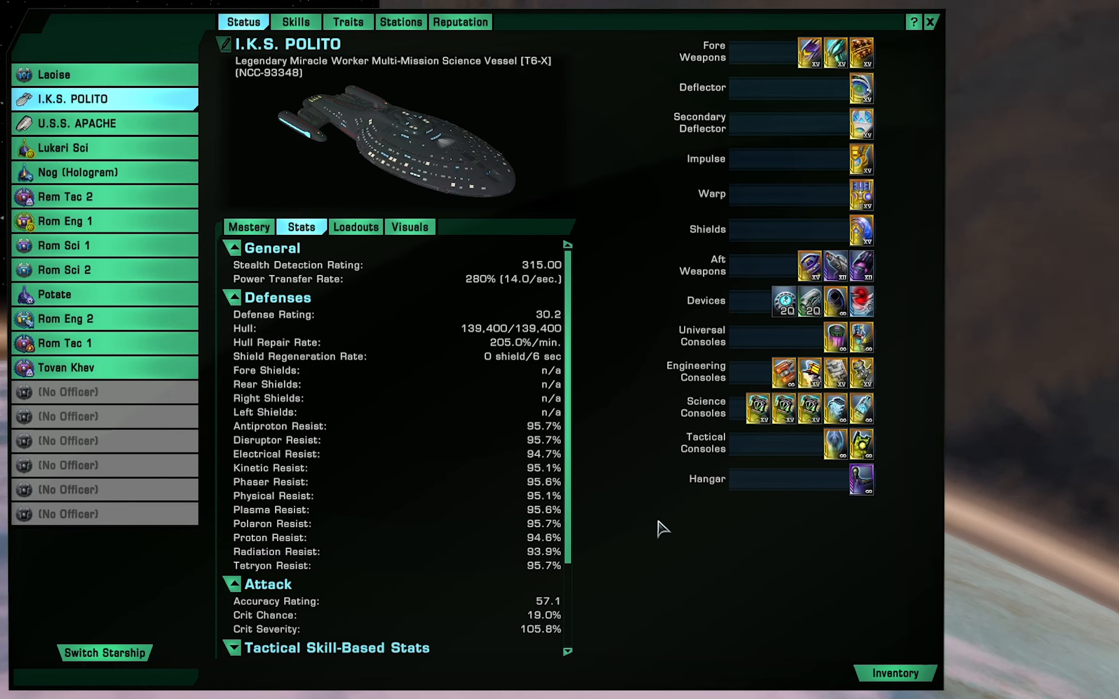
mouse_move(595, 507)
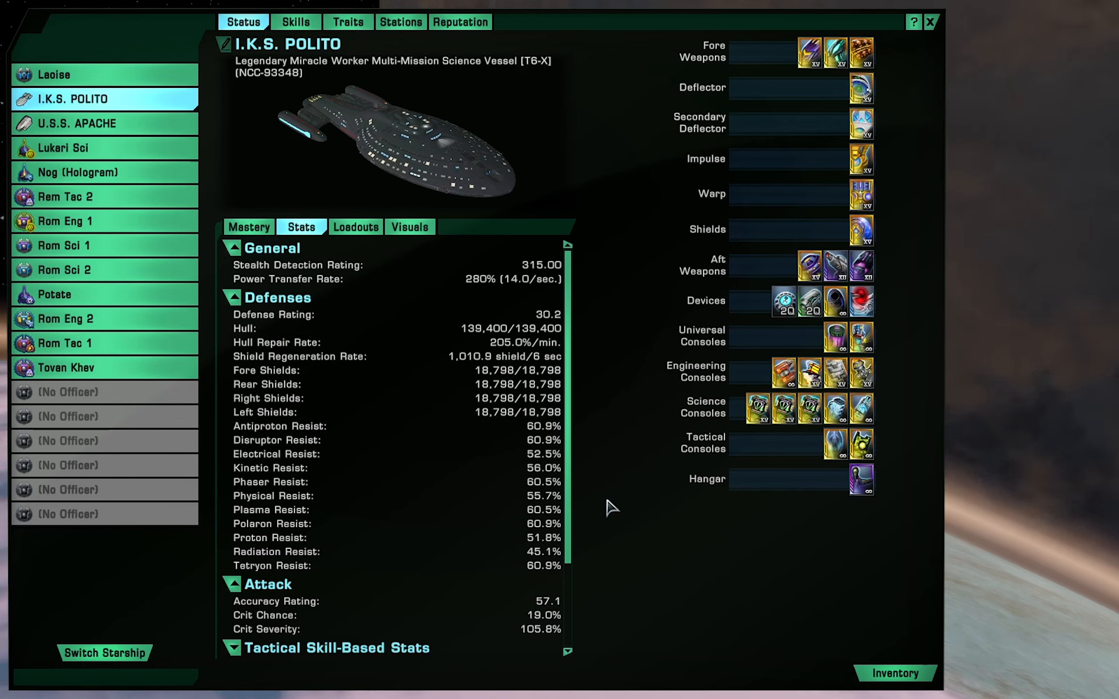
mouse_move(626, 510)
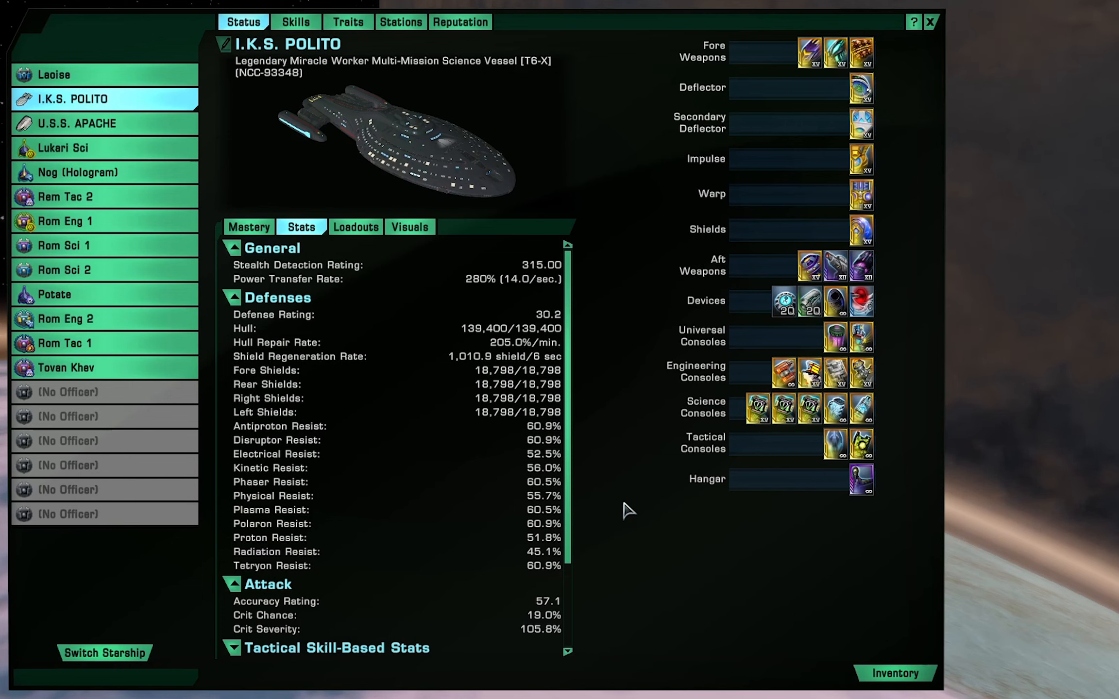
mouse_move(835, 450)
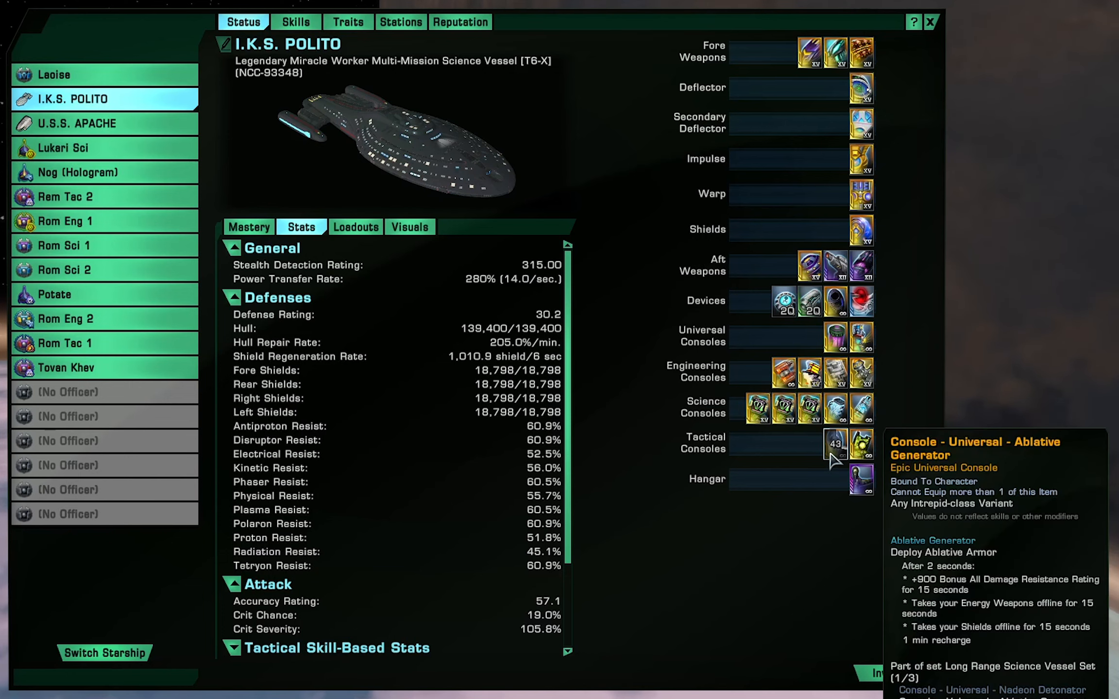
mouse_move(860, 475)
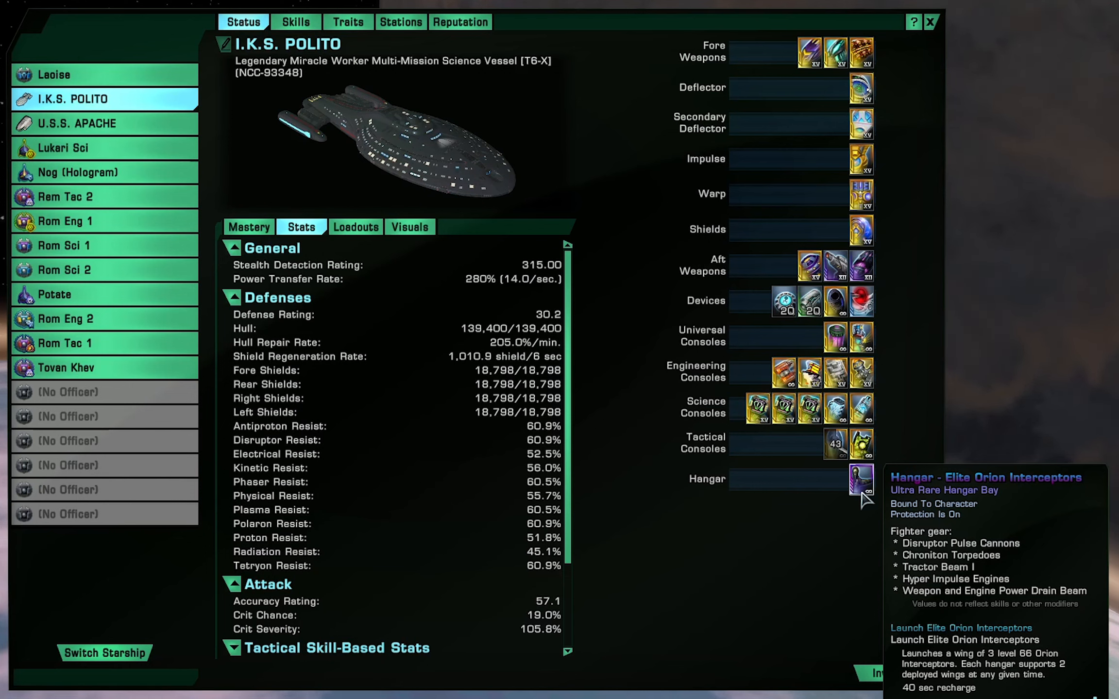
- Show the captain's Specialization skill trees with the Pilot tree and the specializations list
left_click(295, 22)
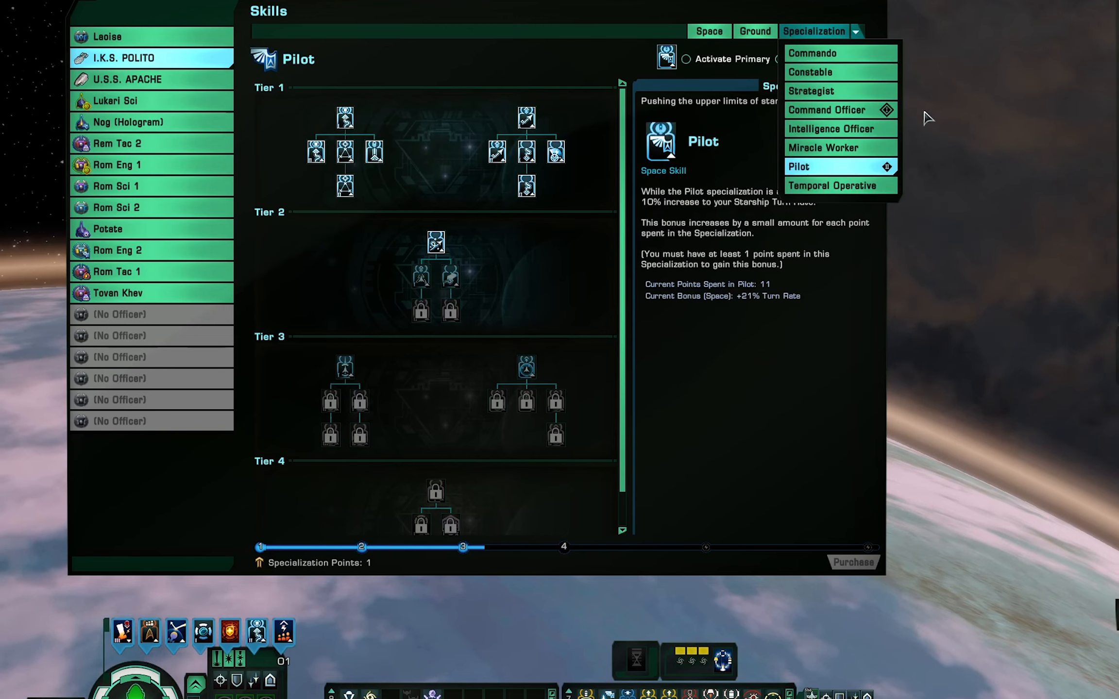
mouse_move(828, 109)
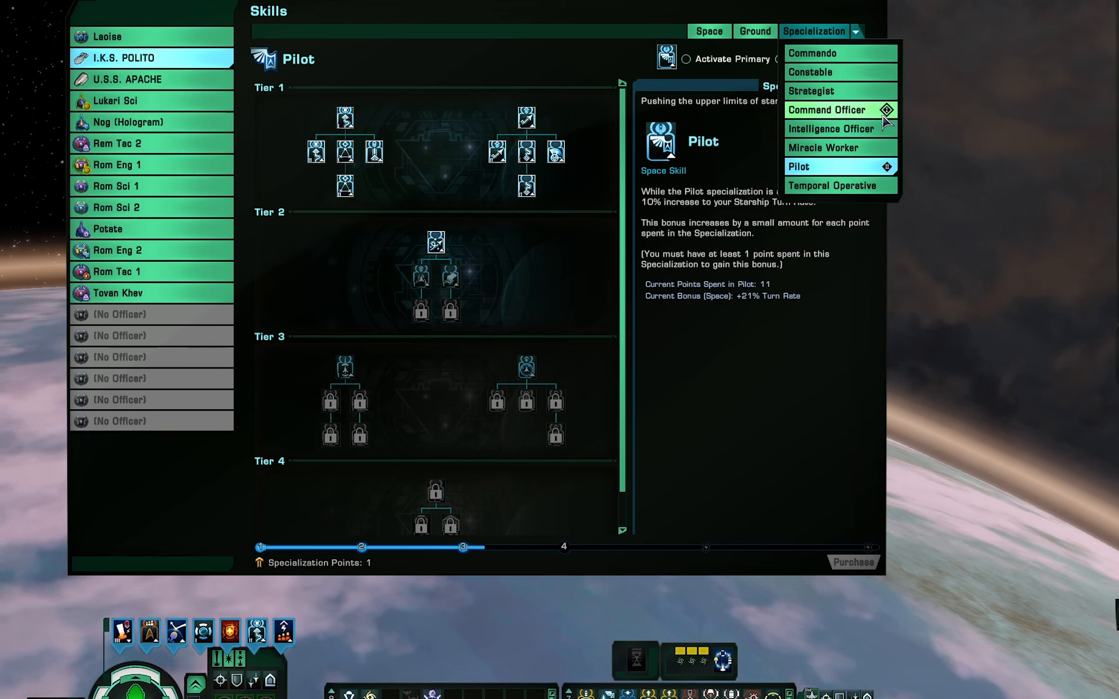
- Dismiss the specialization list, keeping the Pilot secondary specialization and its skills shown
left_click(827, 109)
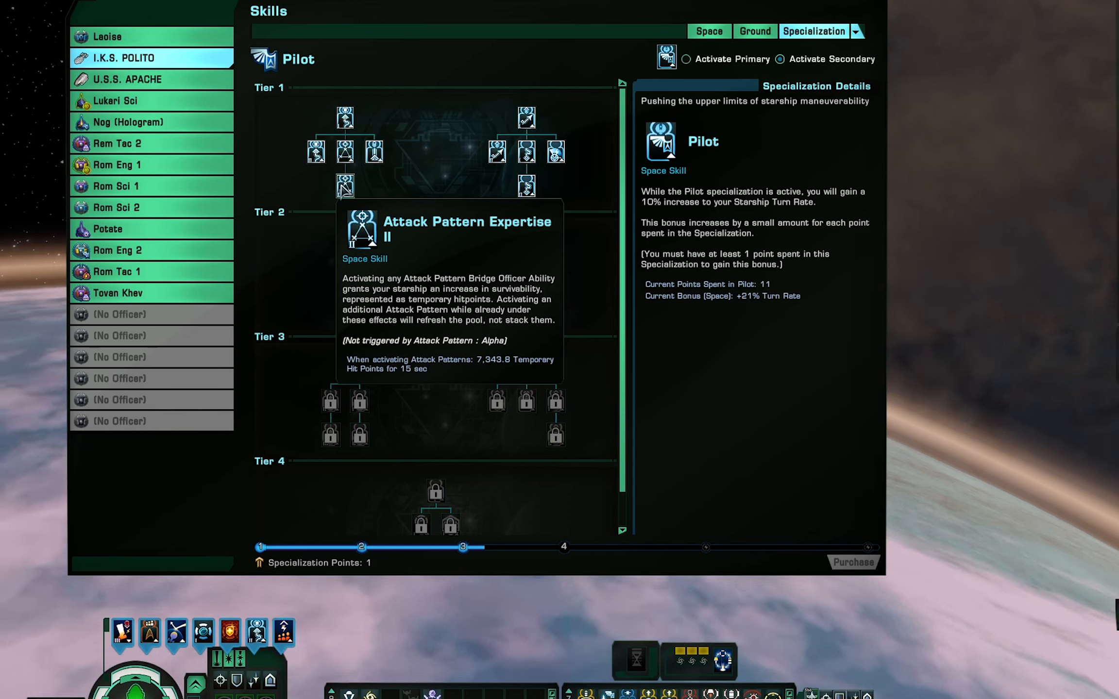
mouse_move(316, 151)
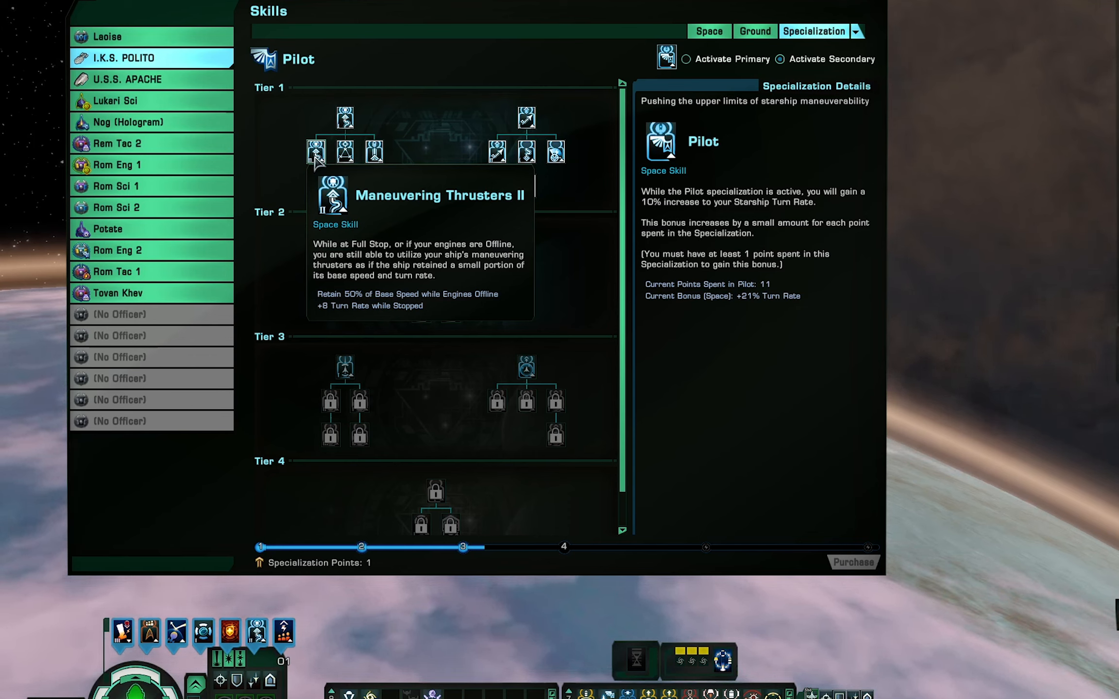
mouse_move(557, 152)
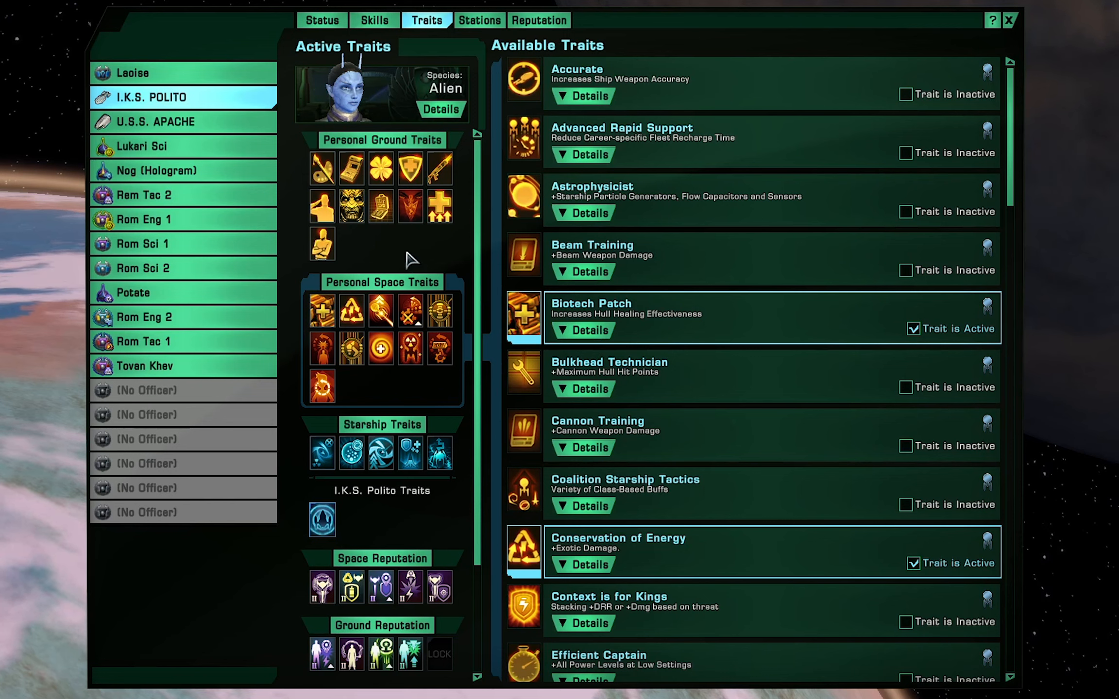
left_click(581, 565)
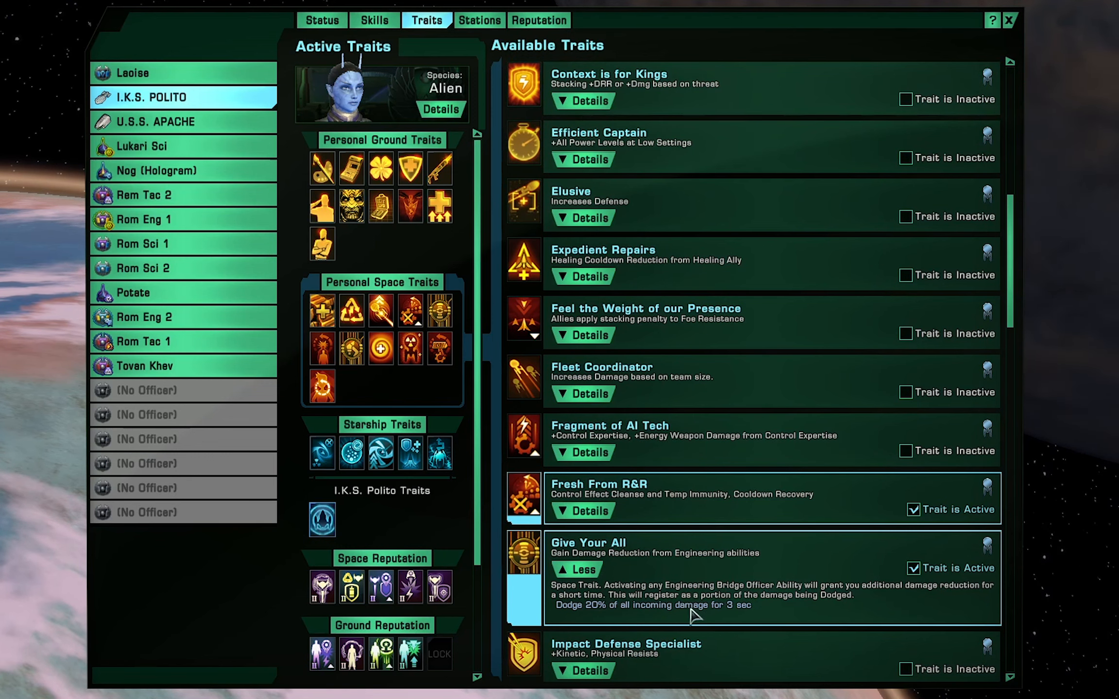
scroll("down", 3)
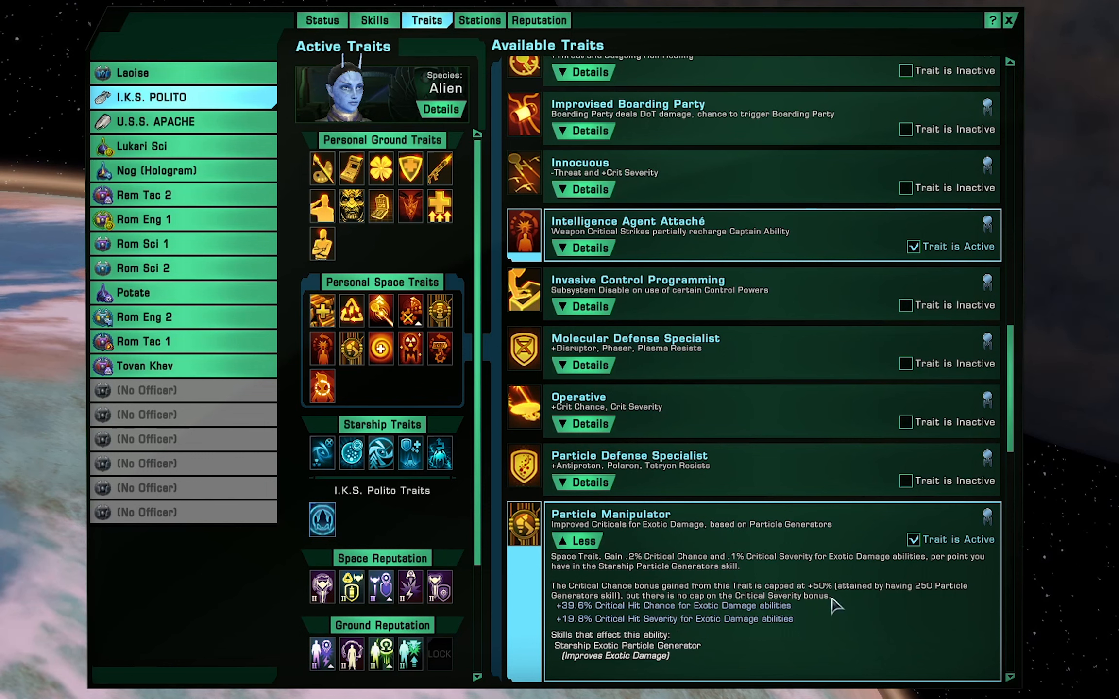
mouse_move(867, 608)
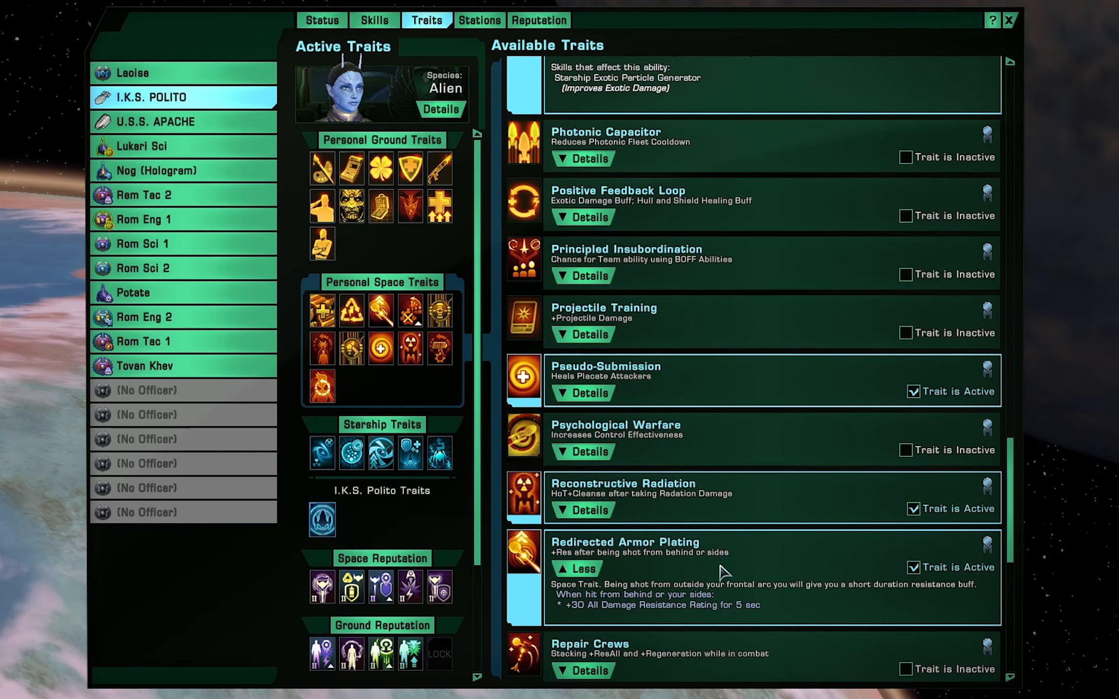
mouse_move(824, 611)
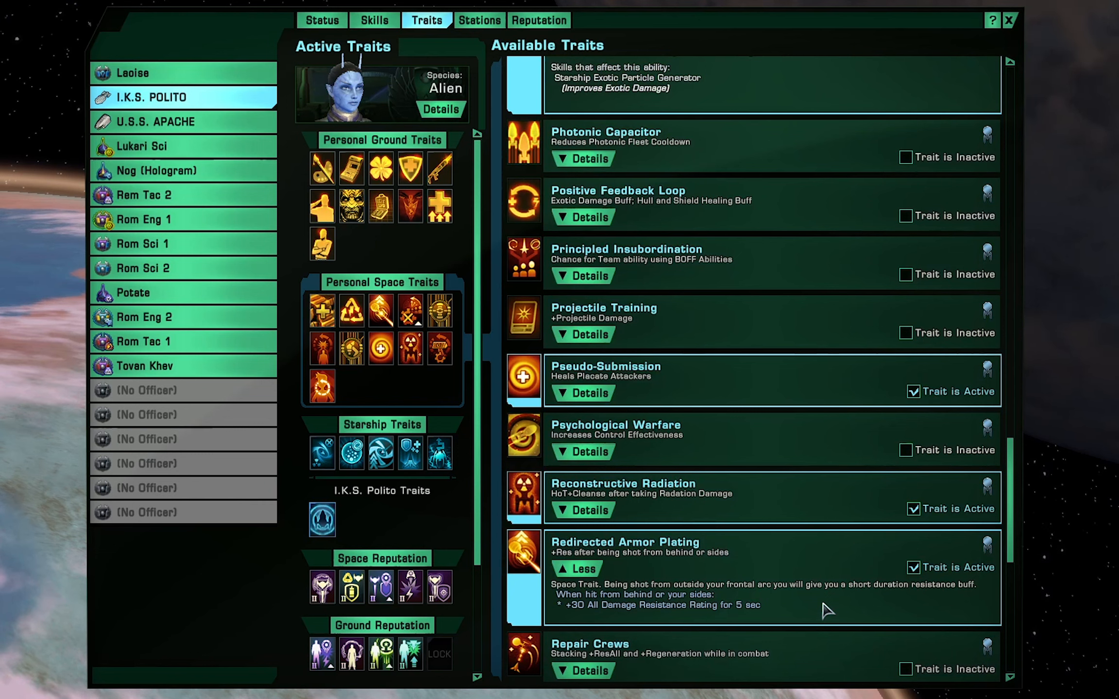
mouse_move(655, 618)
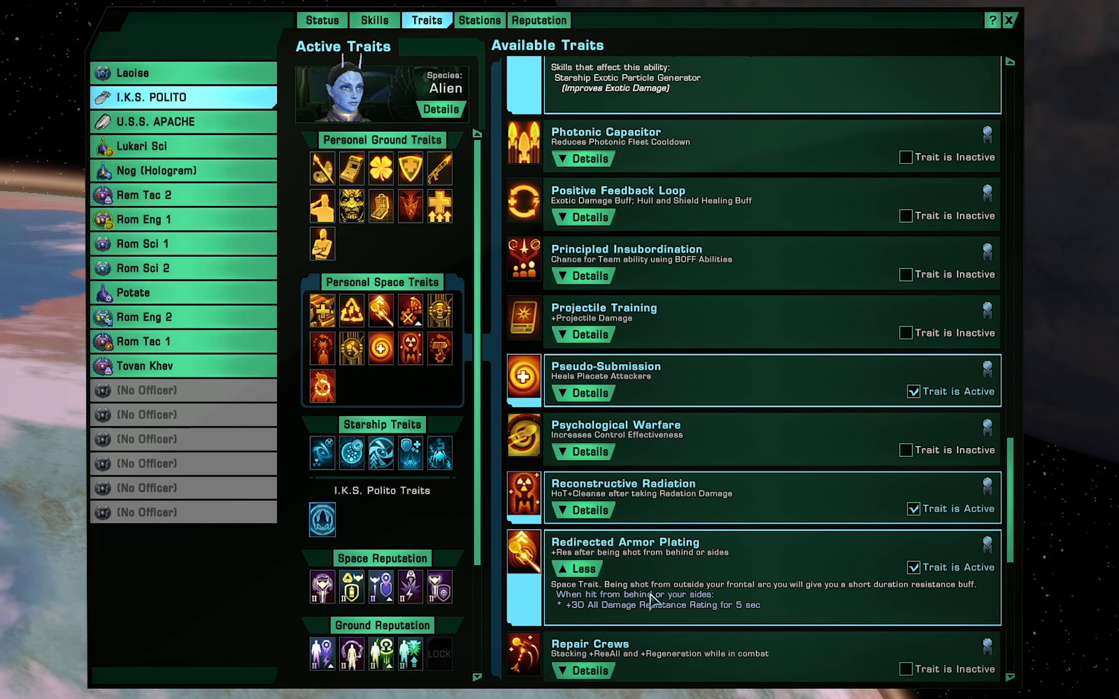
mouse_move(842, 588)
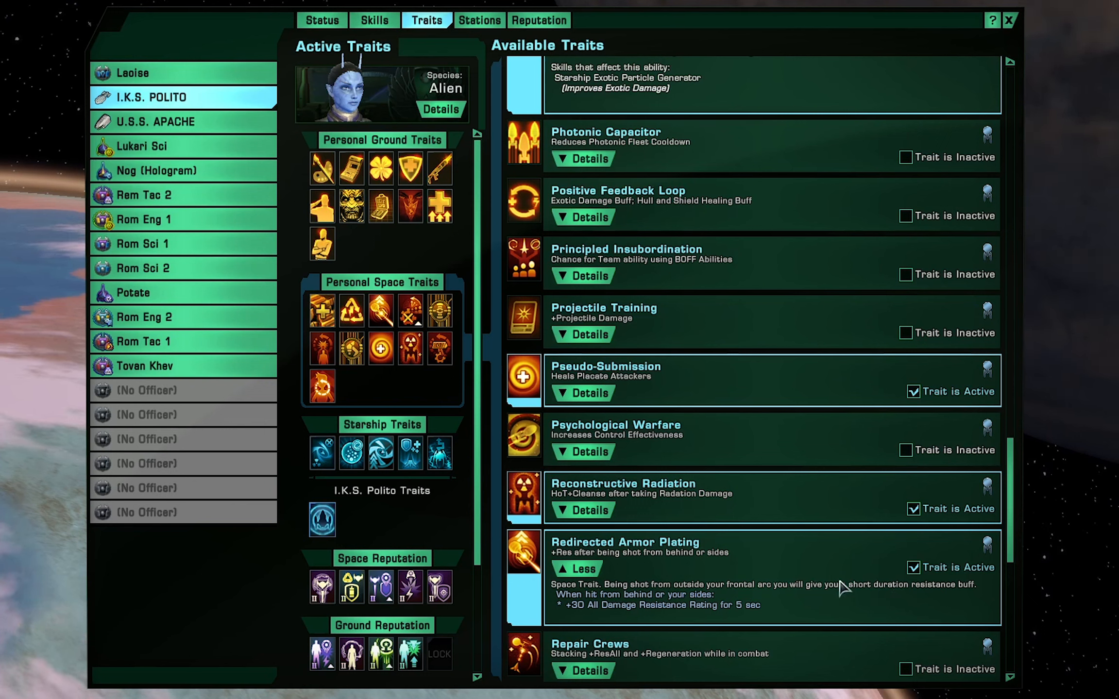
mouse_move(706, 618)
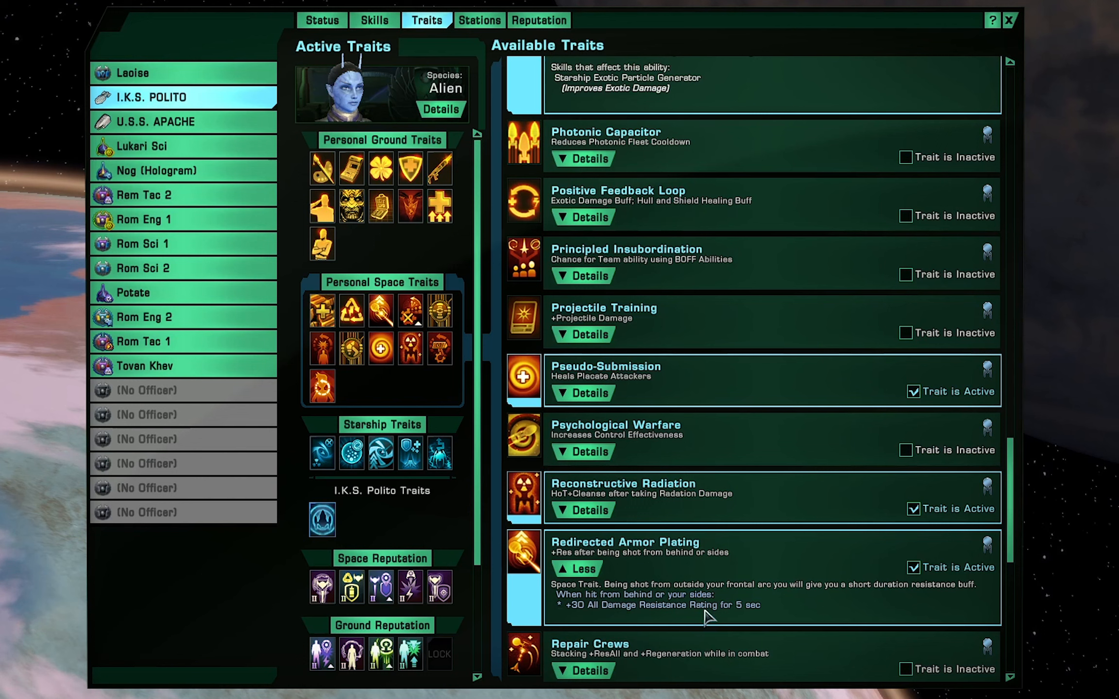
mouse_move(800, 599)
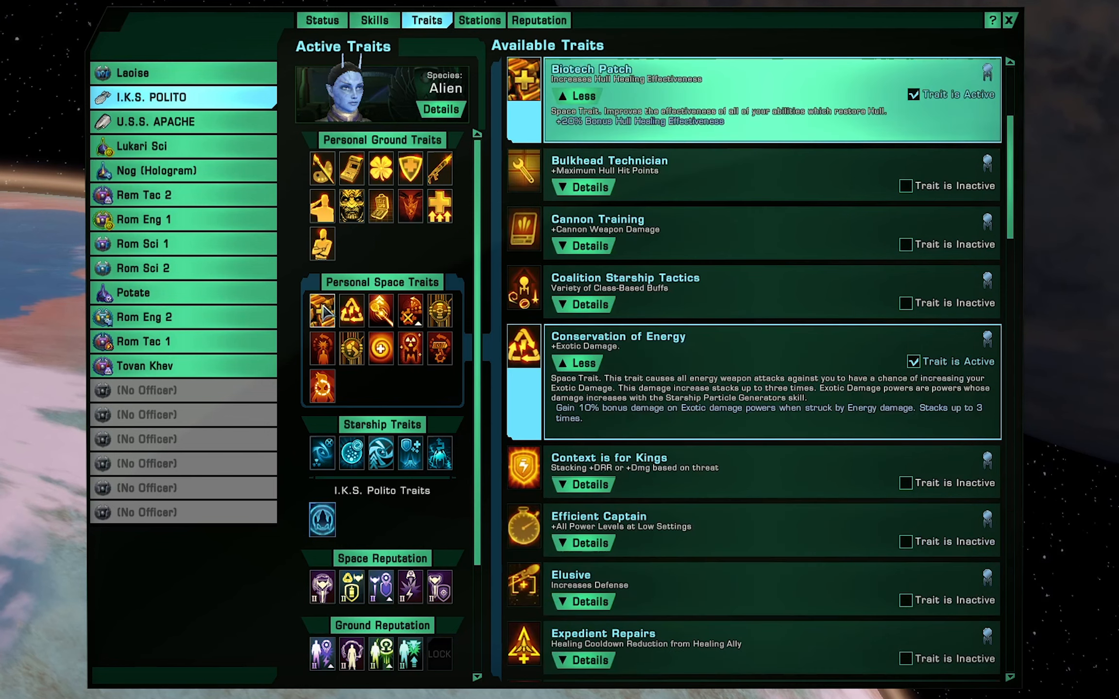
mouse_move(321, 311)
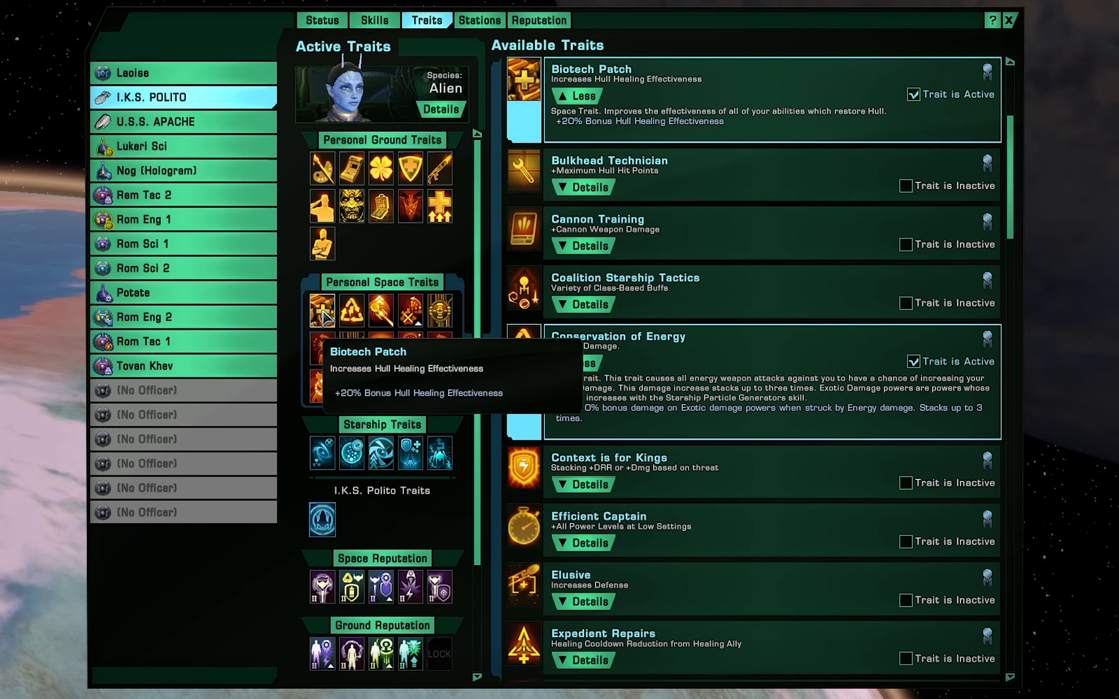
scroll("down", 3)
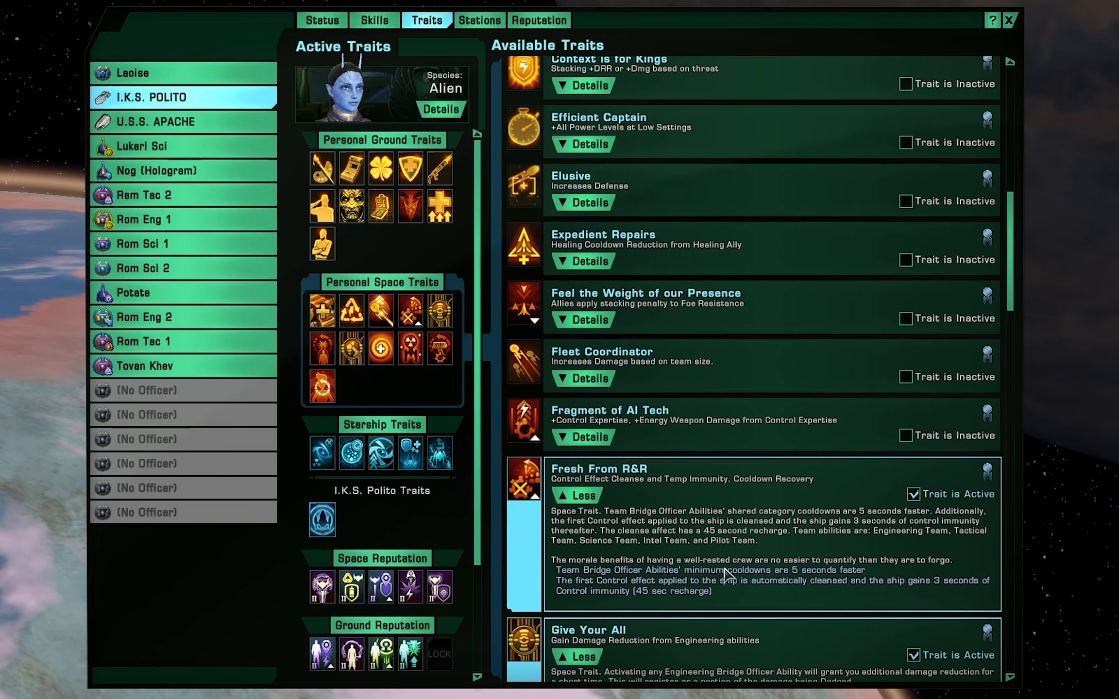
mouse_move(749, 598)
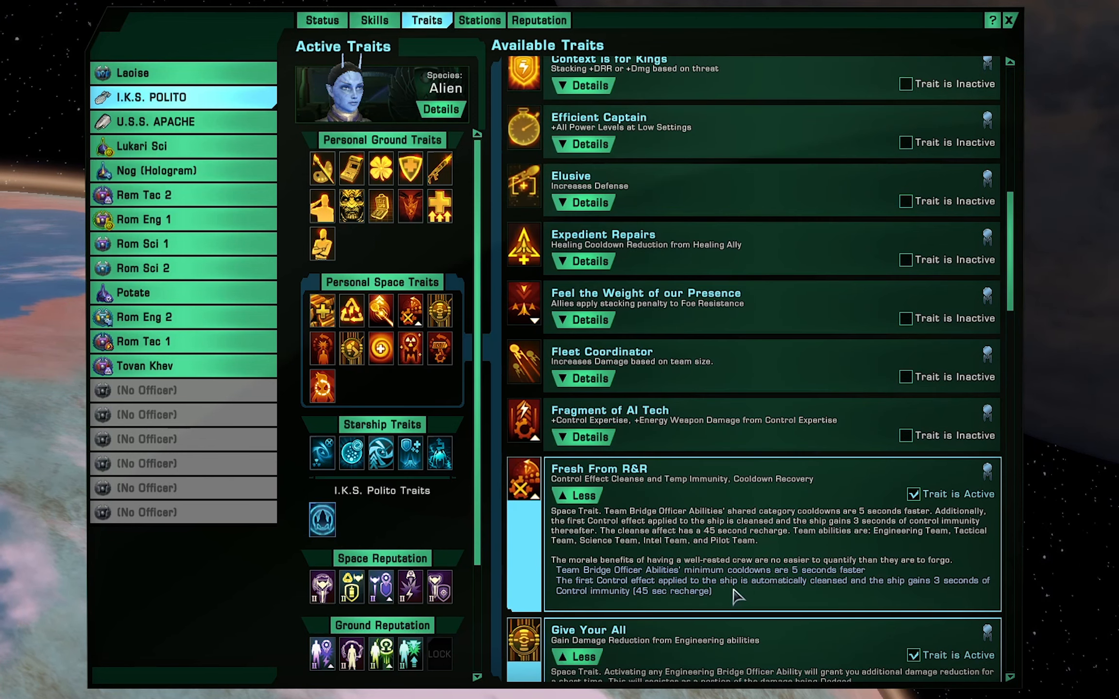
mouse_move(931, 599)
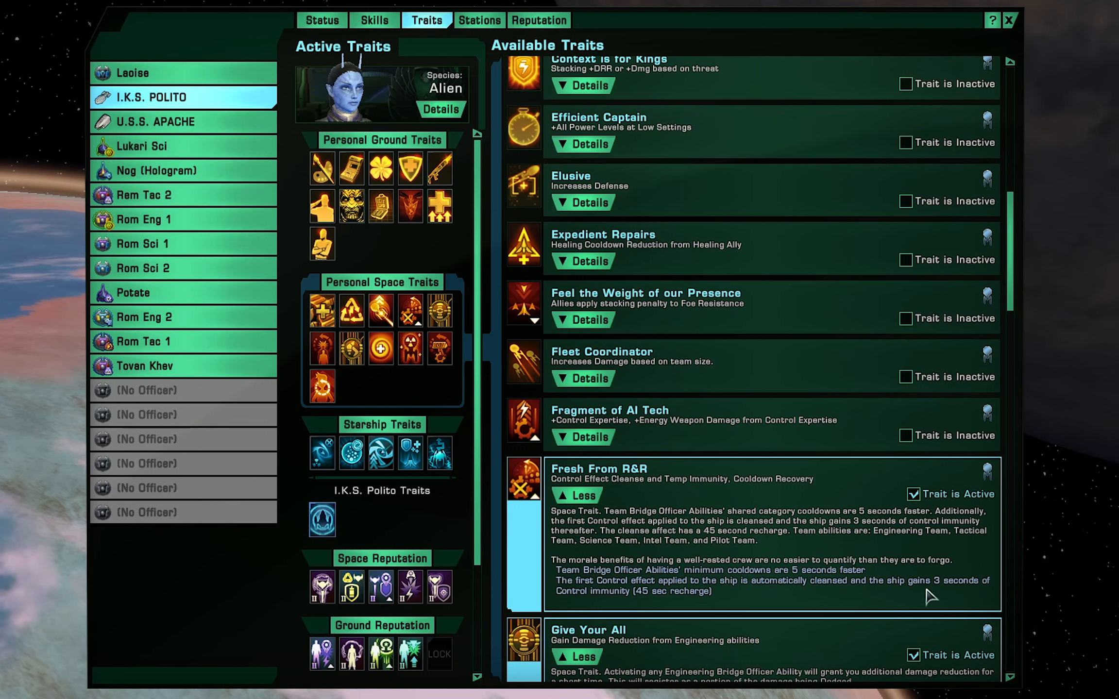
mouse_move(789, 606)
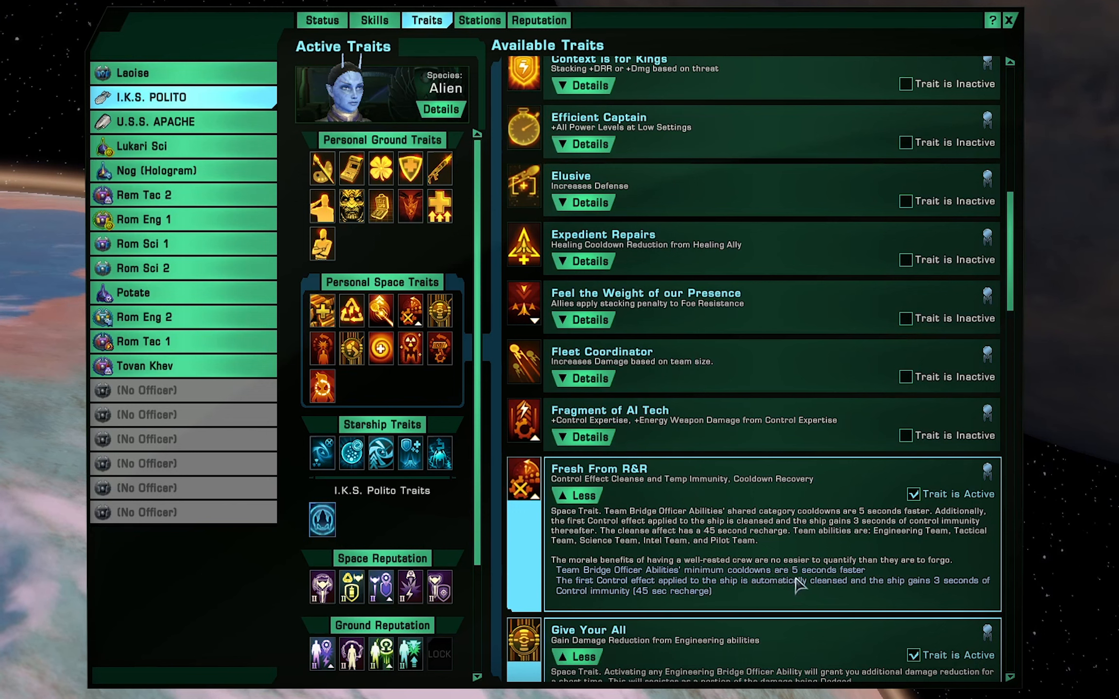
mouse_move(837, 549)
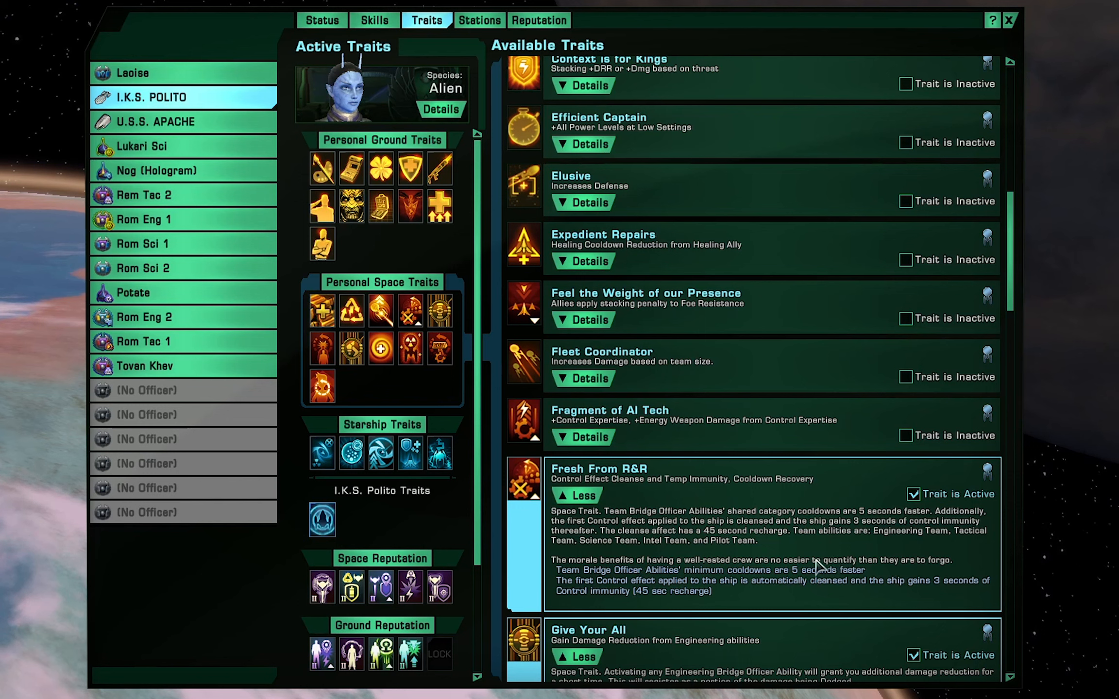
mouse_move(817, 565)
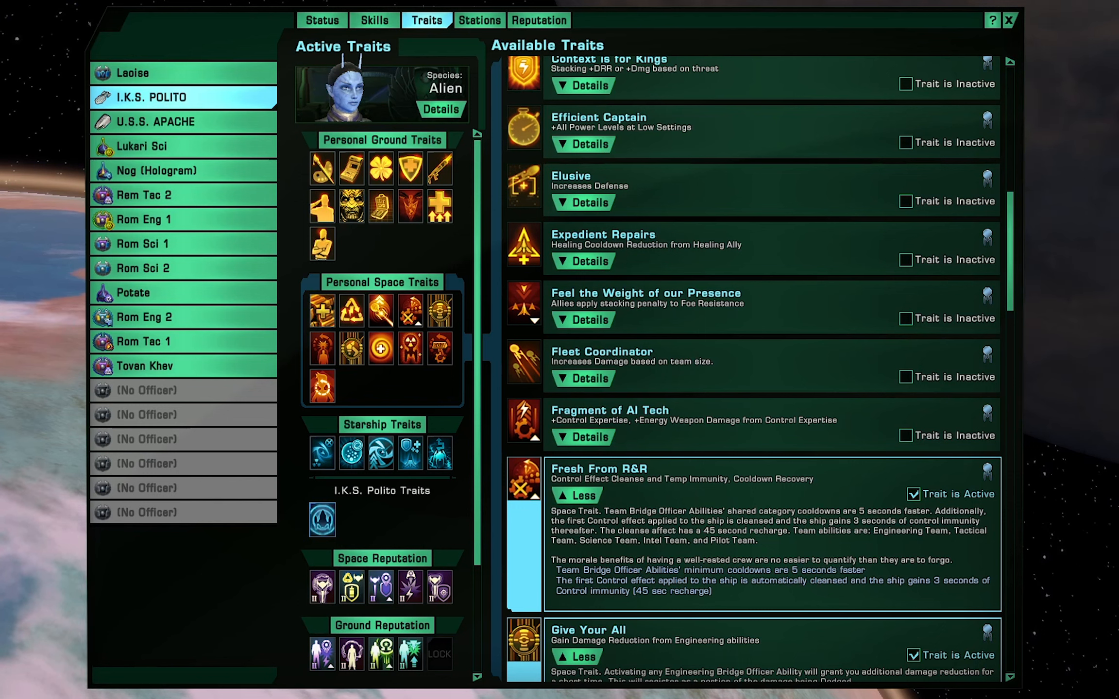
mouse_move(713, 526)
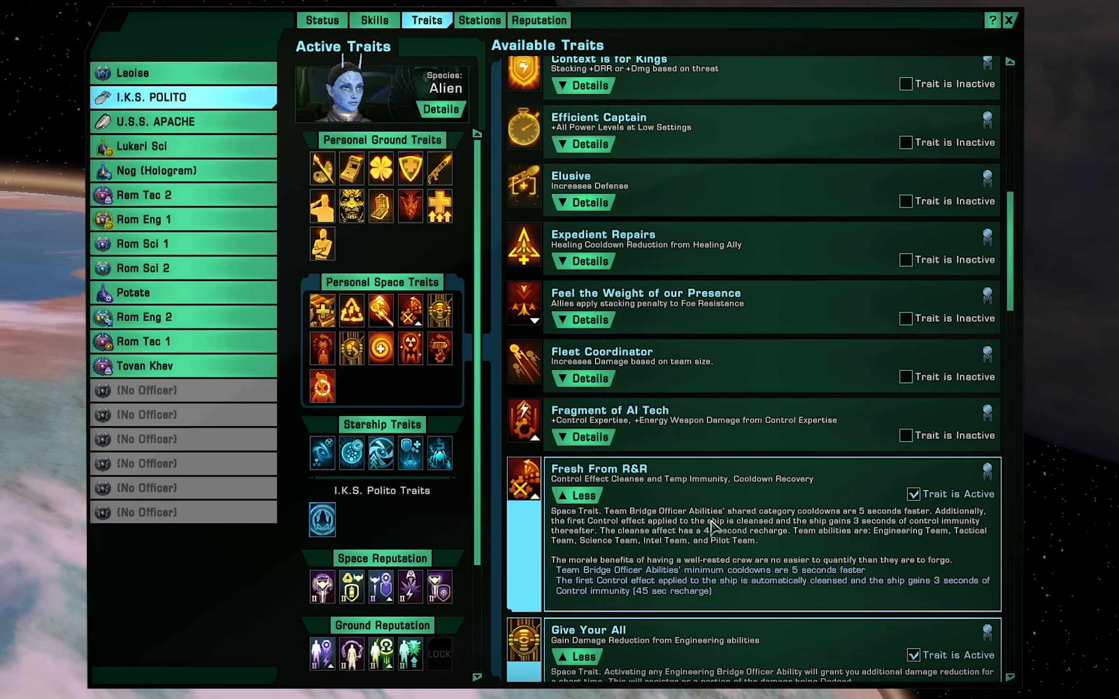
- Scroll the Available Traits list toward the Reconstructive Radiation trait
scroll("down", 3)
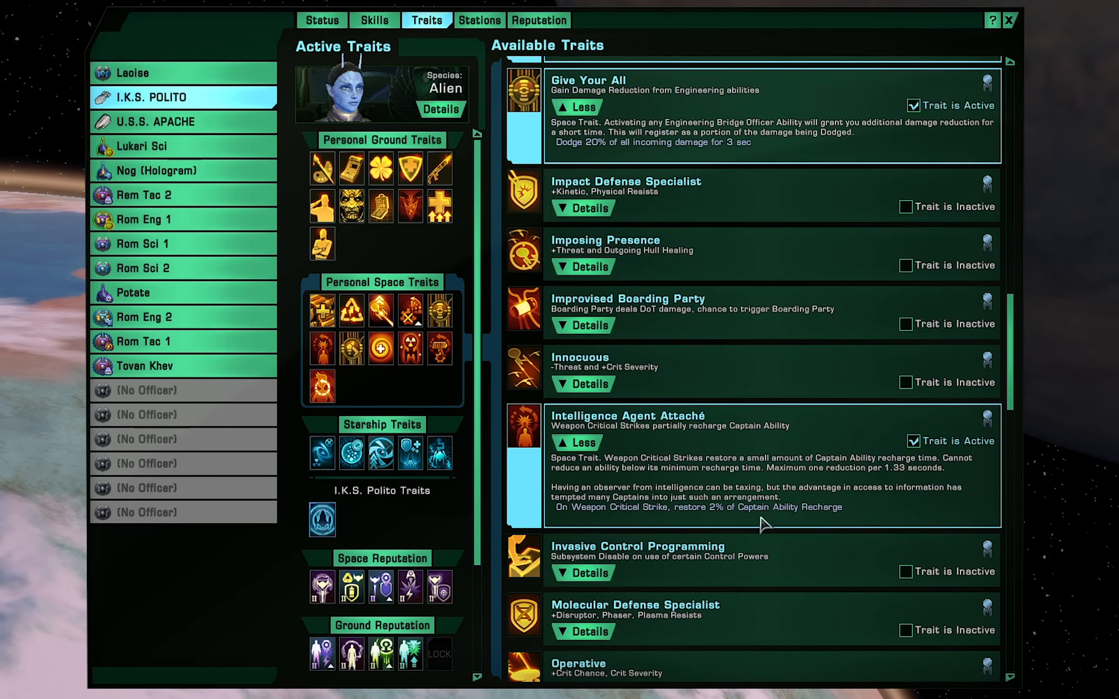
mouse_move(924, 514)
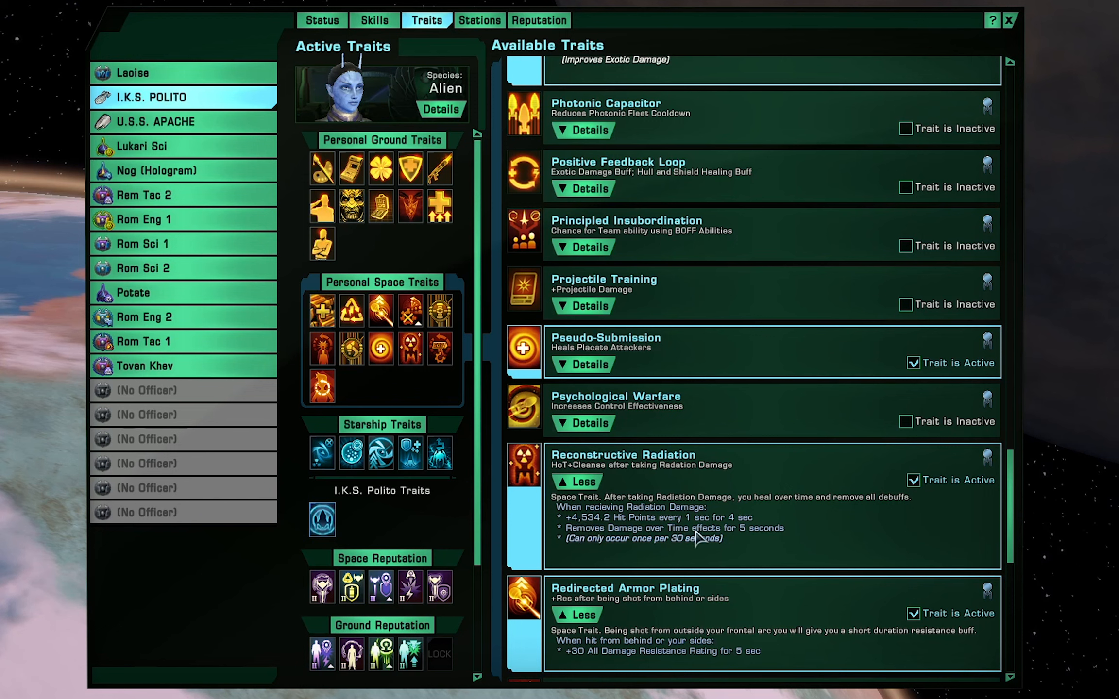
mouse_move(623, 545)
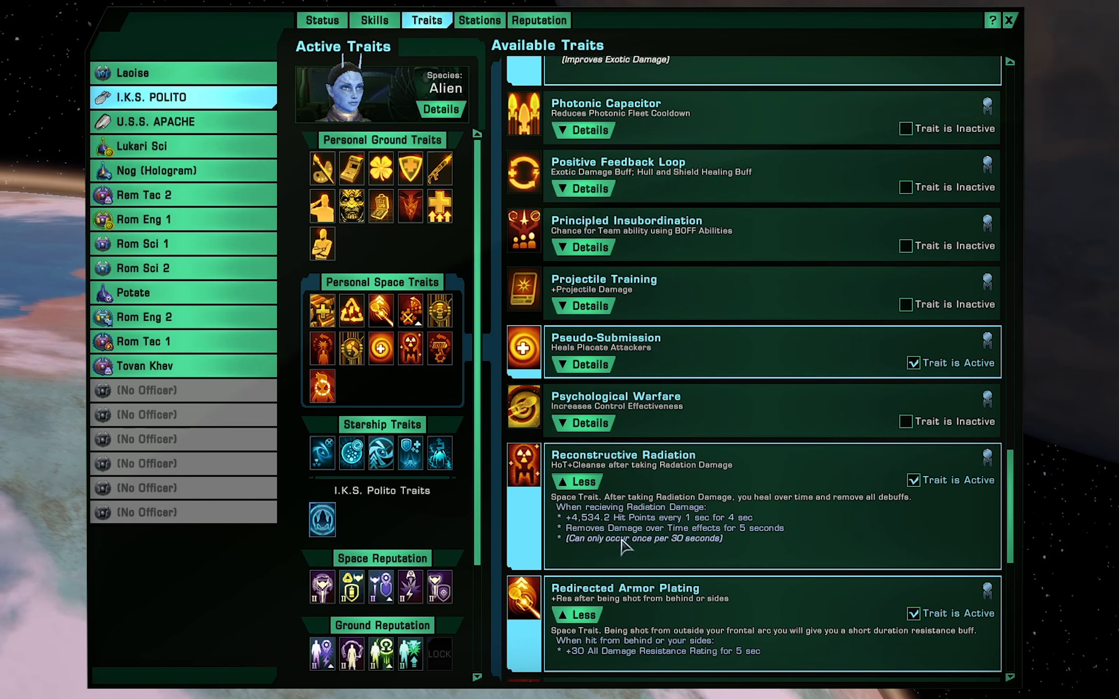
mouse_move(706, 561)
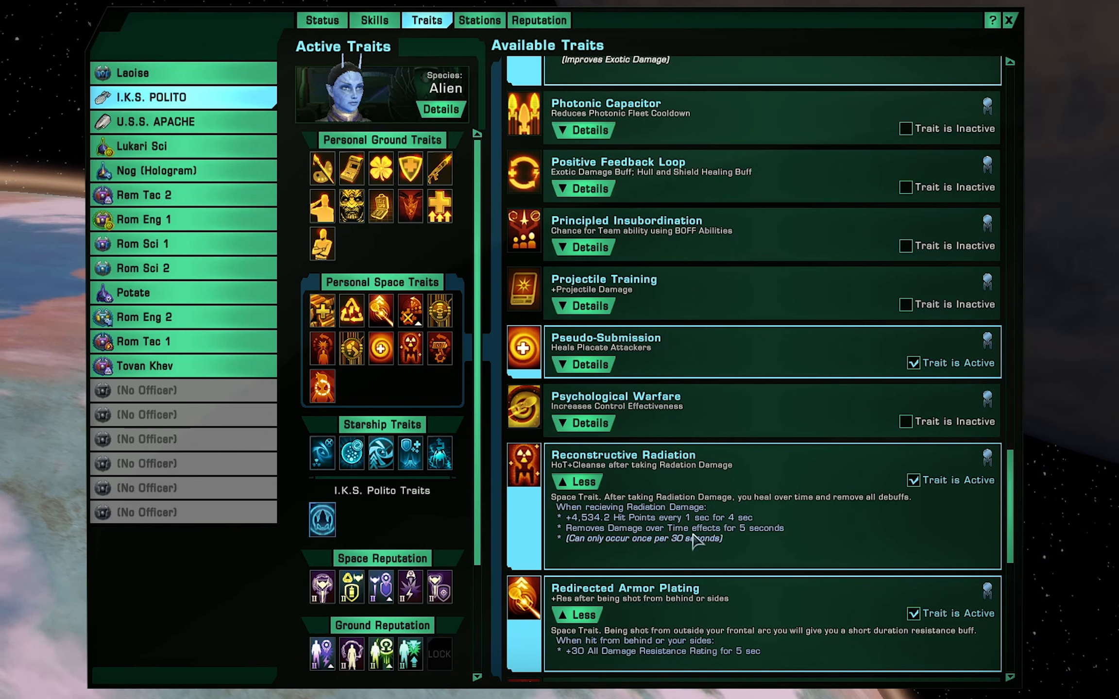
mouse_move(815, 530)
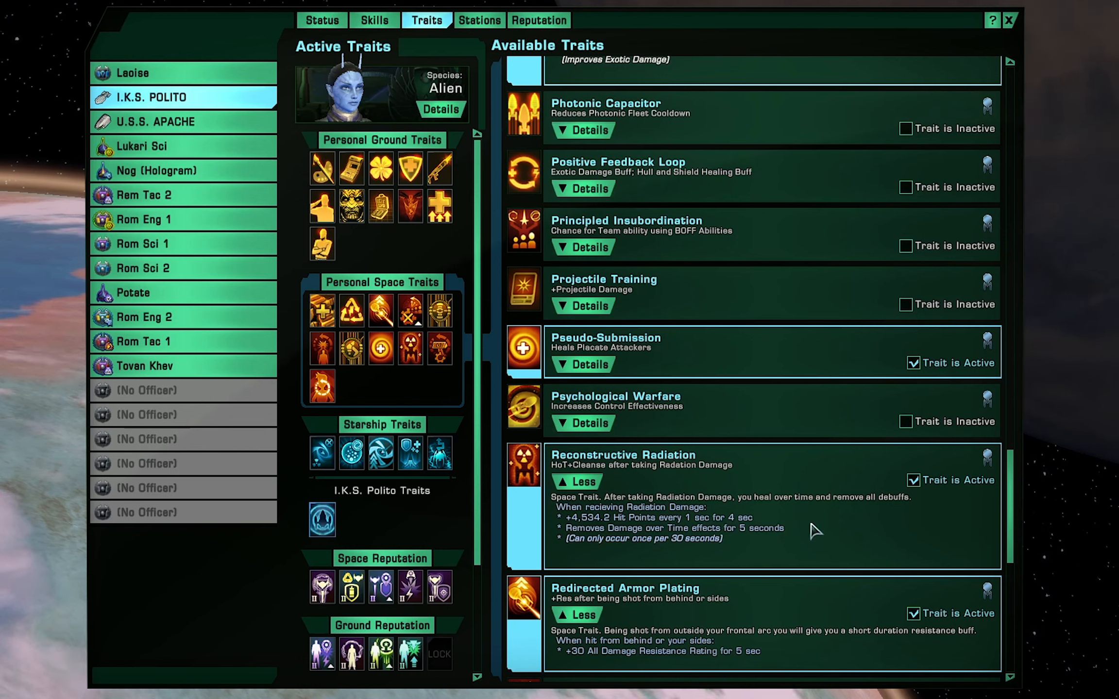
mouse_move(819, 522)
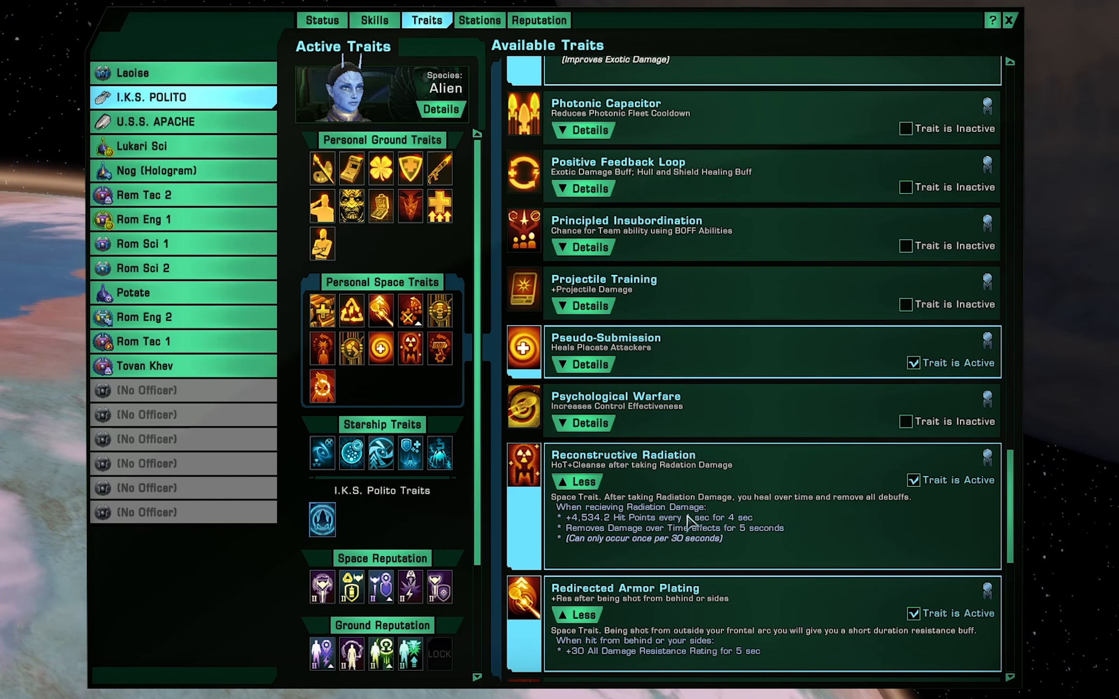
scroll("down", 3)
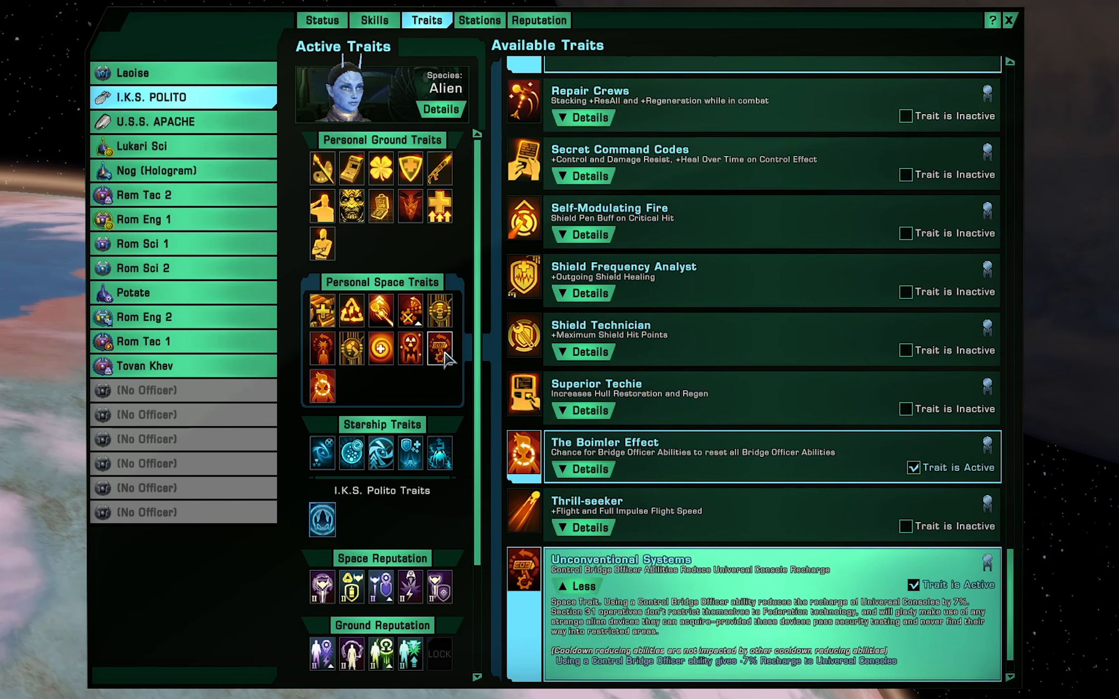
scroll("down", 3)
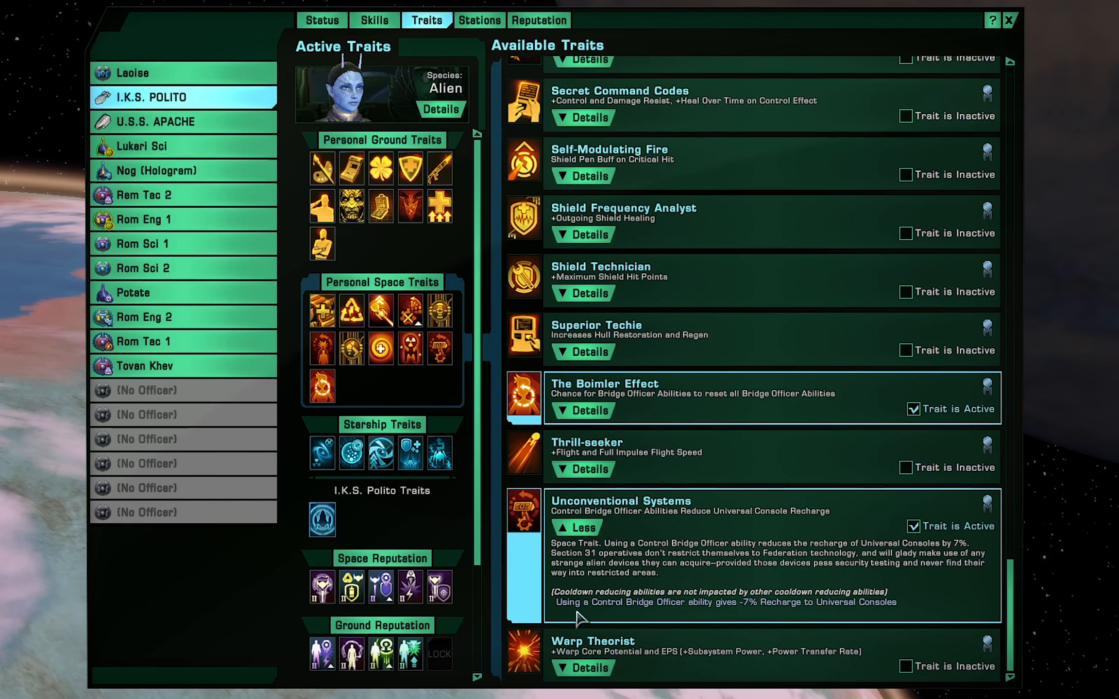
mouse_move(644, 614)
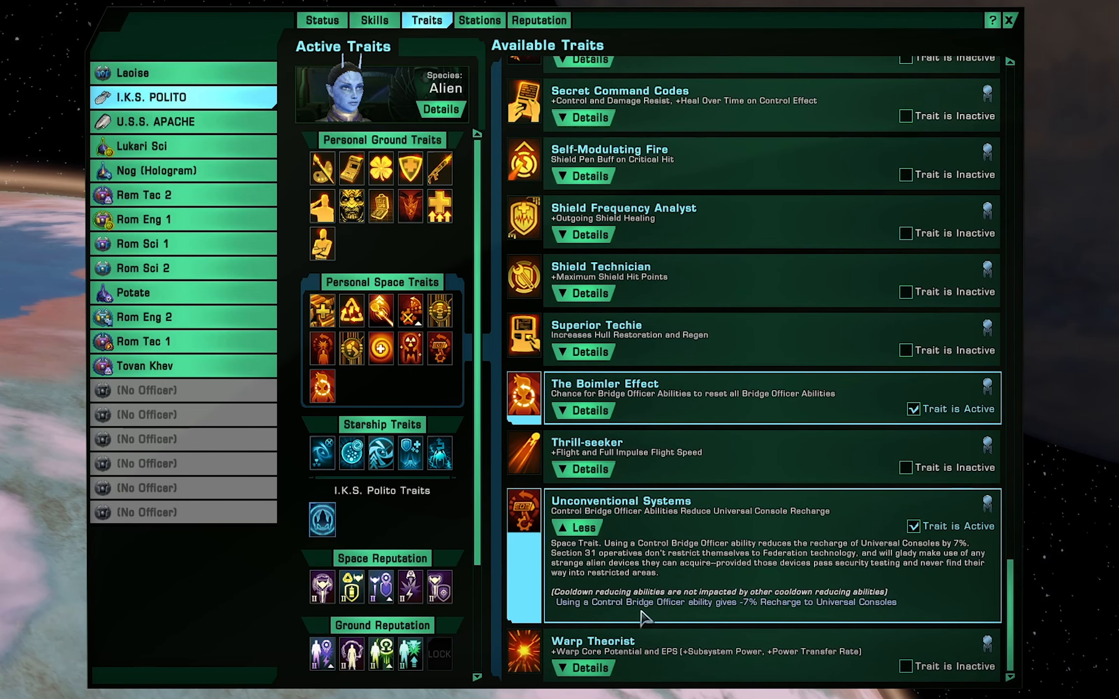
mouse_move(834, 623)
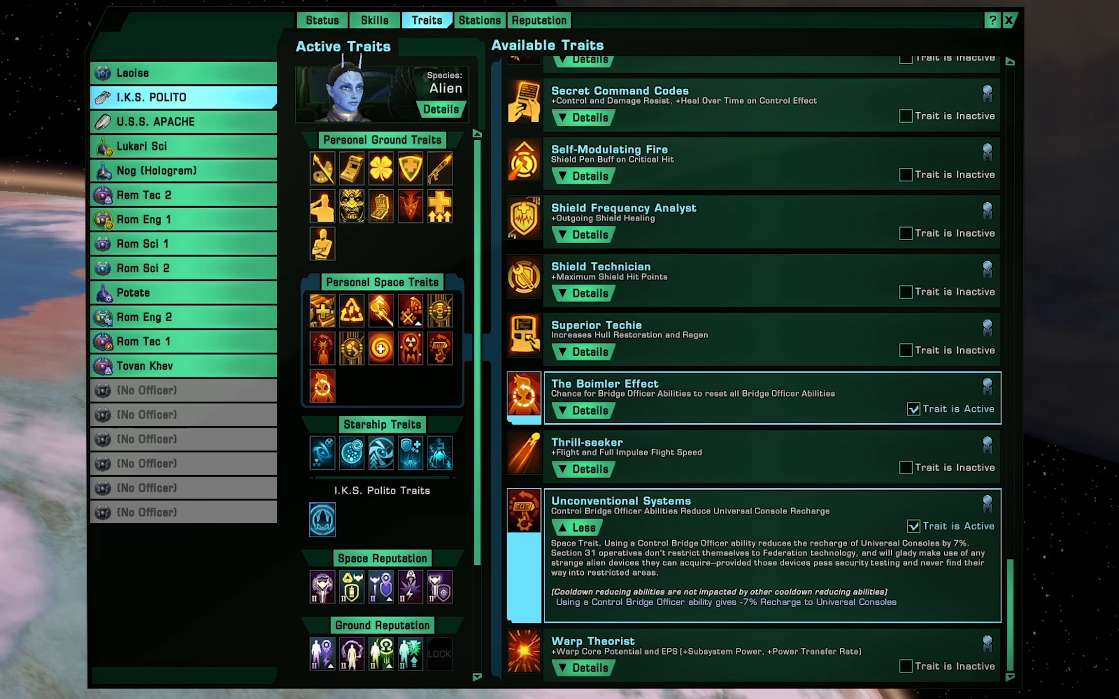
mouse_move(698, 600)
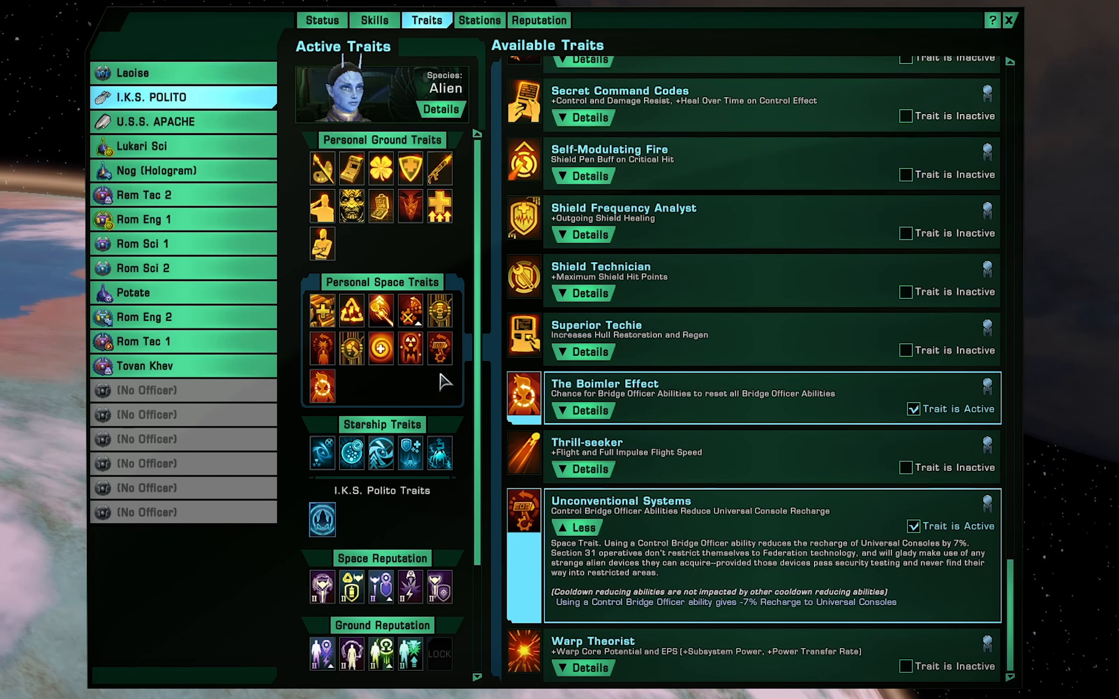
left_click(580, 410)
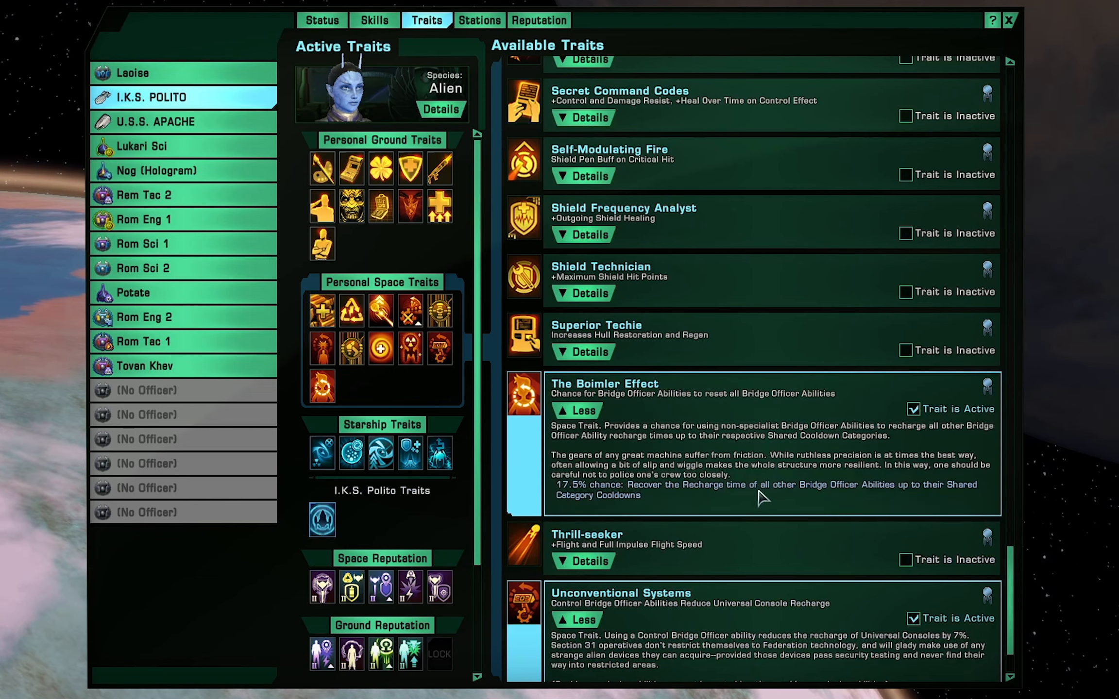
mouse_move(746, 499)
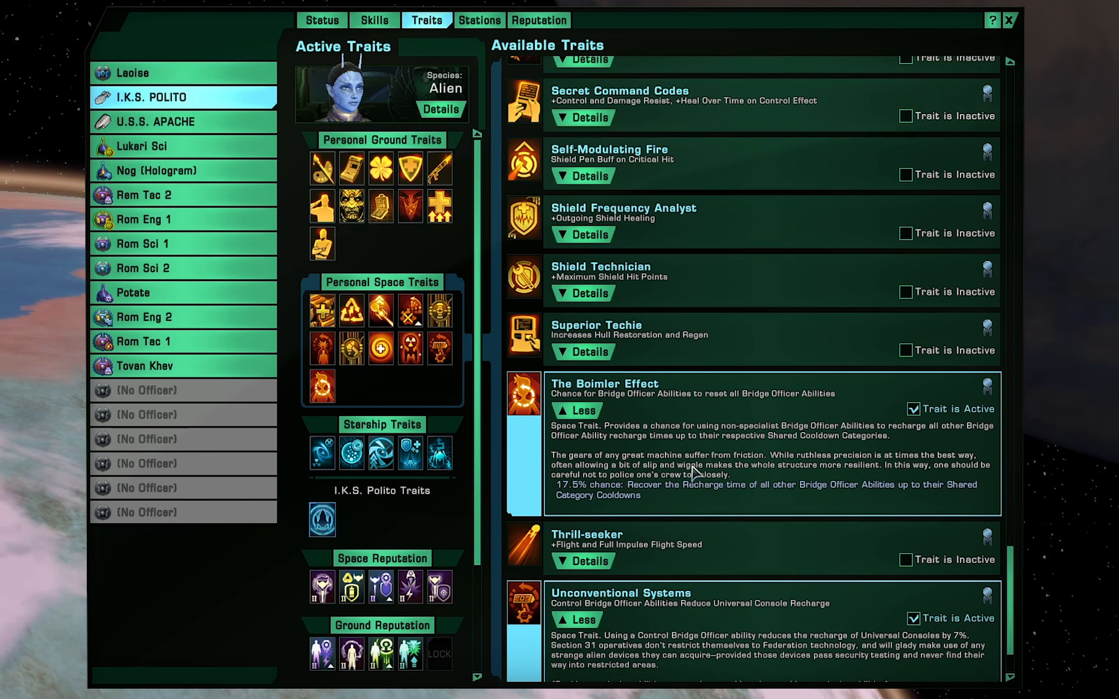
mouse_move(805, 480)
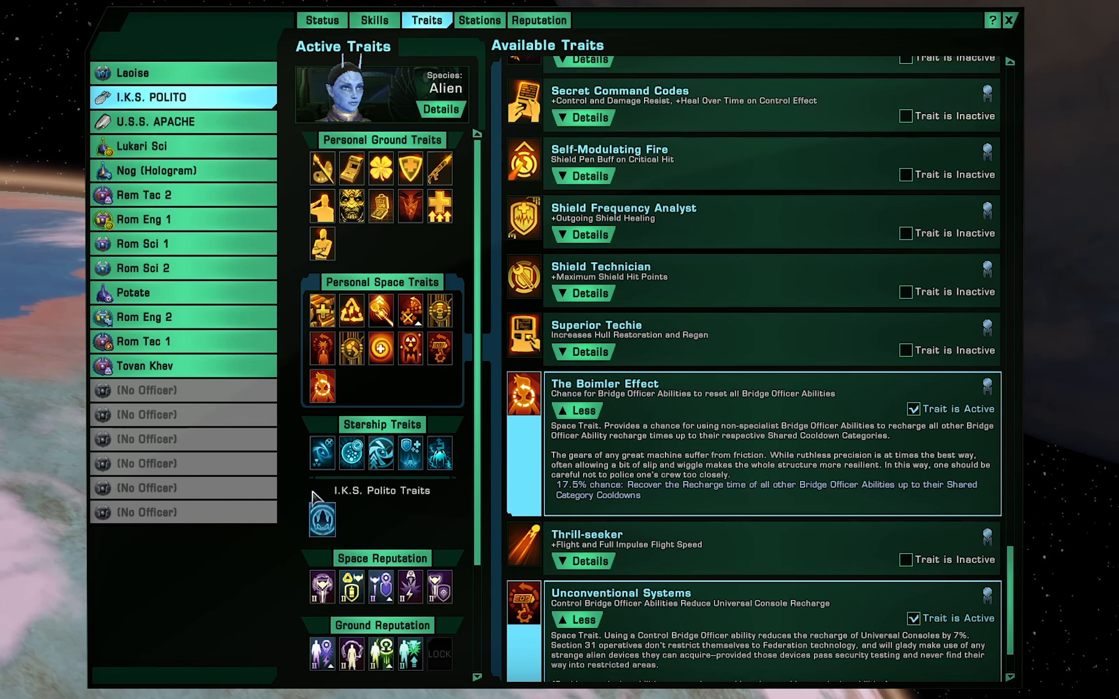
mouse_move(322, 453)
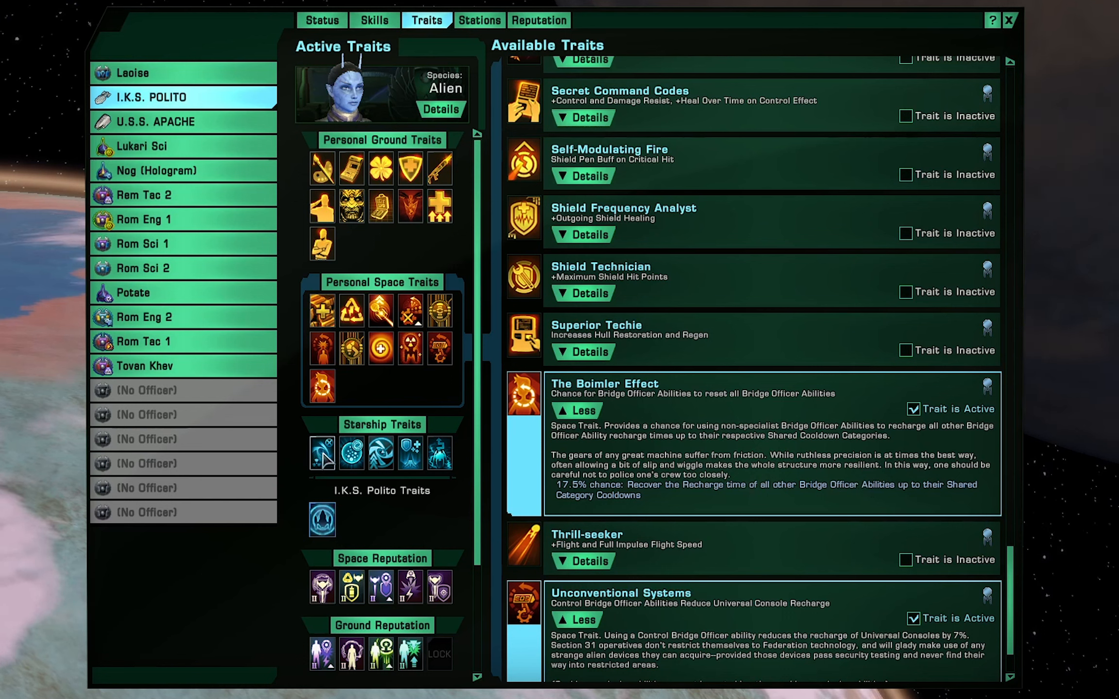
- Expand the Spore-Infused Anomalies trait description, then scroll on to Improved Gravity Well
scroll("down", 3)
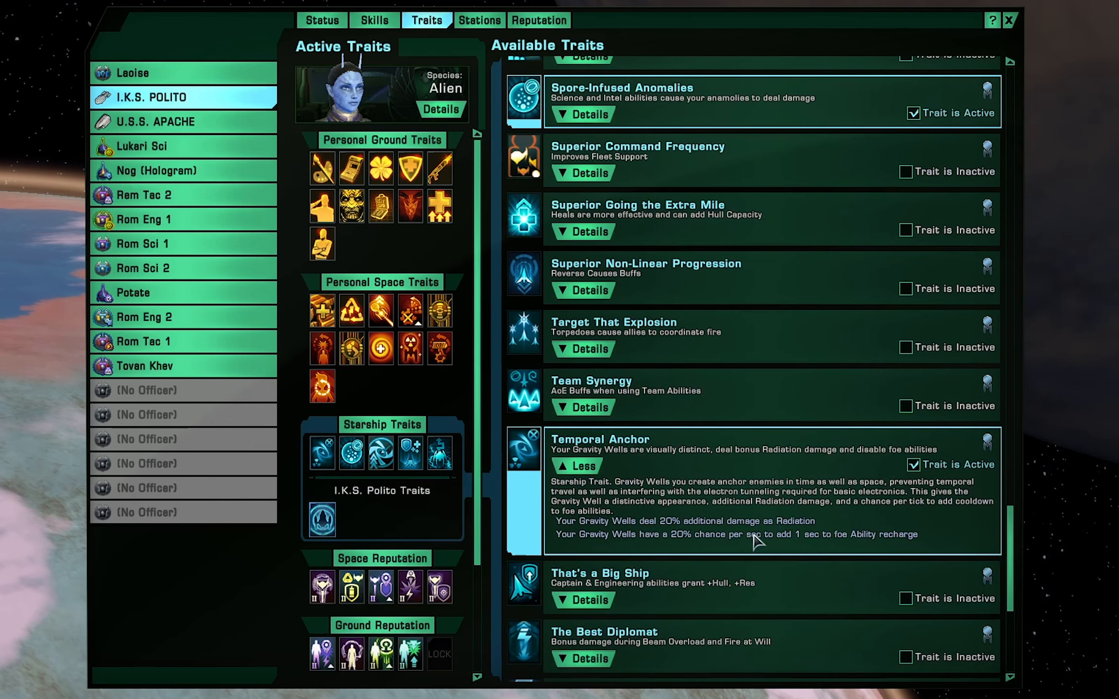
mouse_move(730, 548)
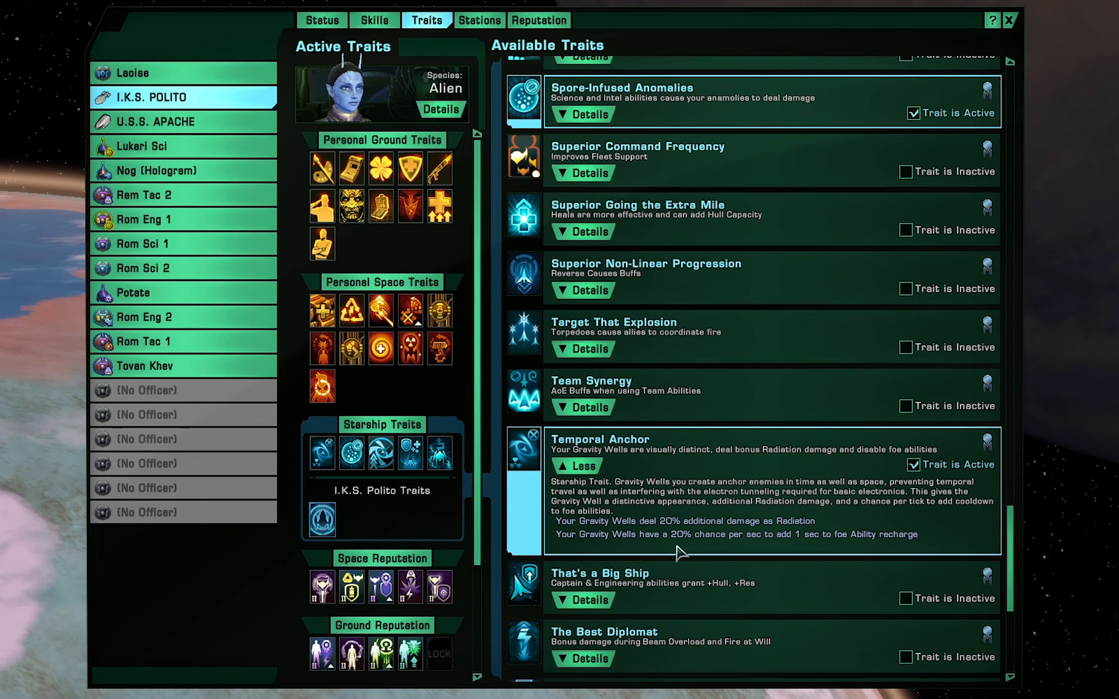
mouse_move(771, 543)
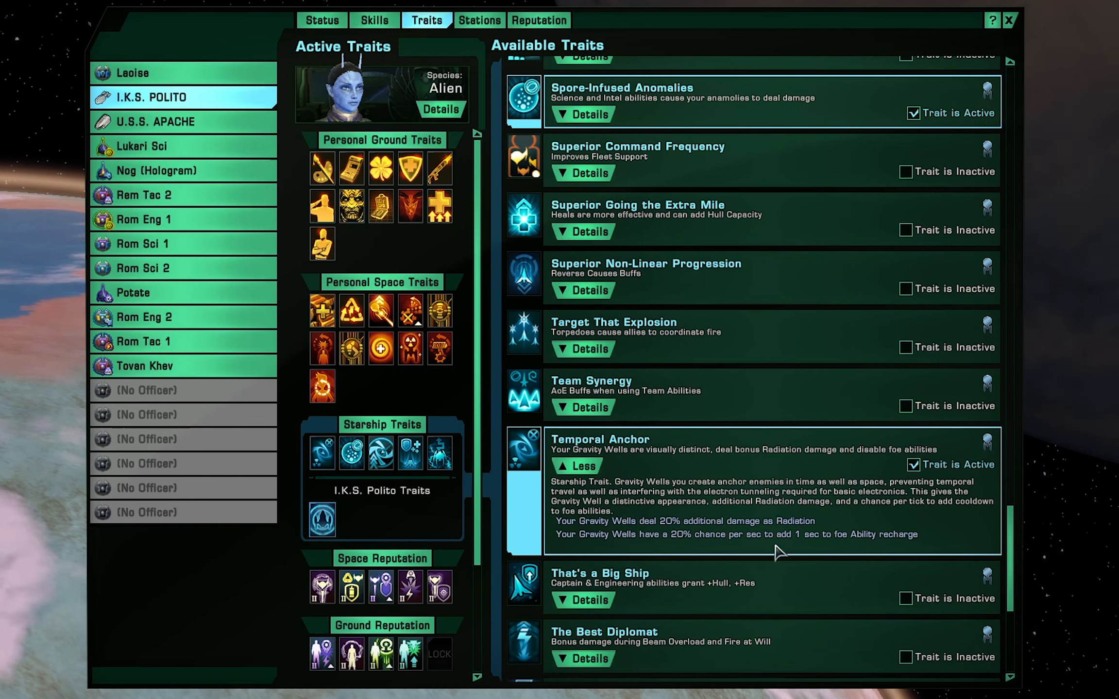
mouse_move(800, 550)
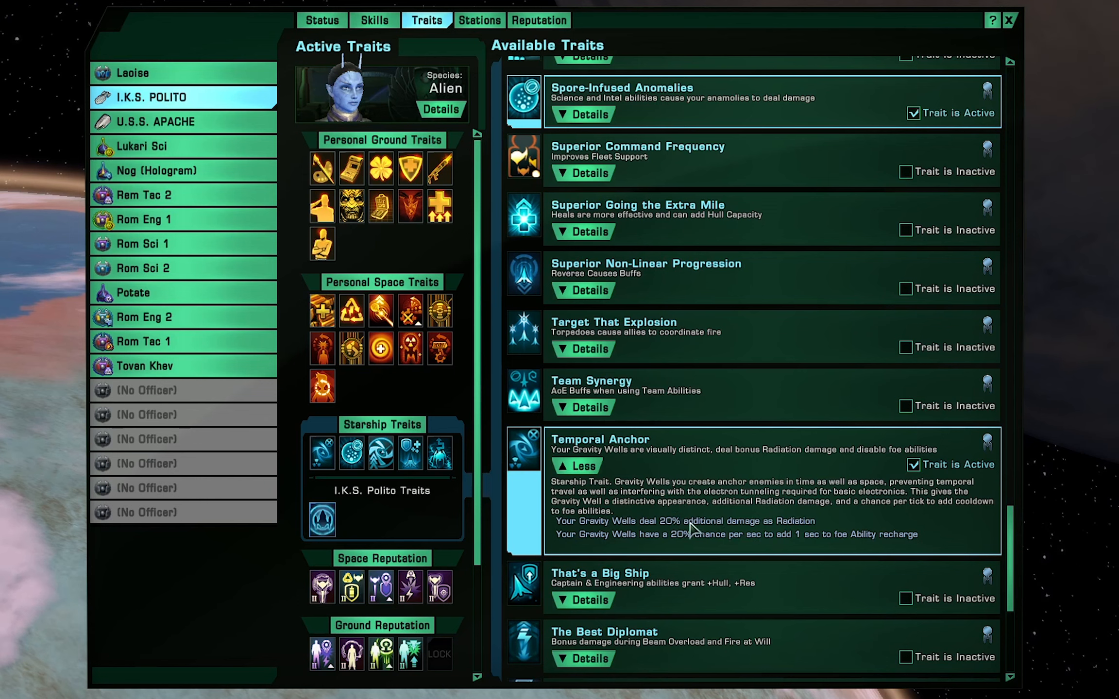
left_click(582, 114)
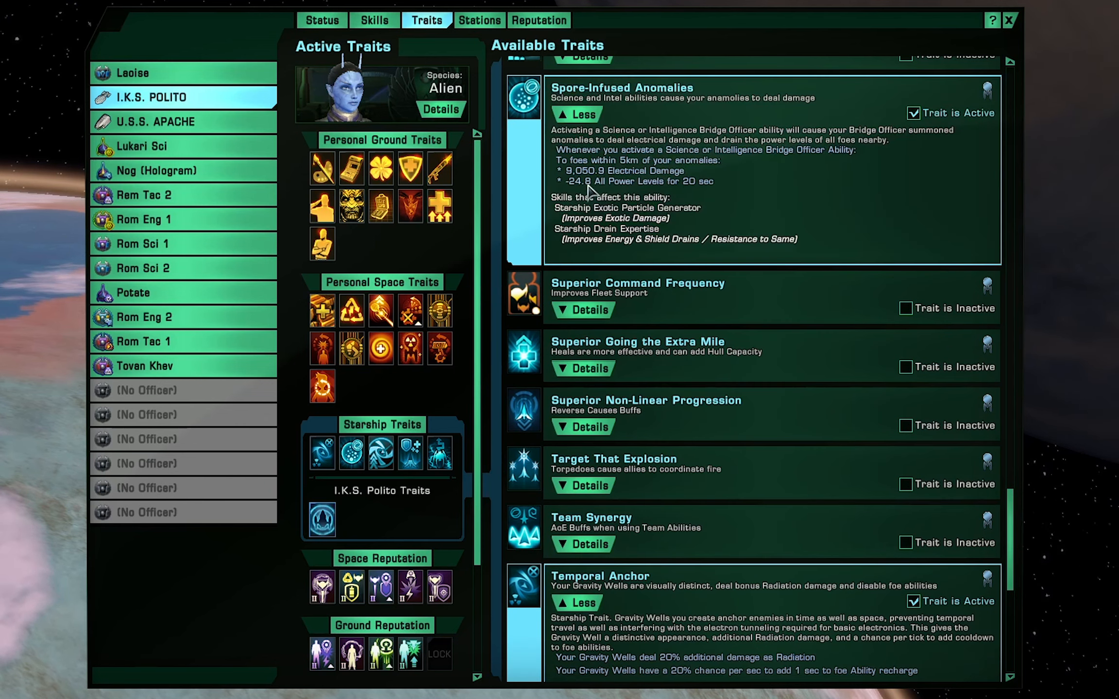
mouse_move(664, 198)
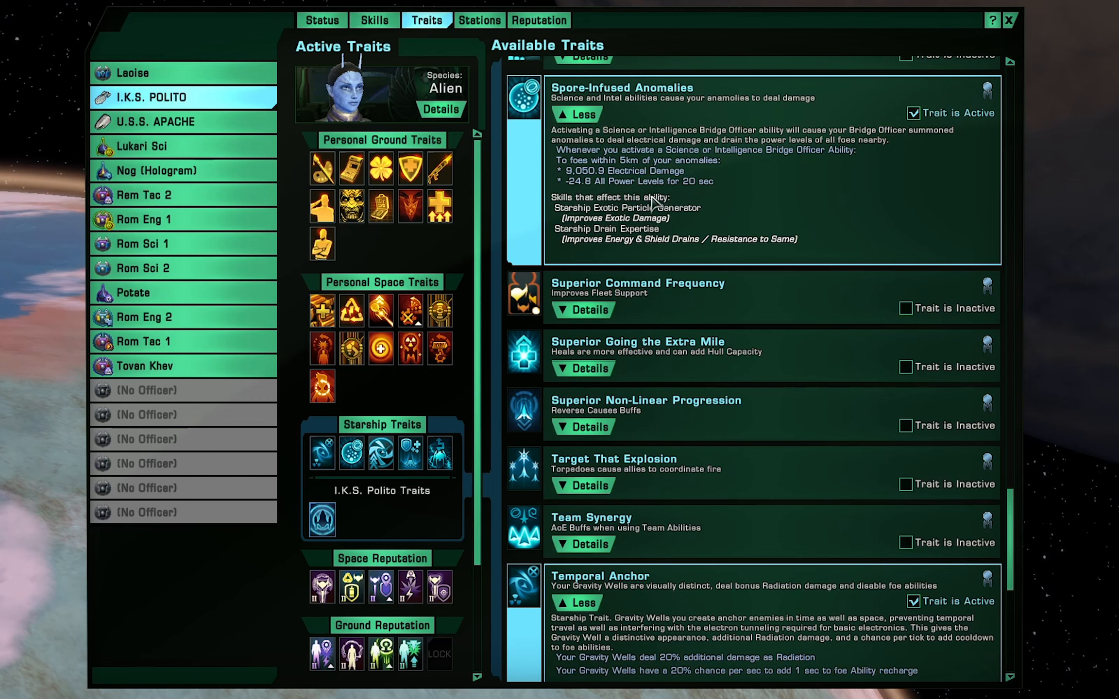
mouse_move(634, 202)
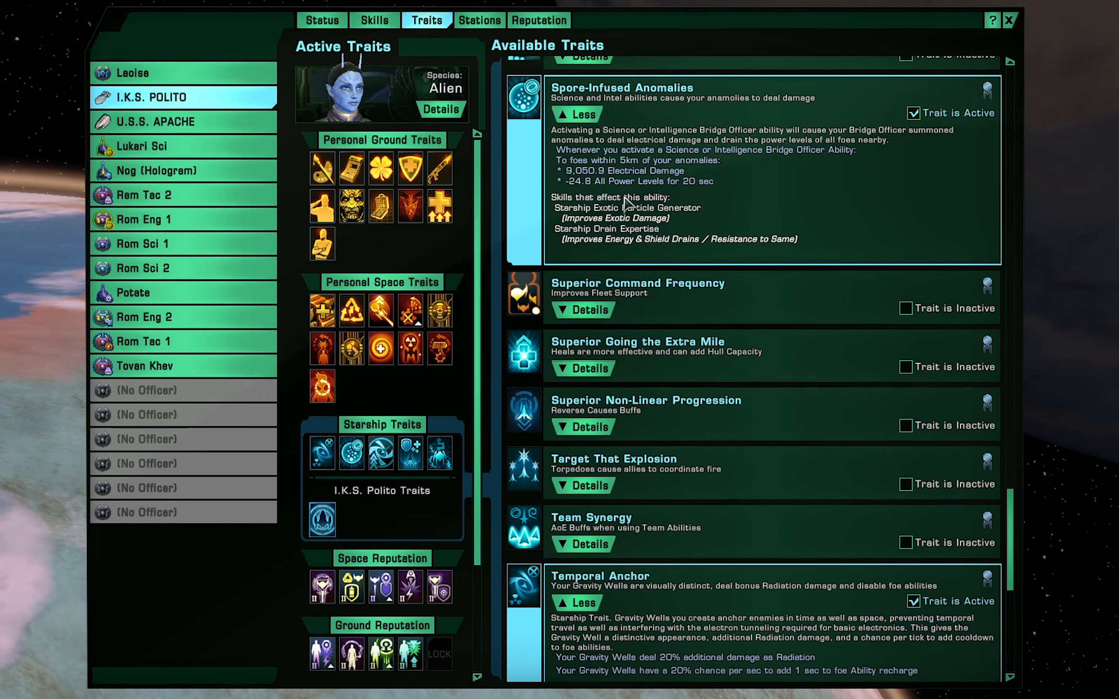
mouse_move(687, 194)
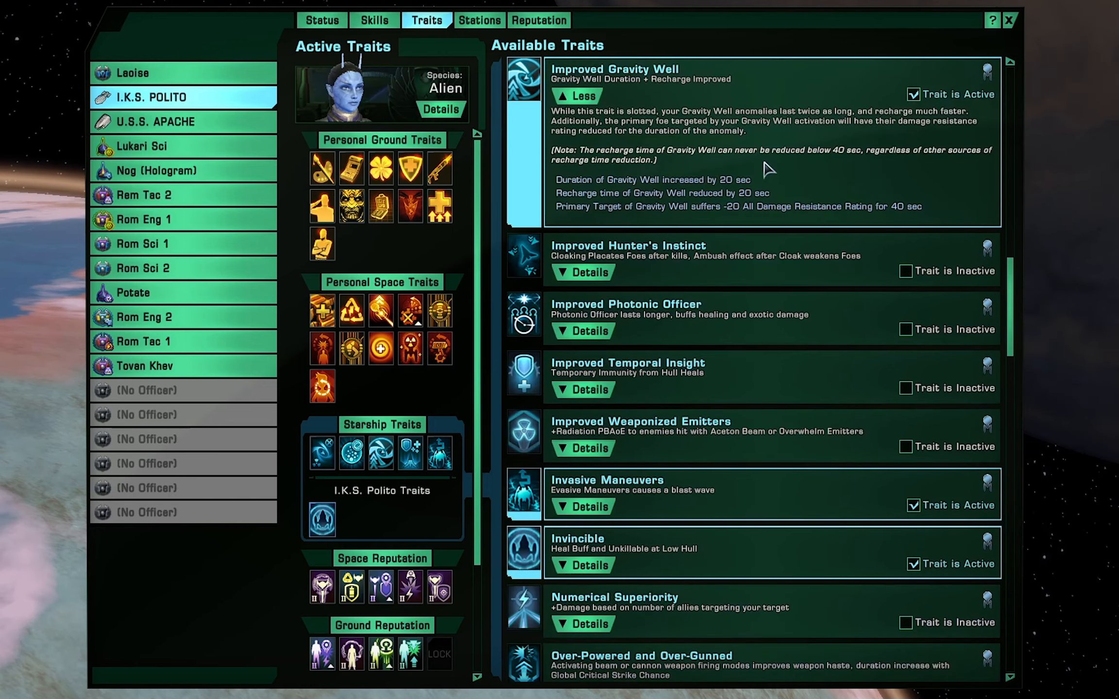
mouse_move(897, 206)
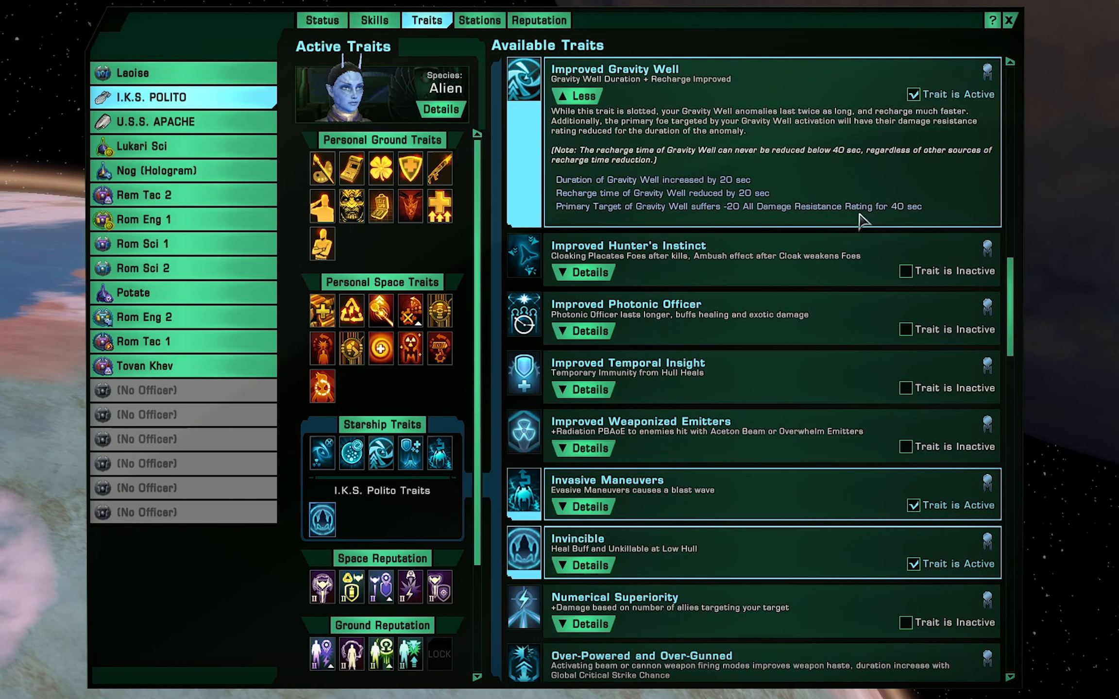
mouse_move(711, 187)
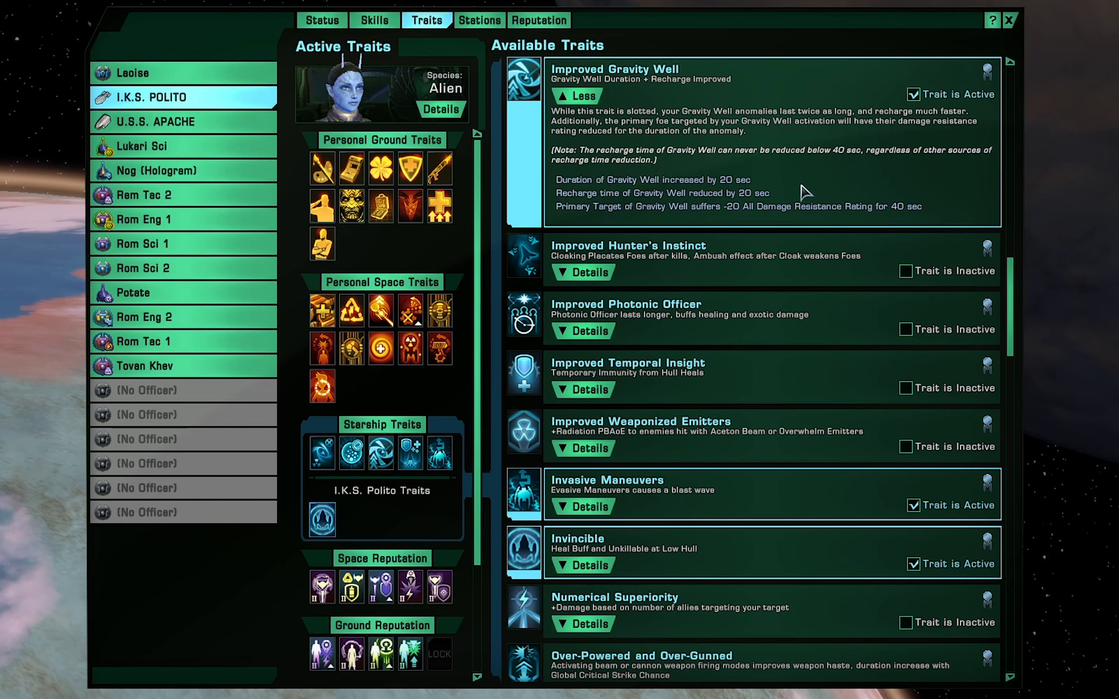
mouse_move(703, 106)
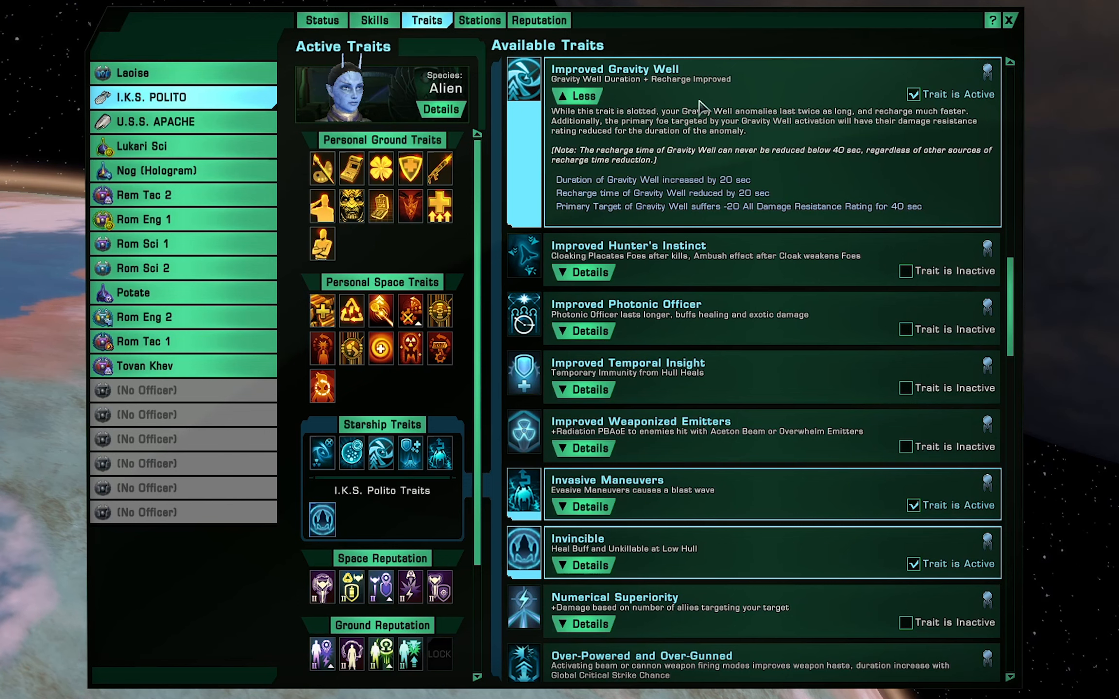
mouse_move(321, 454)
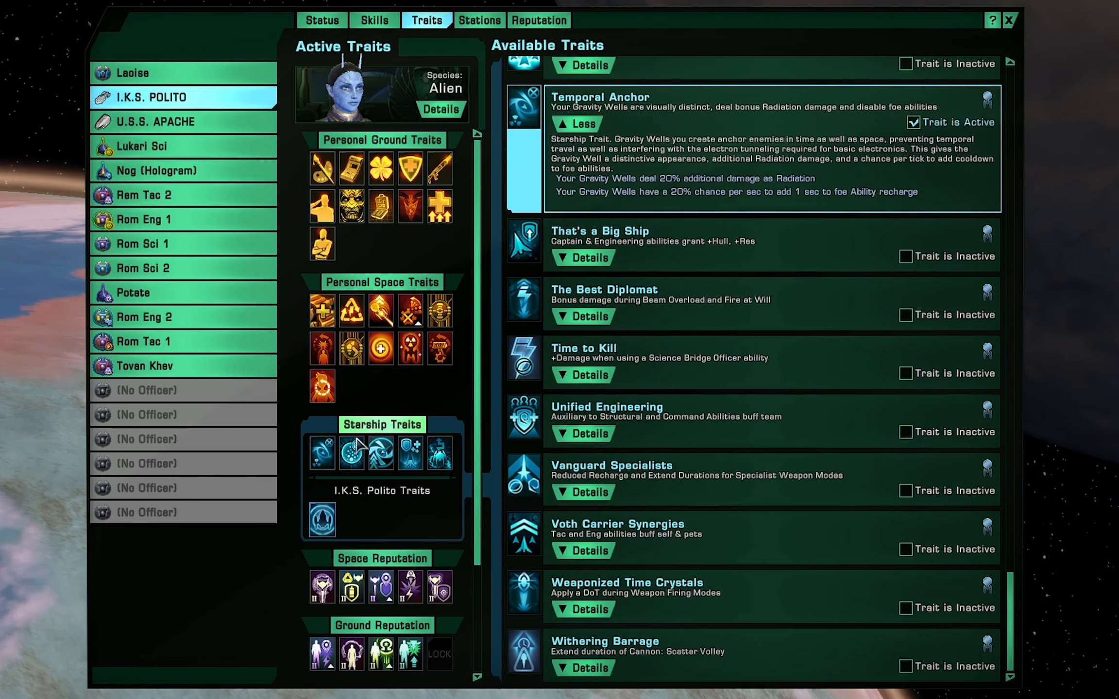
scroll("down", 3)
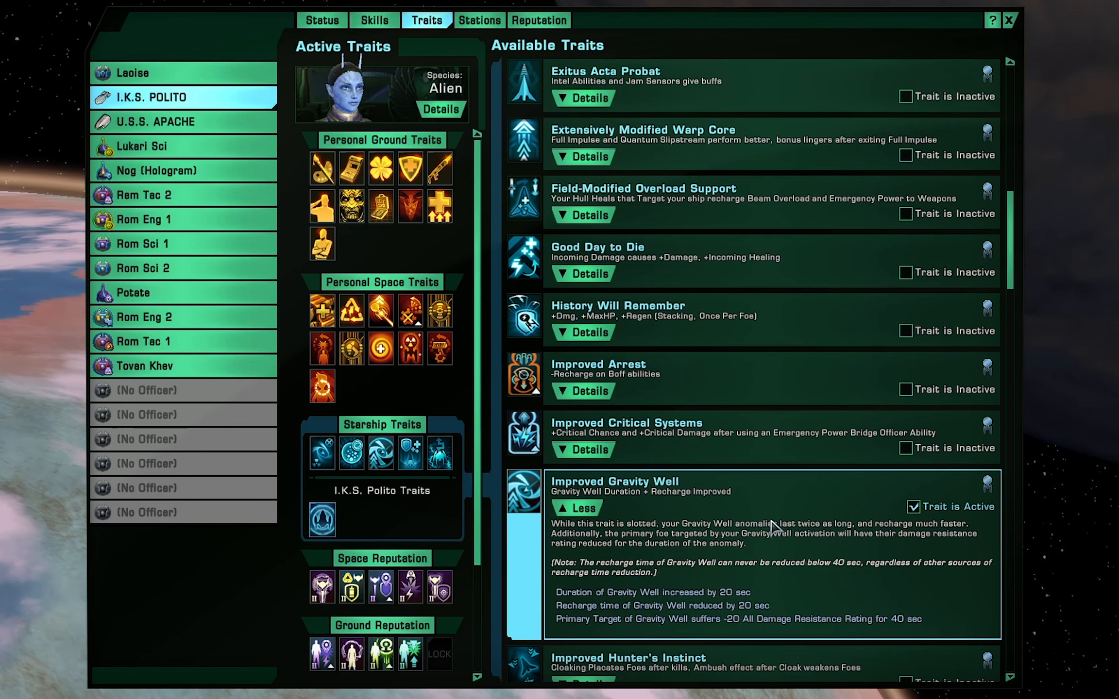
mouse_move(780, 532)
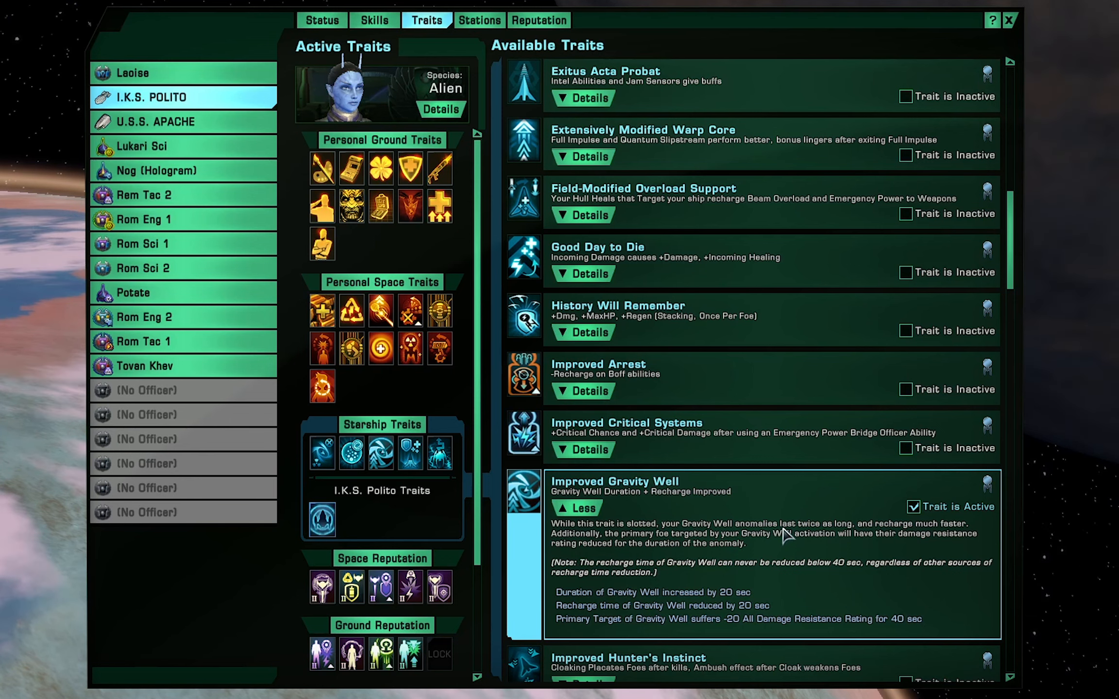
- Scroll the Available Traits list toward the Polarized Lattice-Optimized Tritanium Armor trait
scroll("down", 3)
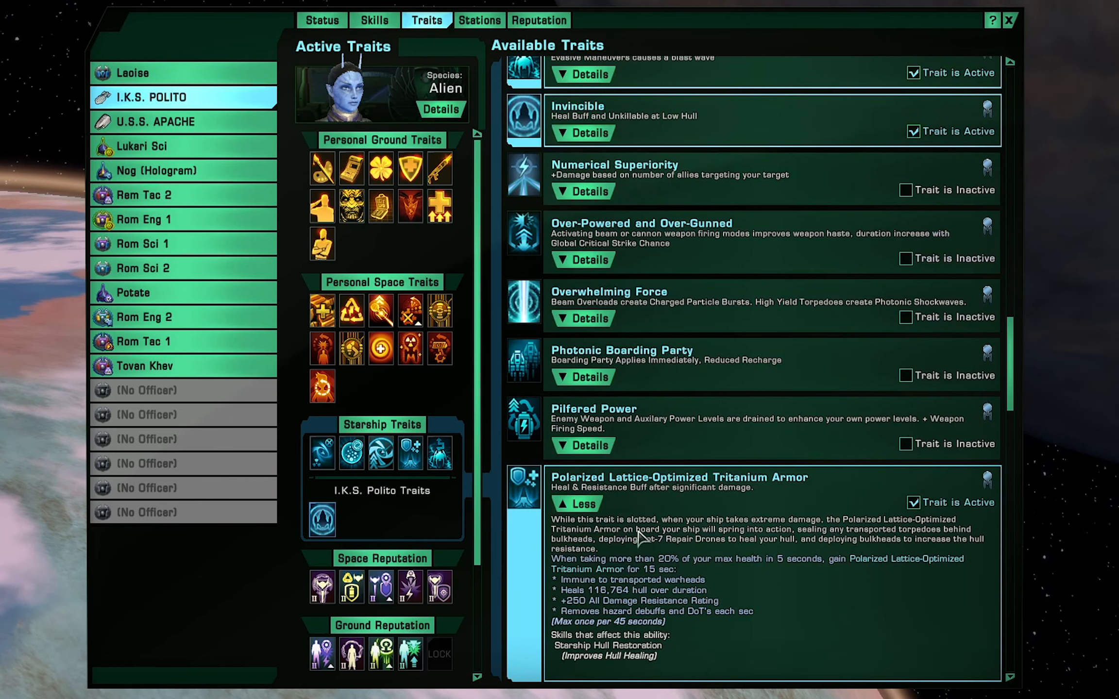
mouse_move(895, 598)
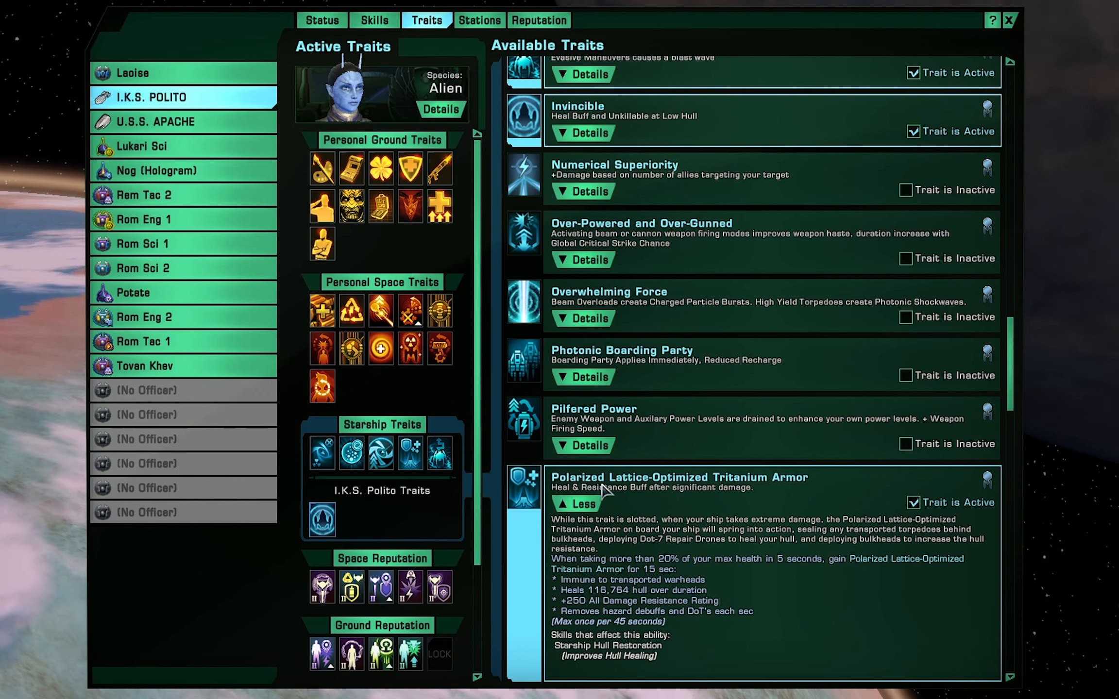
mouse_move(838, 596)
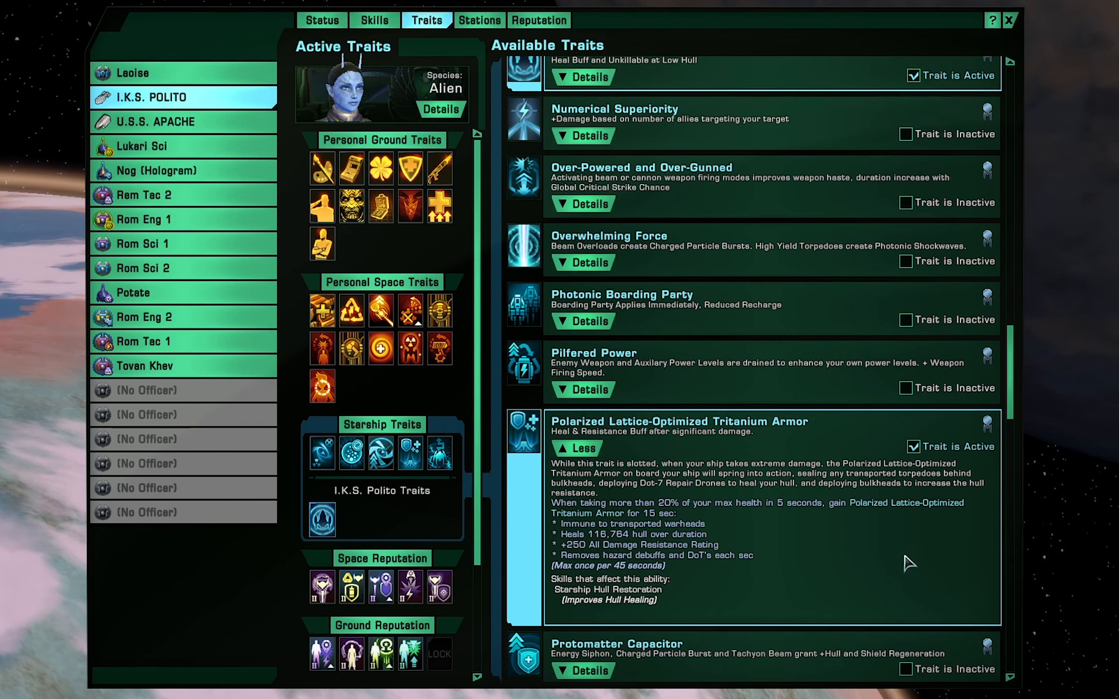
mouse_move(916, 565)
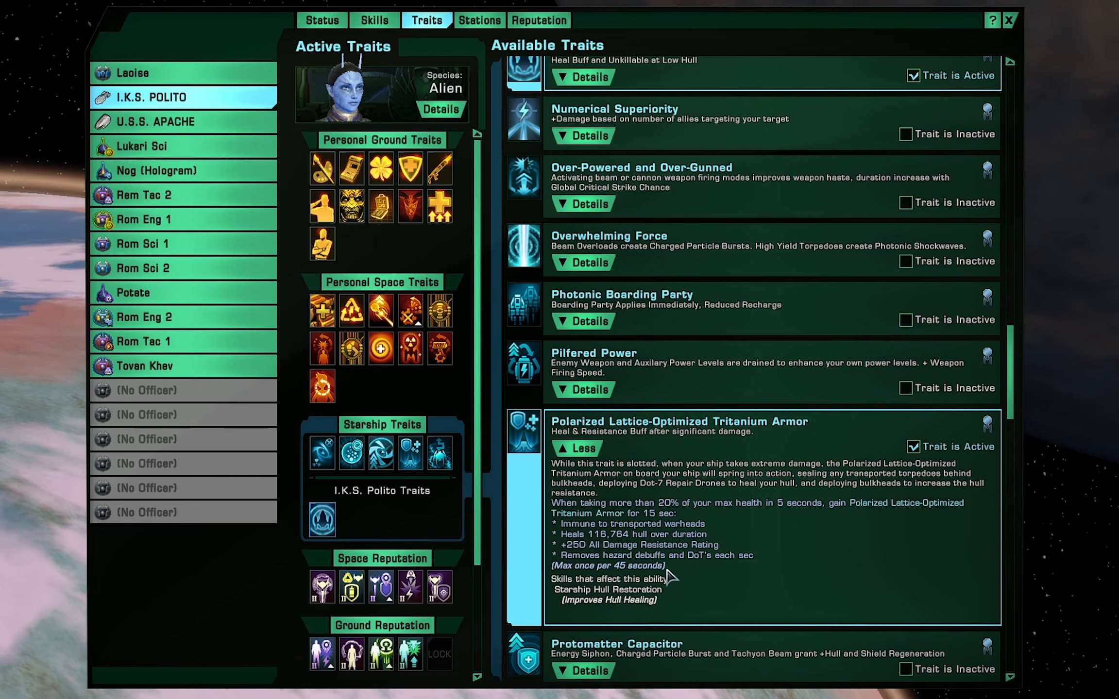
mouse_move(695, 578)
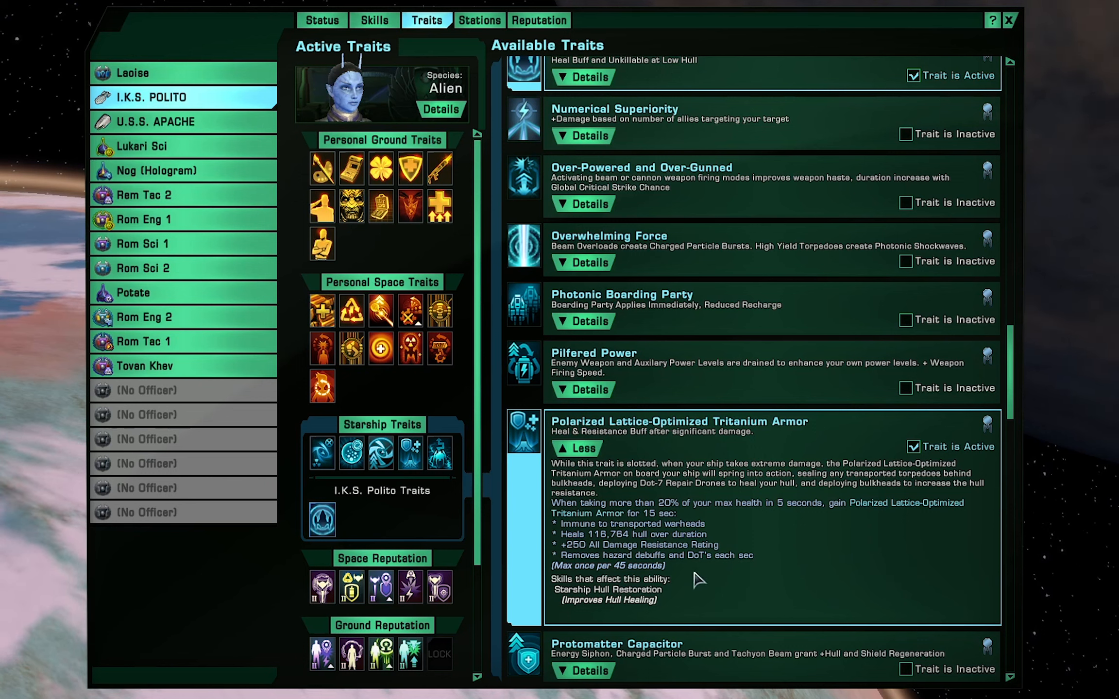
mouse_move(762, 591)
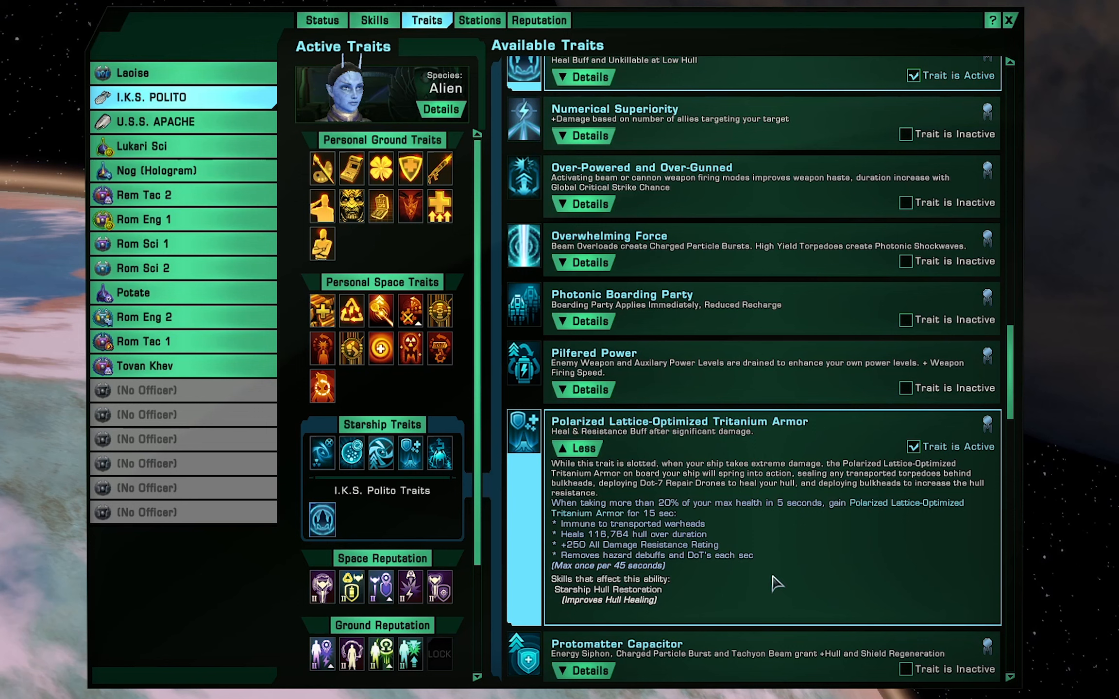
mouse_move(806, 520)
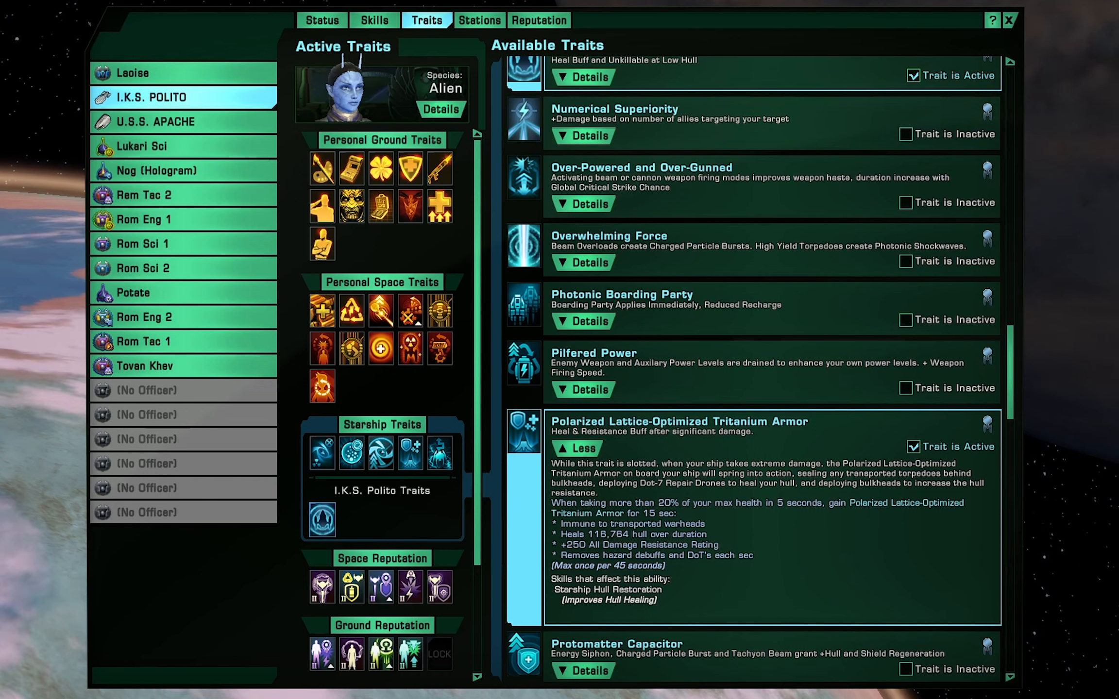
mouse_move(836, 476)
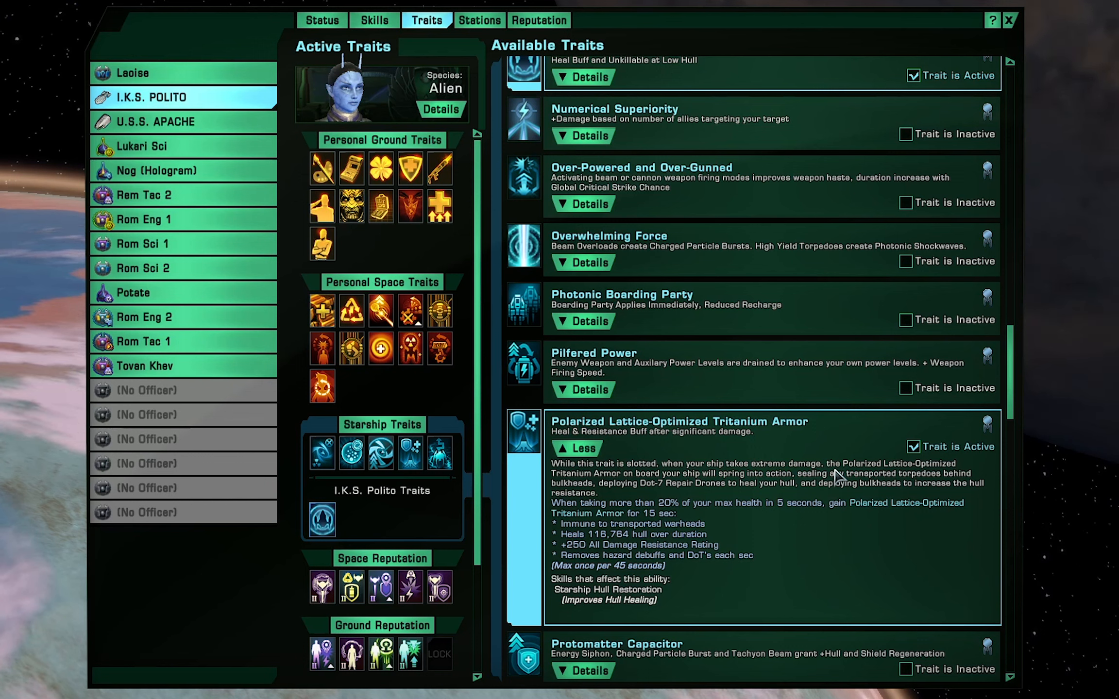
mouse_move(792, 503)
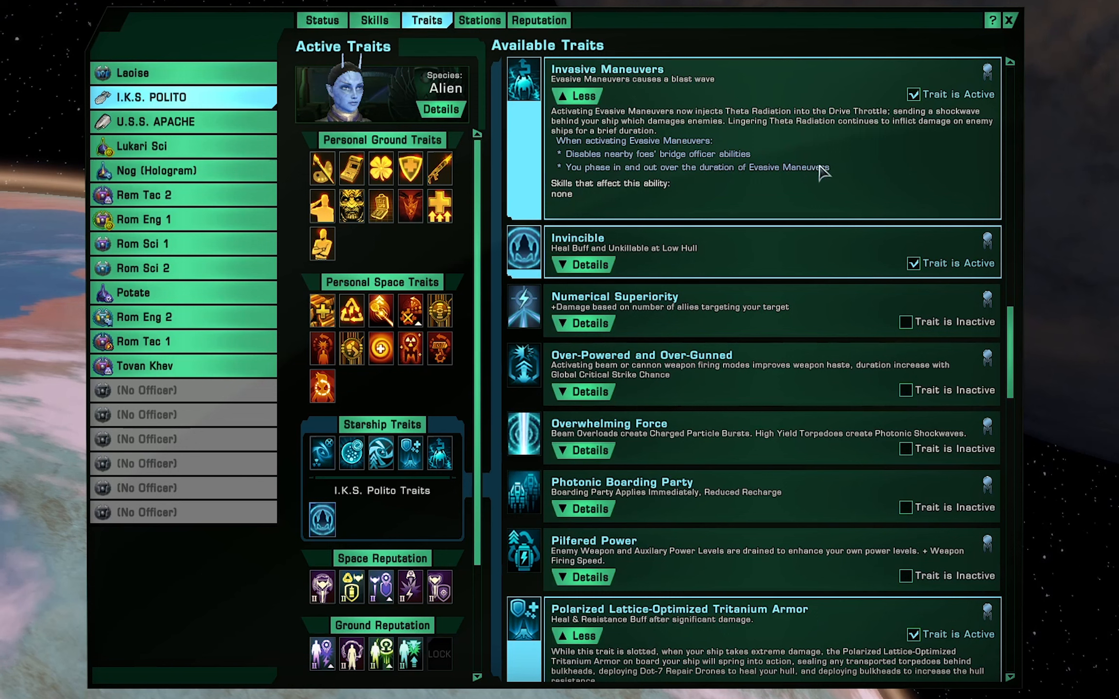
mouse_move(837, 175)
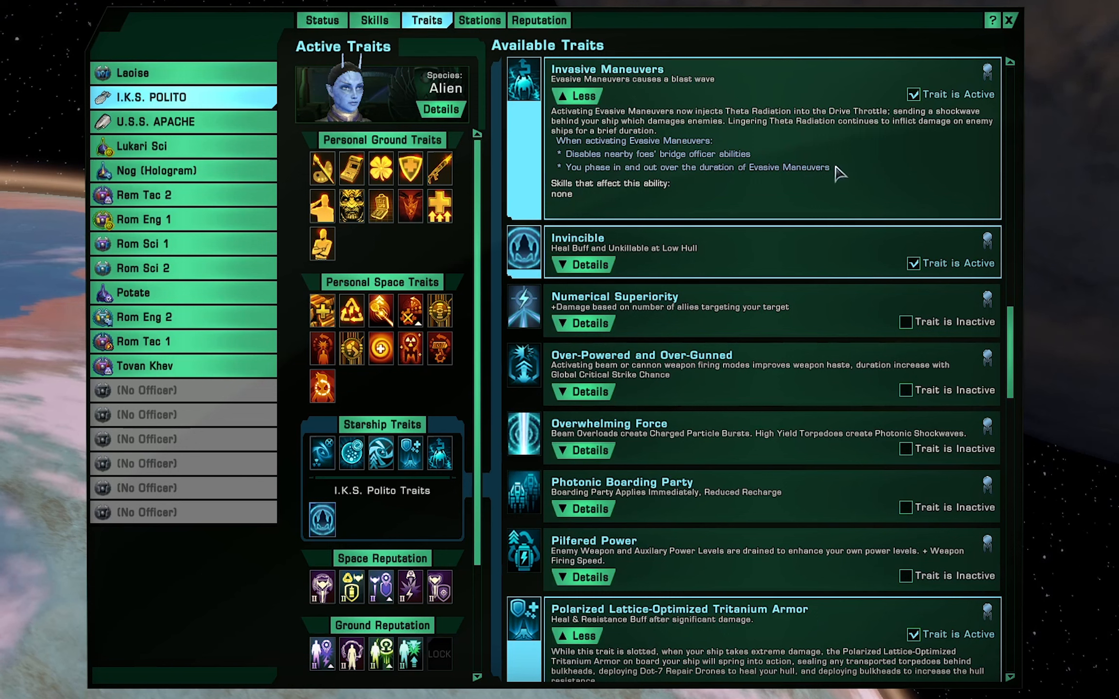
mouse_move(814, 177)
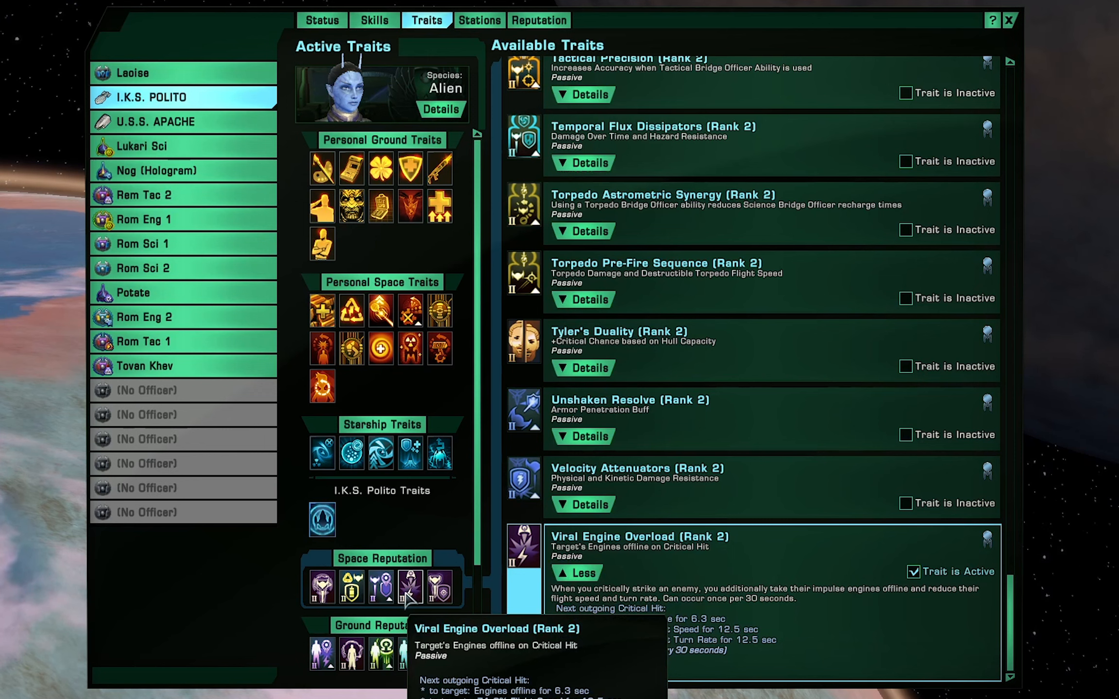
mouse_move(157, 616)
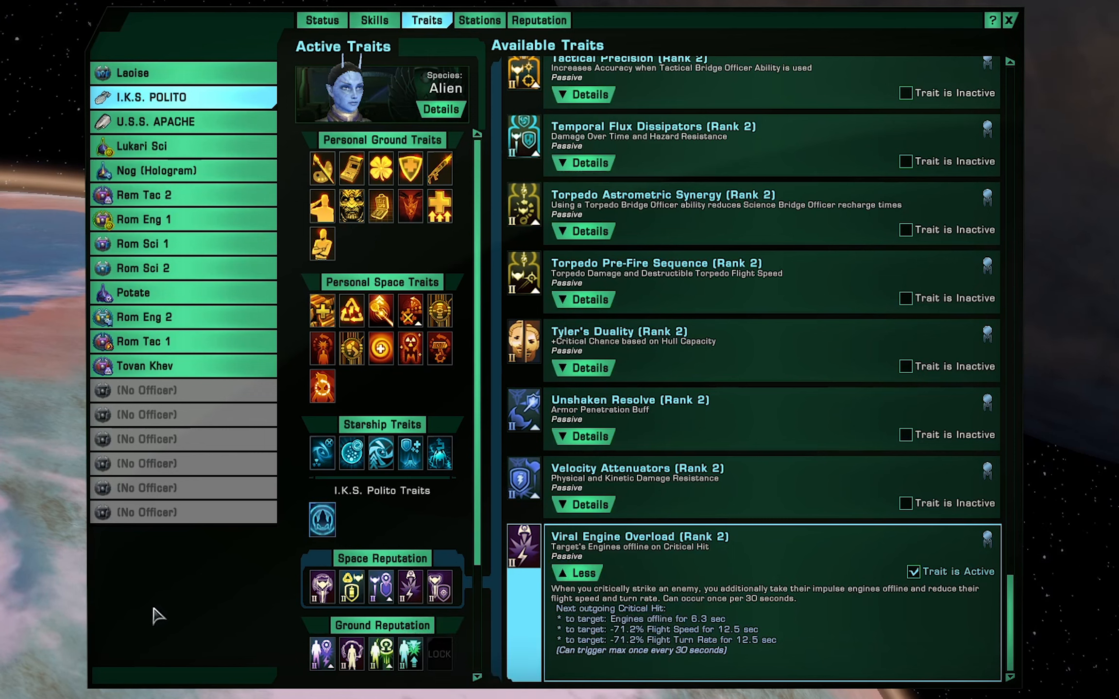
mouse_move(489, 610)
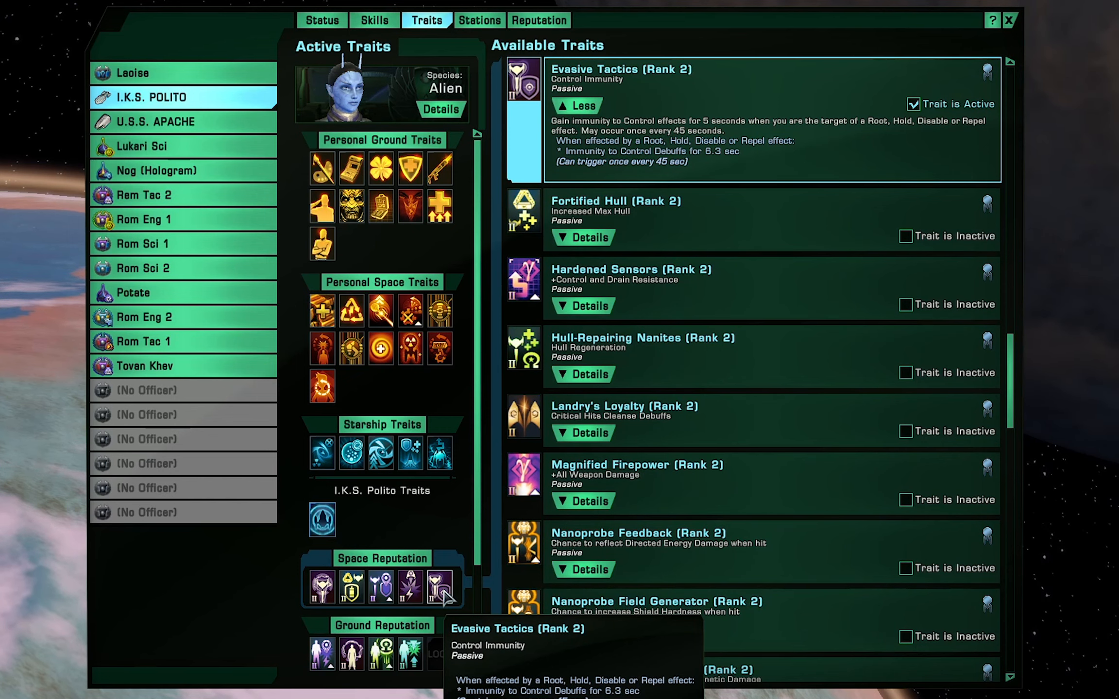
- Show the Polito's bridge officer stations and away team with their assigned abilities
left_click(479, 20)
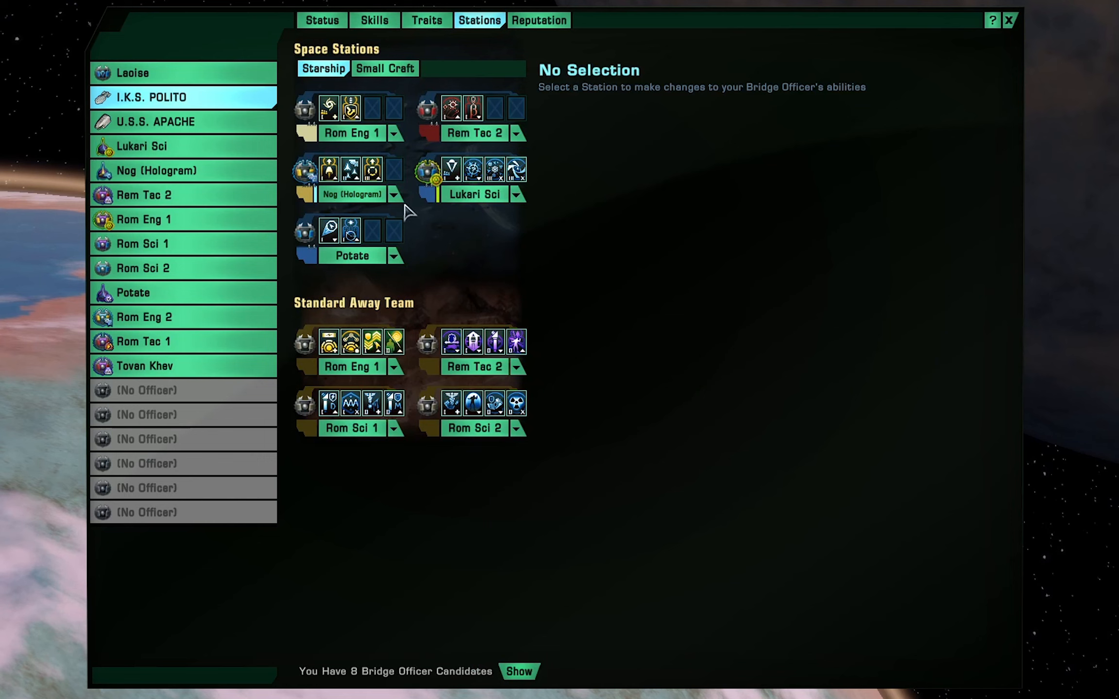
mouse_move(403, 170)
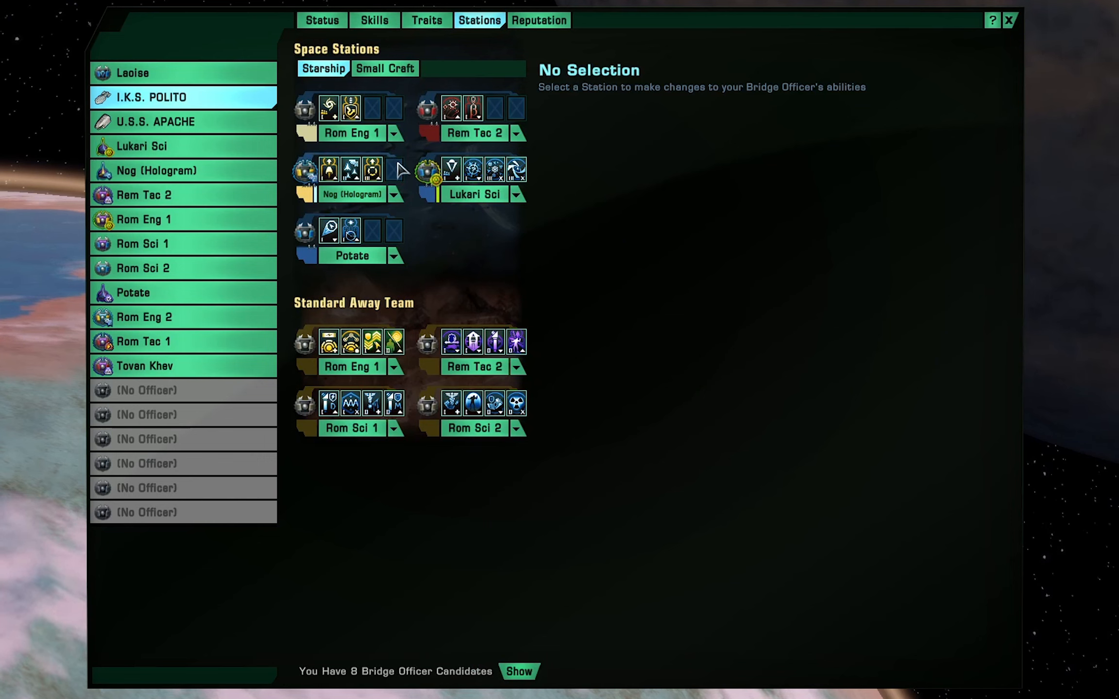
mouse_move(373, 170)
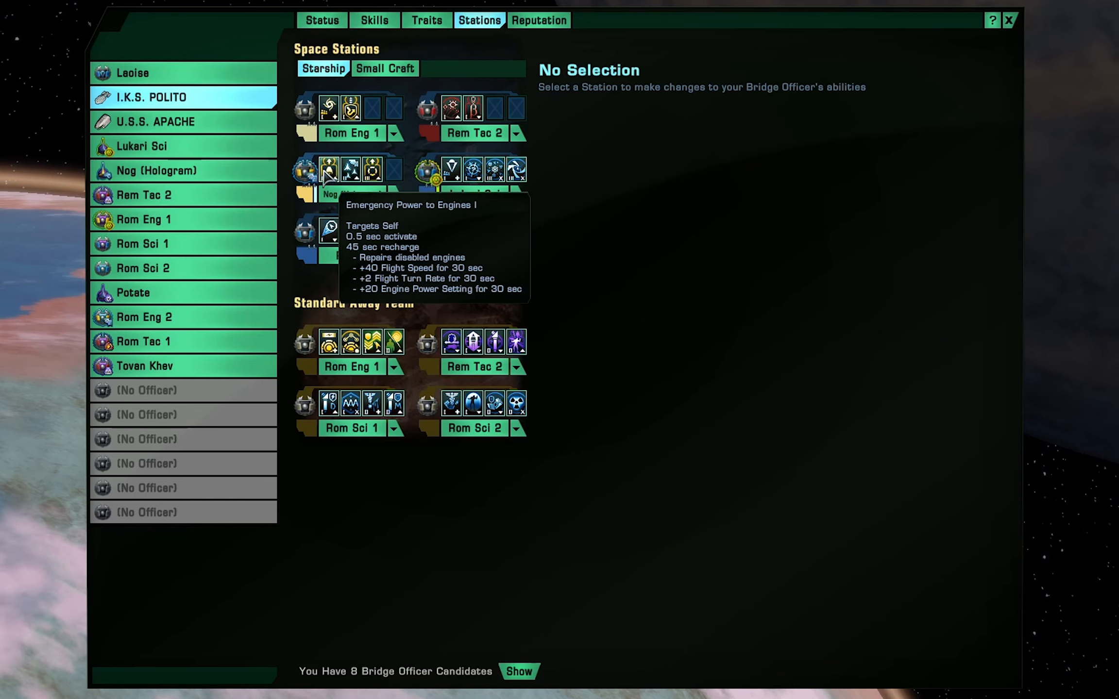
mouse_move(377, 169)
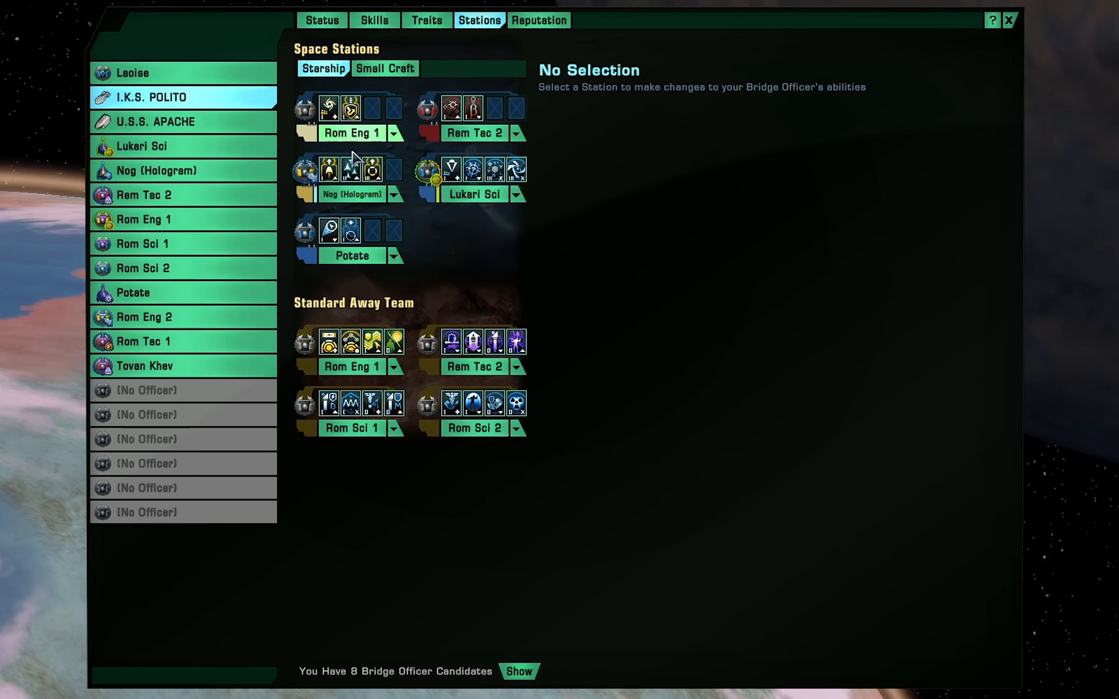
mouse_move(349, 169)
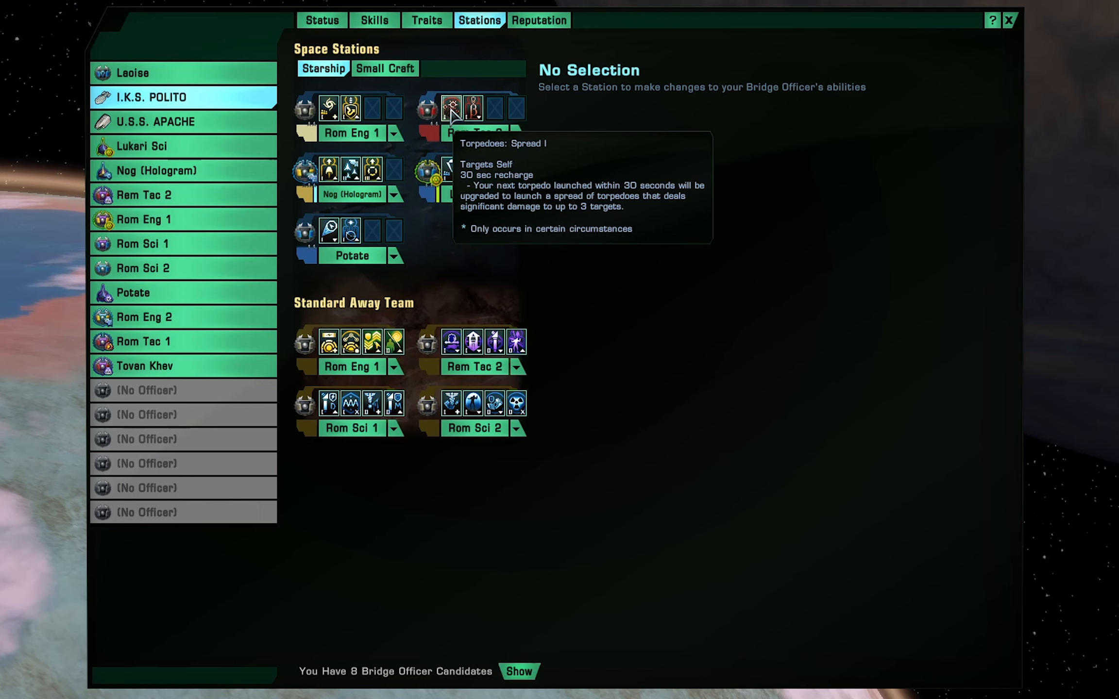
mouse_move(475, 109)
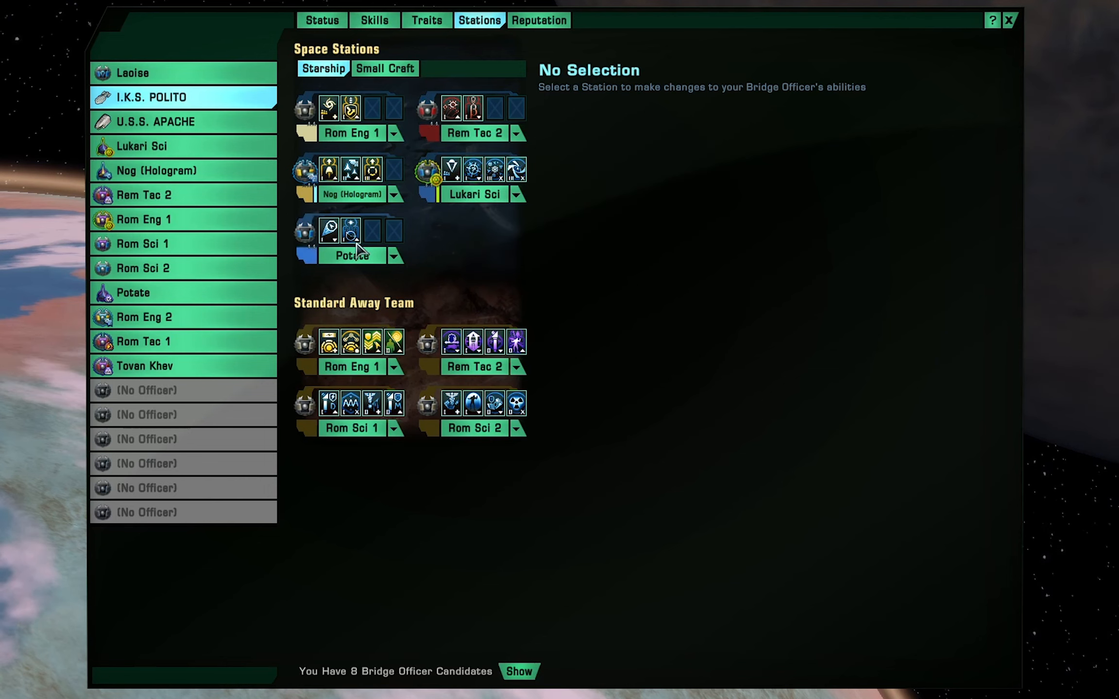
mouse_move(545, 228)
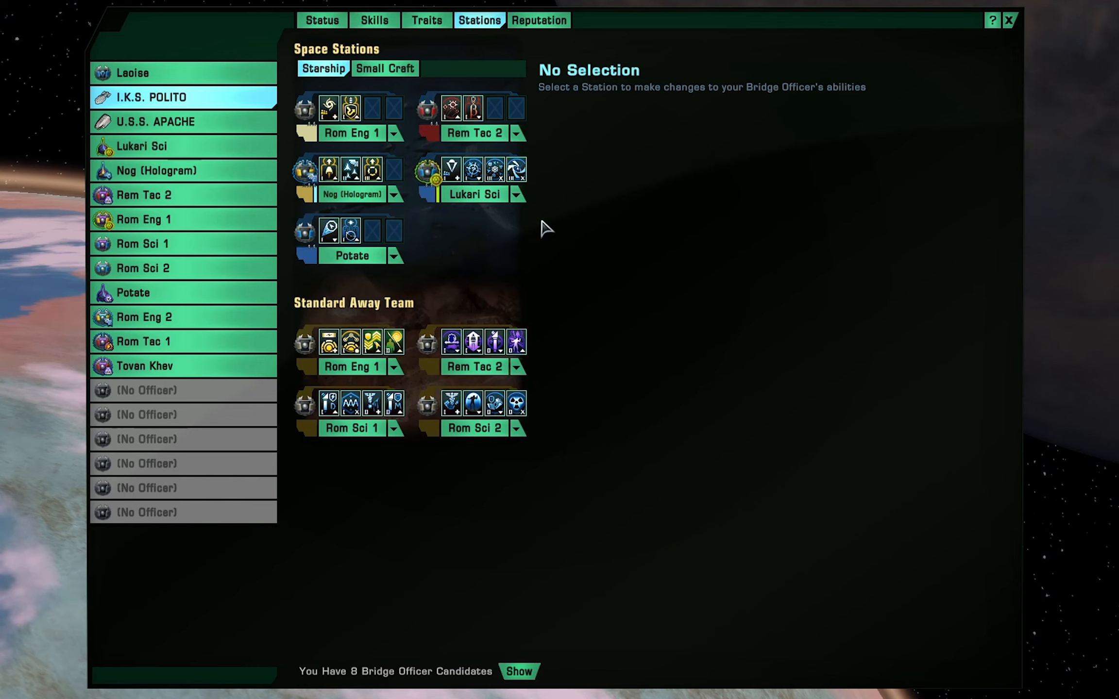
mouse_move(483, 235)
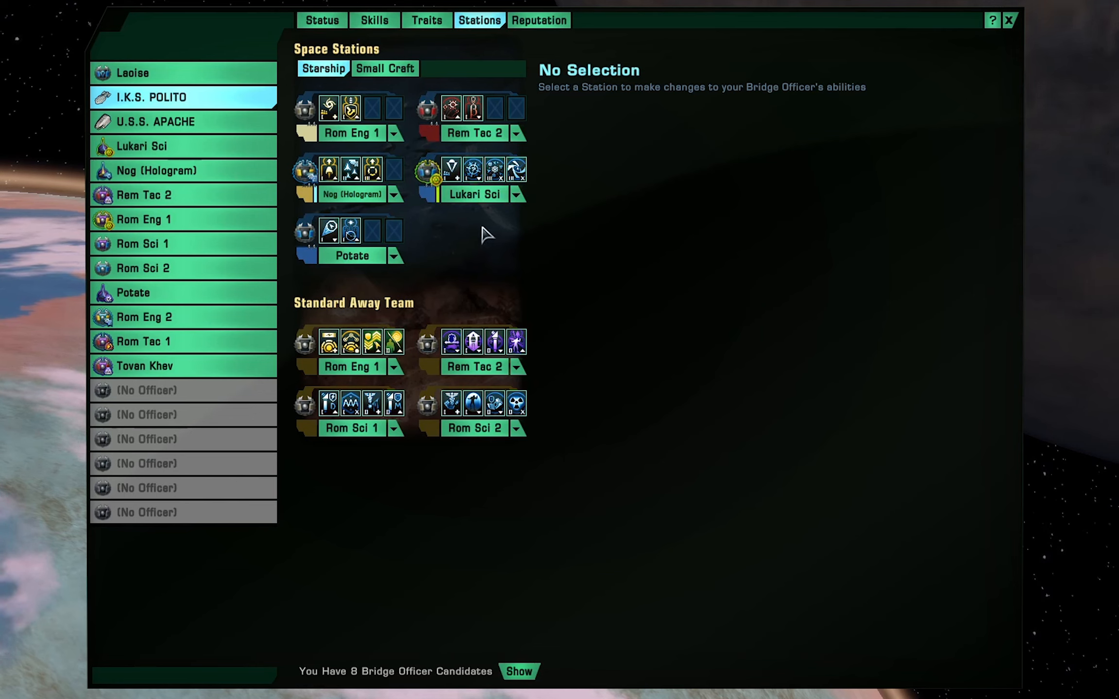
mouse_move(450, 170)
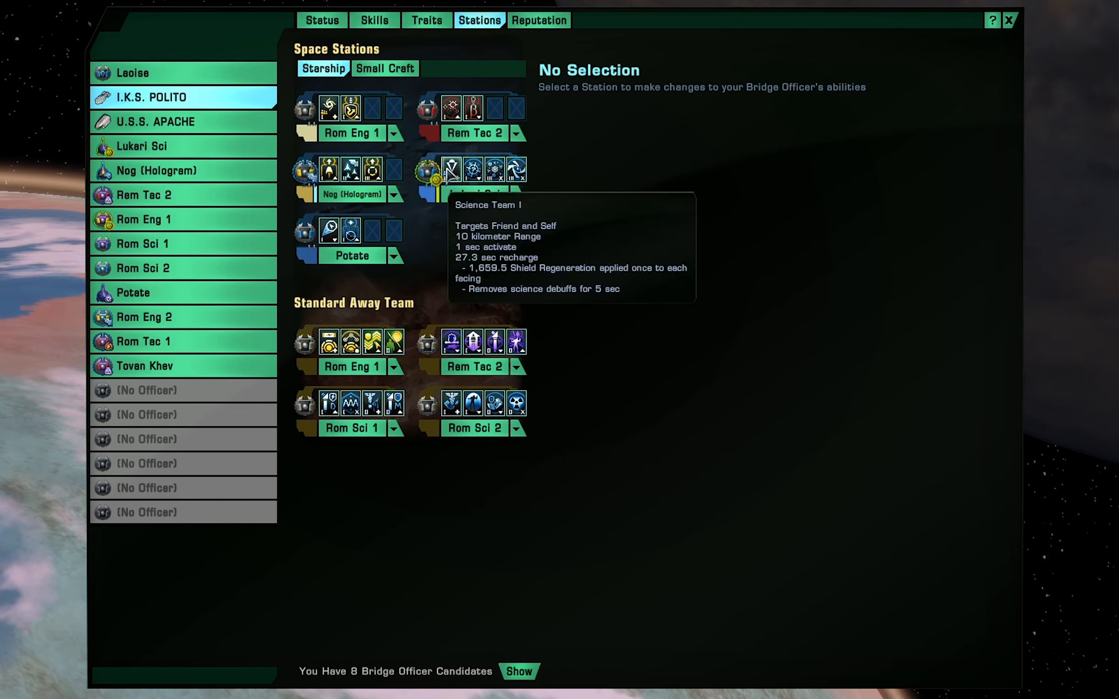
mouse_move(471, 169)
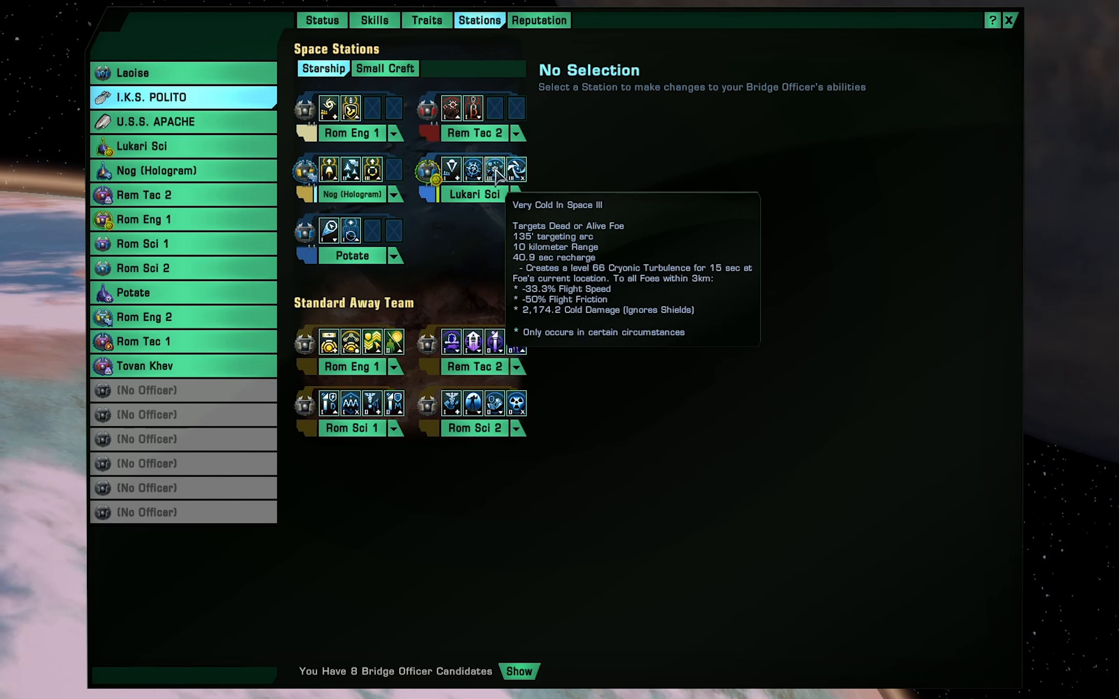
mouse_move(513, 169)
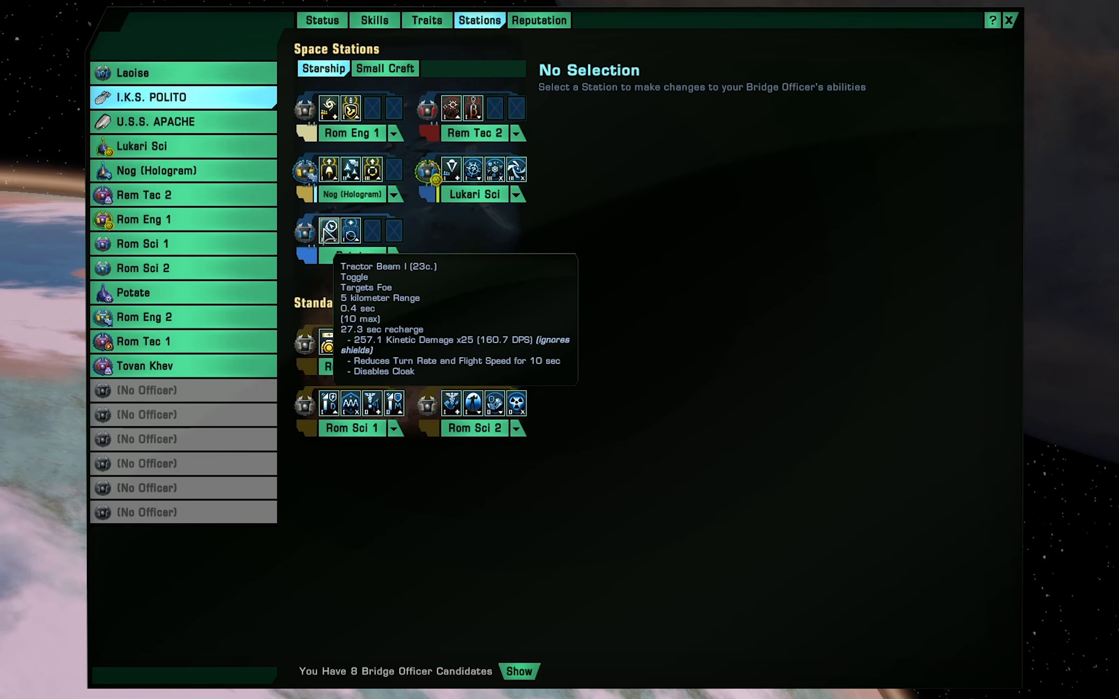
mouse_move(326, 235)
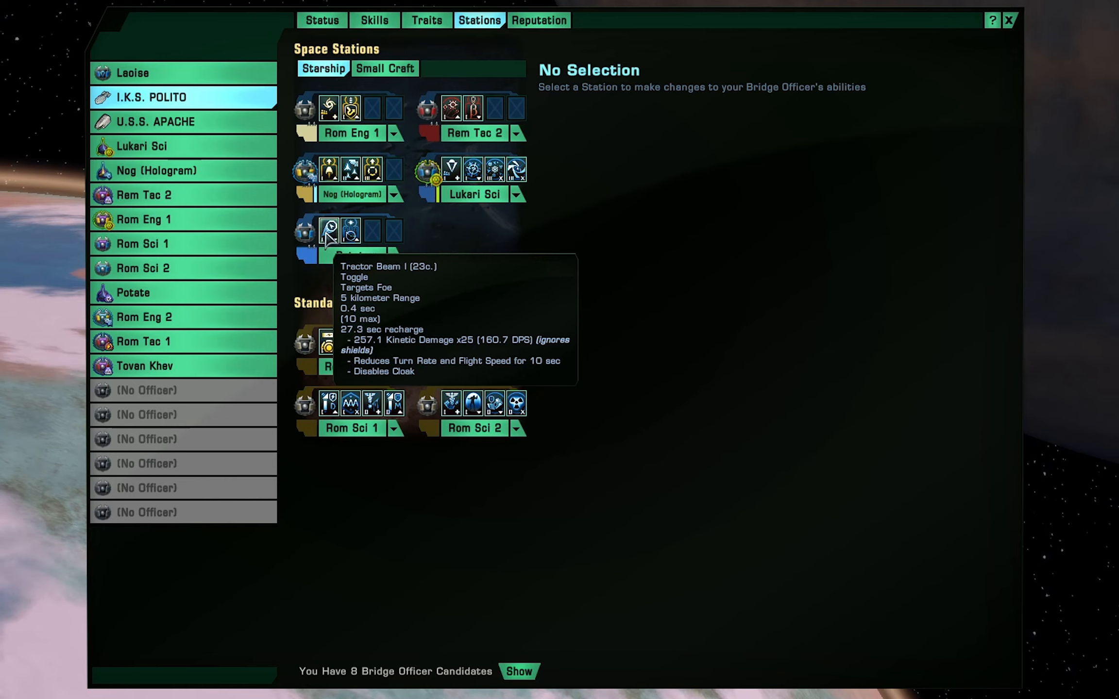
mouse_move(349, 232)
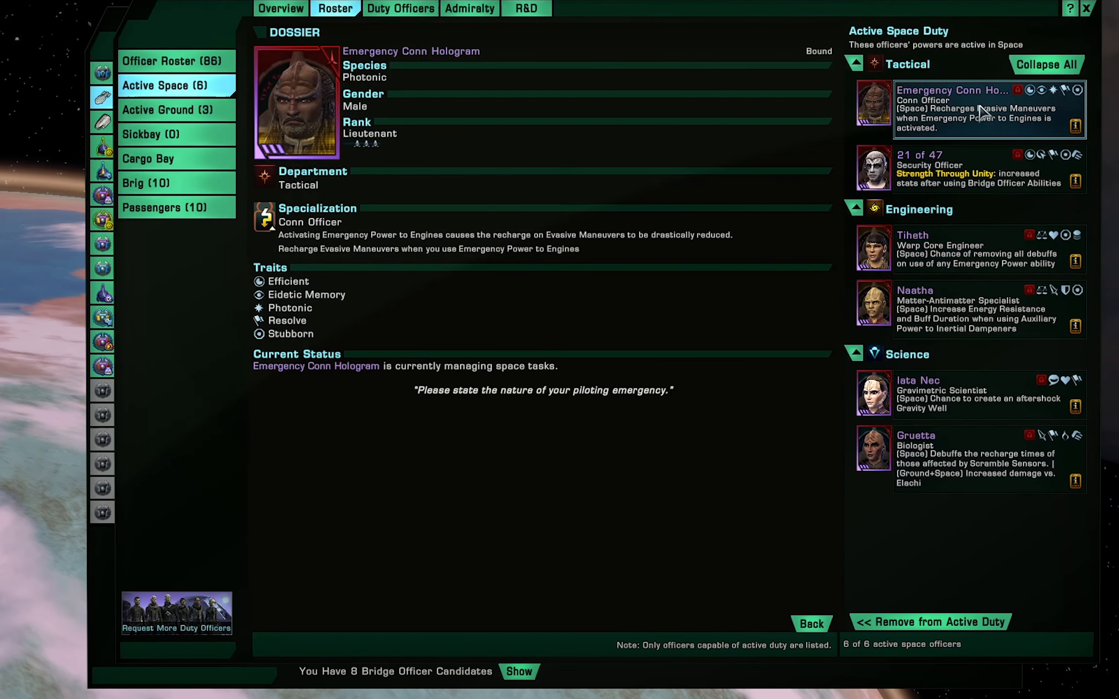
mouse_move(355, 259)
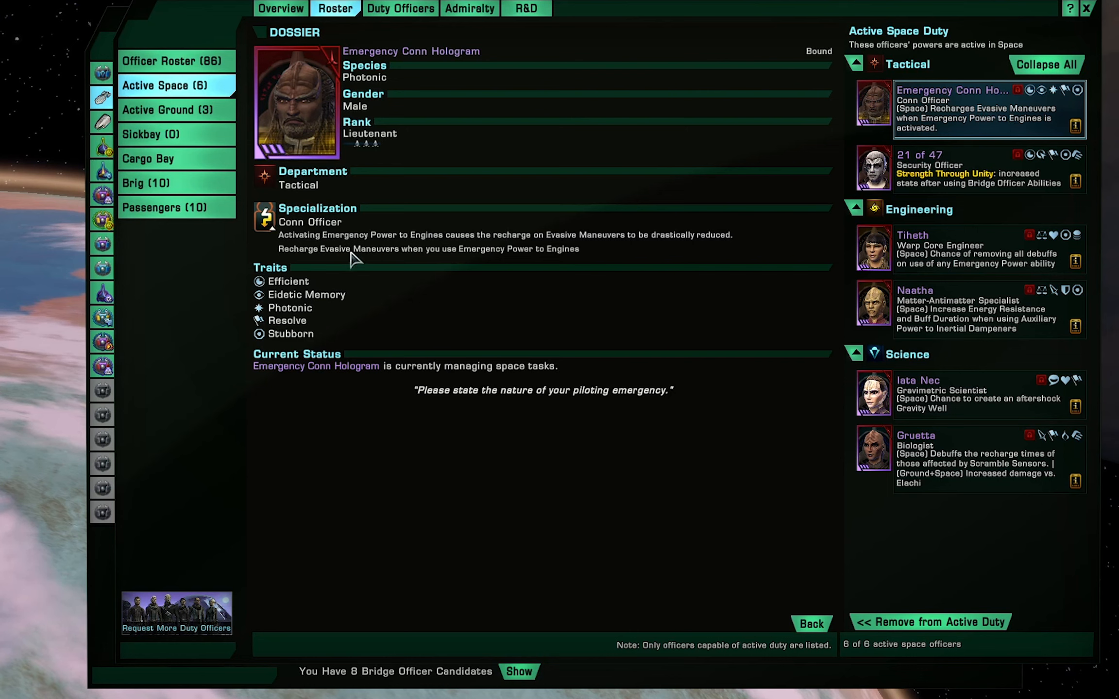
mouse_move(574, 268)
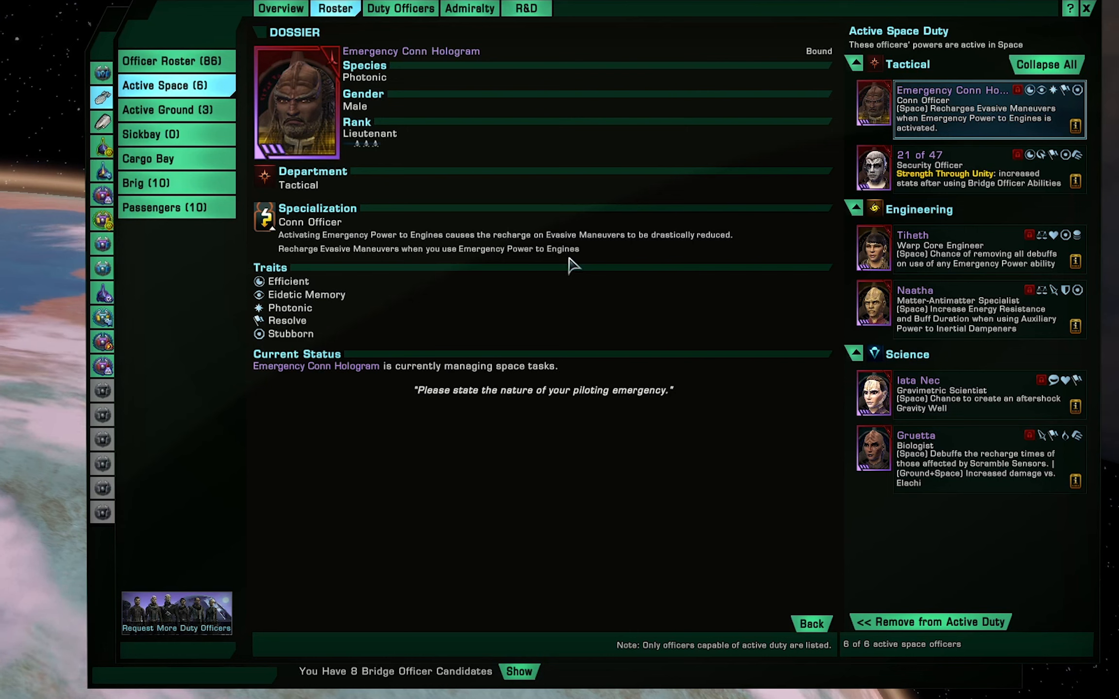
mouse_move(604, 254)
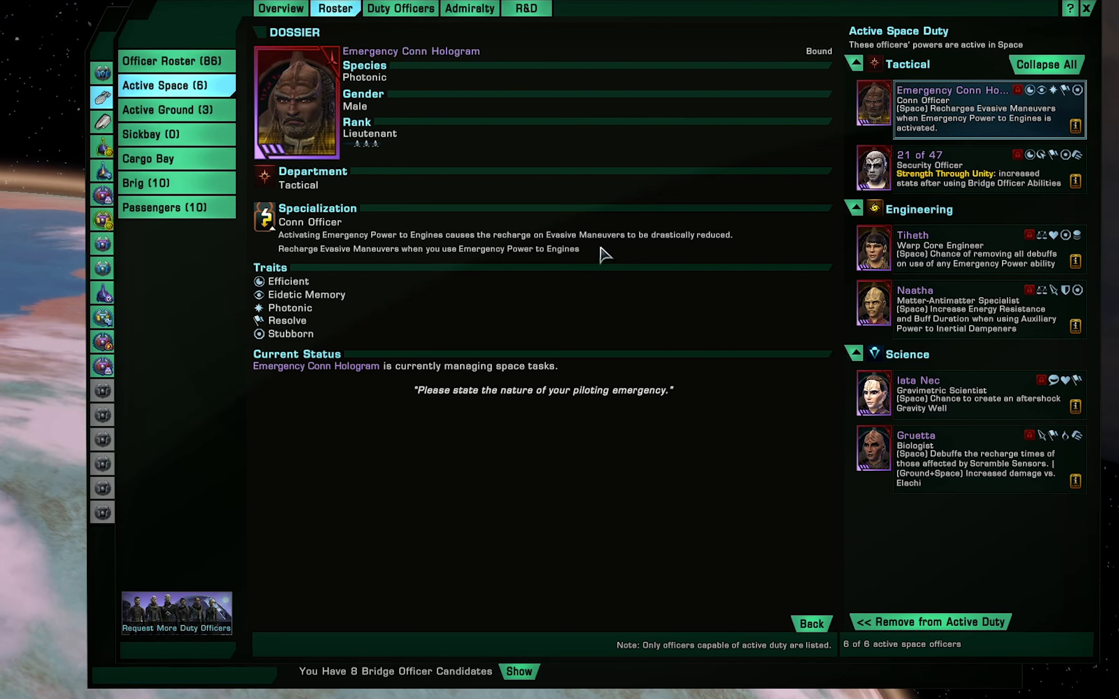
mouse_move(626, 254)
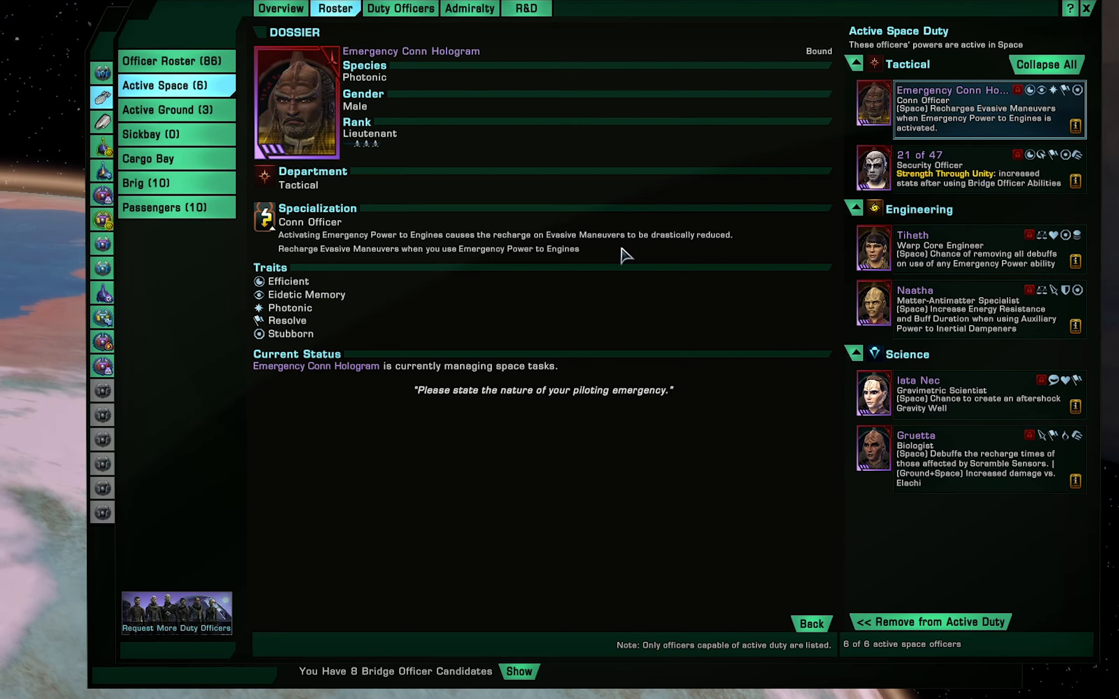
mouse_move(607, 251)
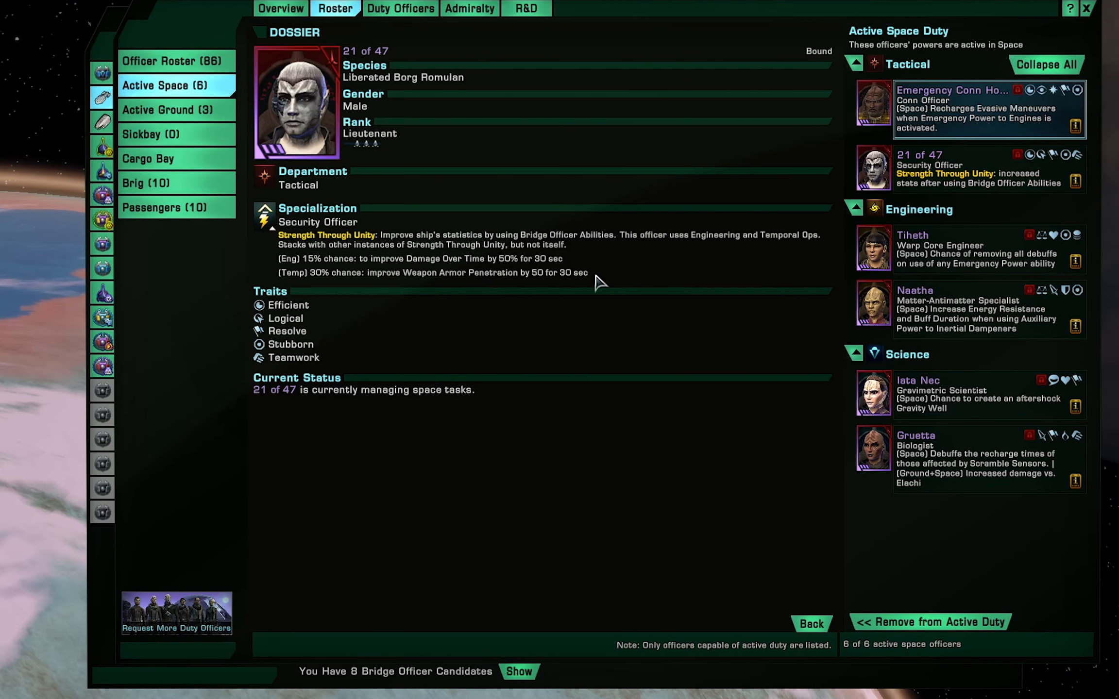
mouse_move(393, 276)
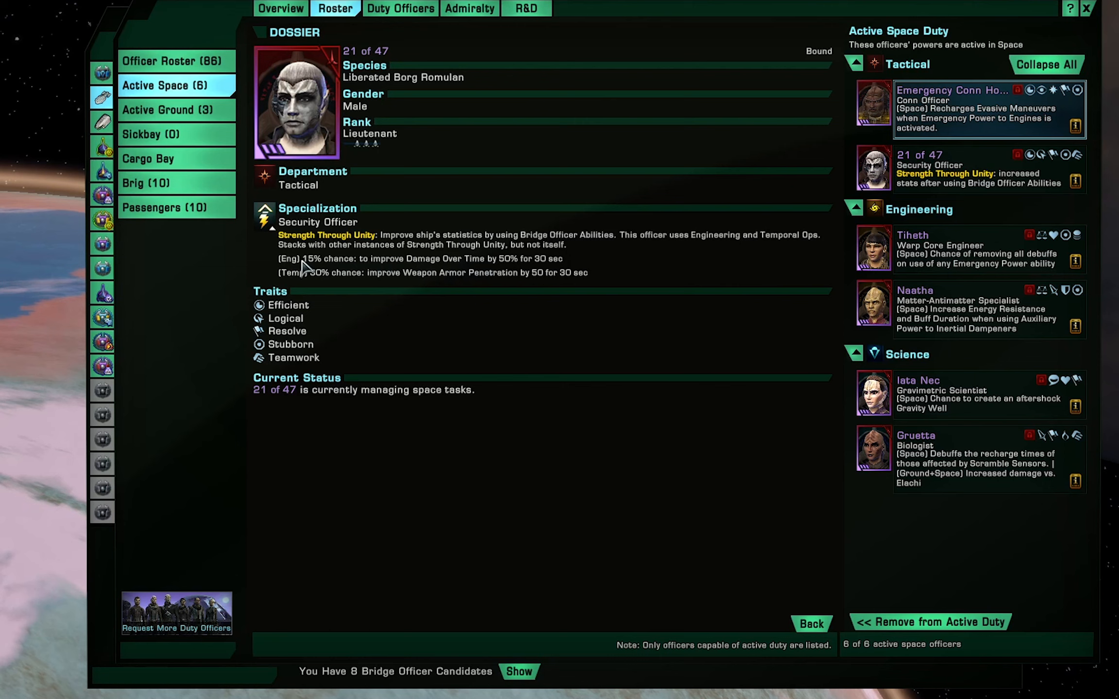
mouse_move(480, 300)
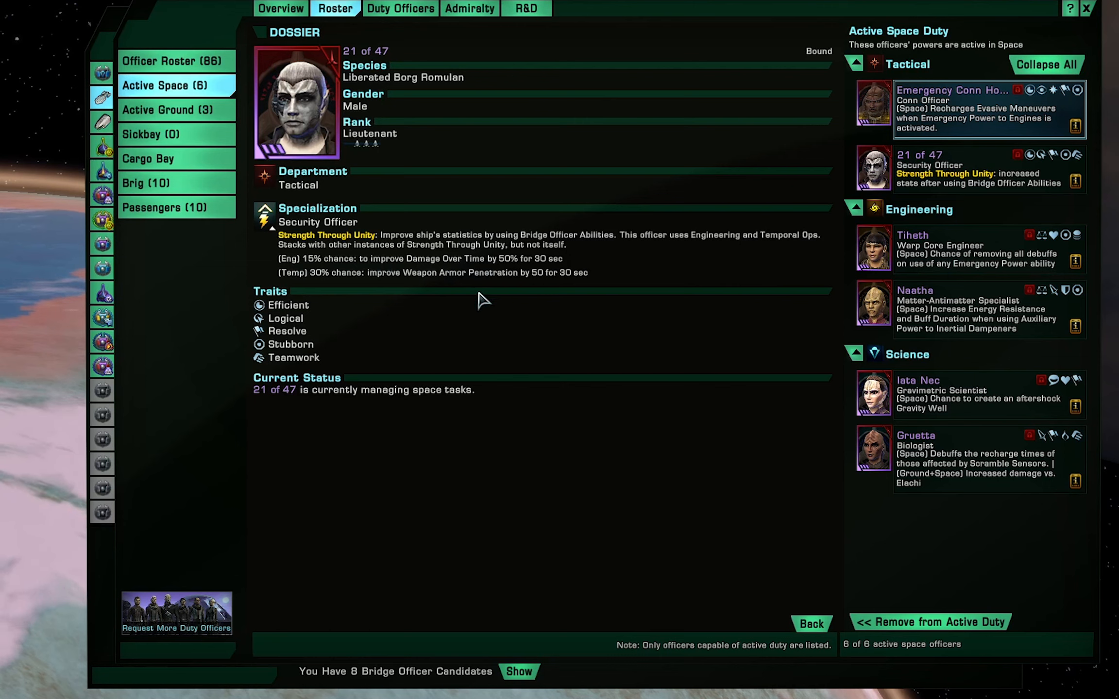
mouse_move(592, 279)
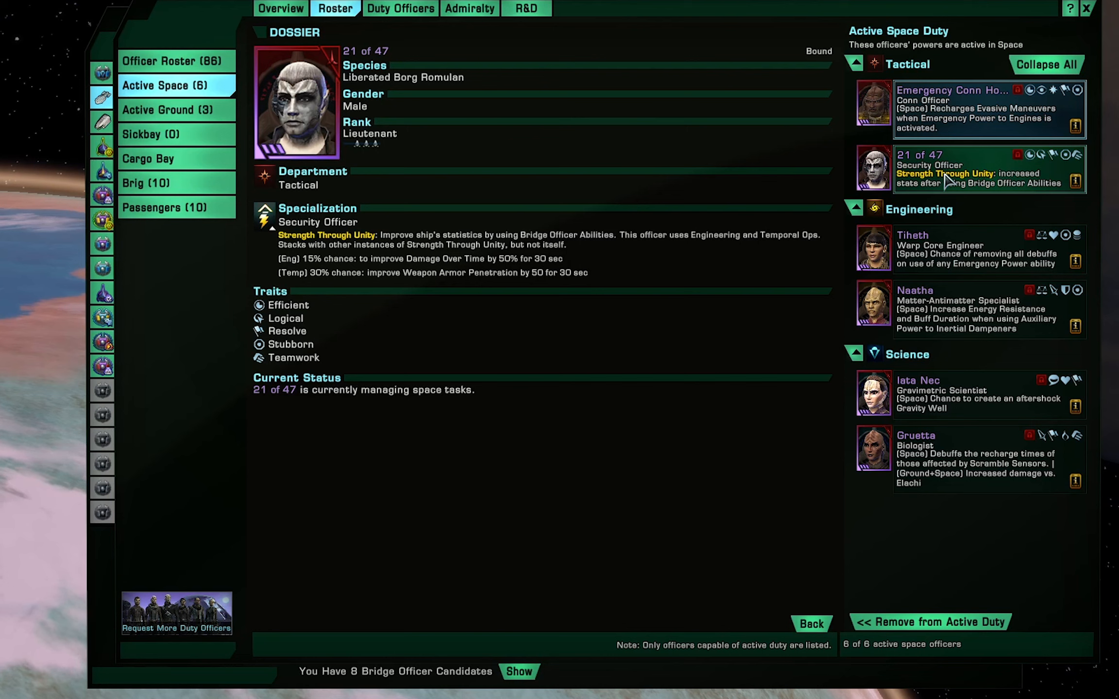
mouse_move(425, 275)
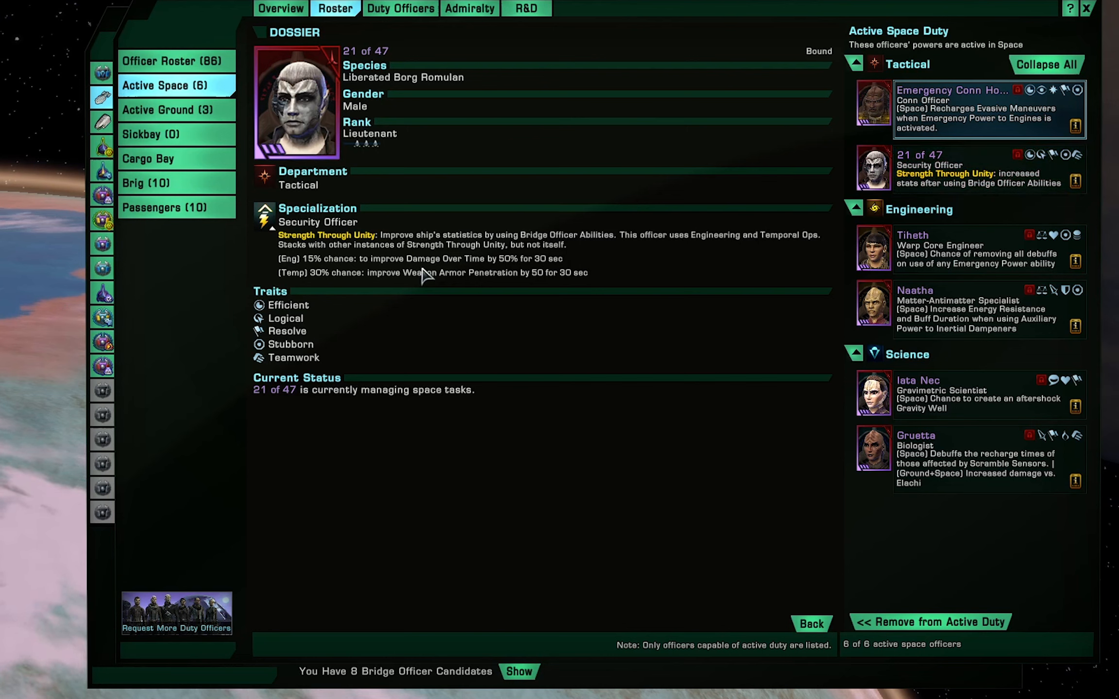
mouse_move(620, 270)
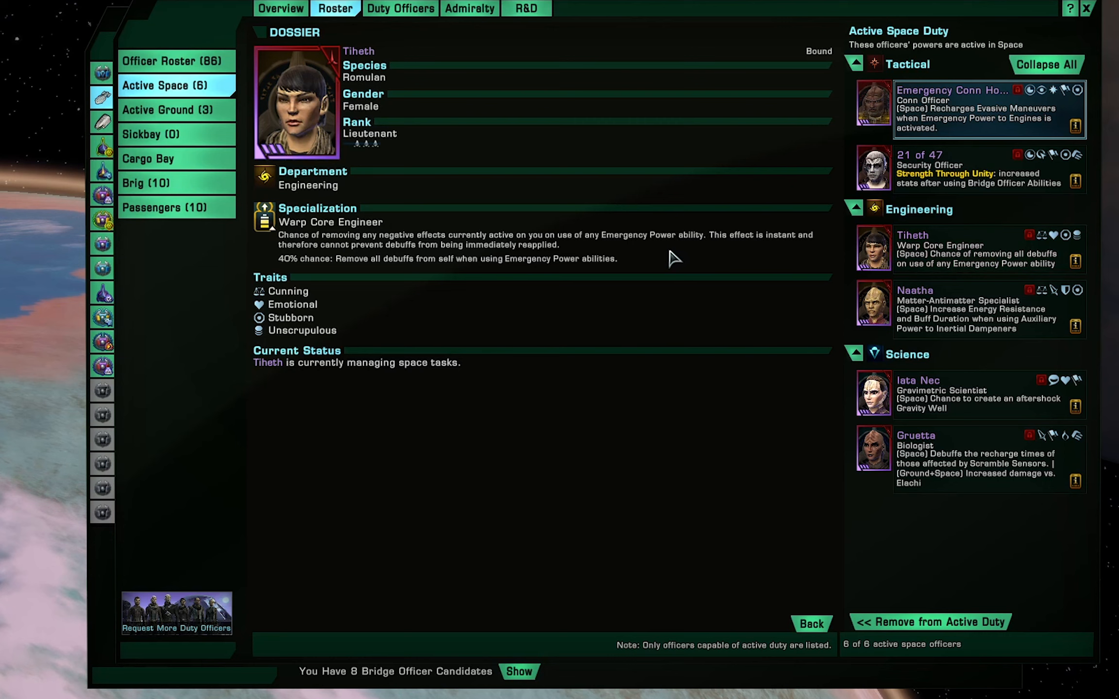
mouse_move(606, 254)
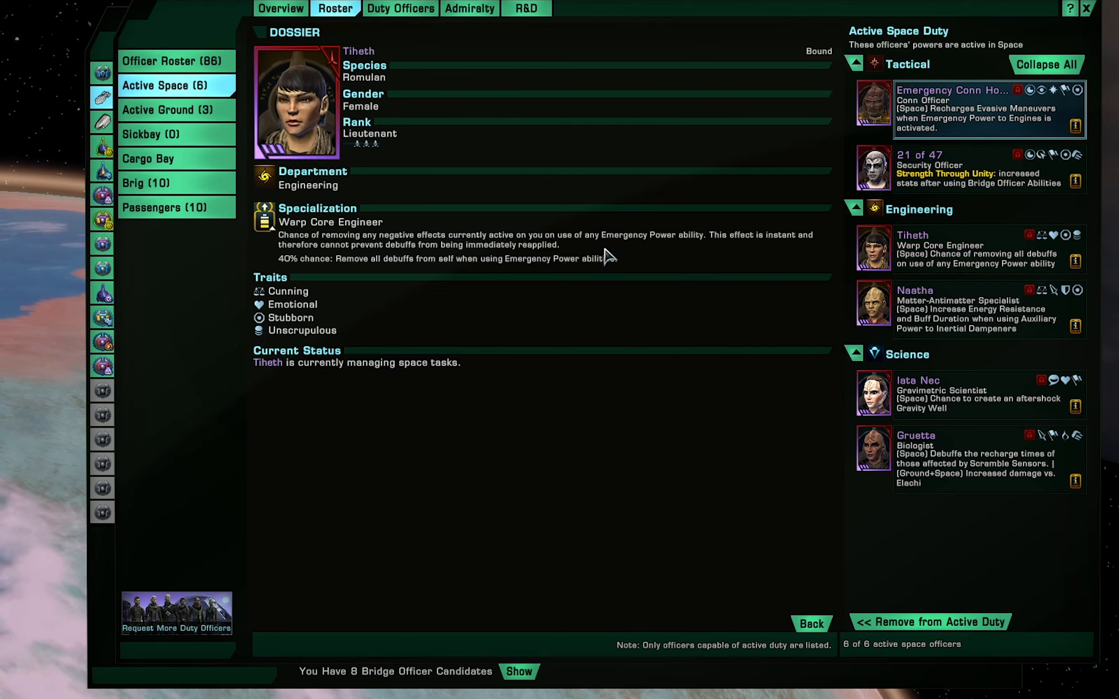
mouse_move(657, 260)
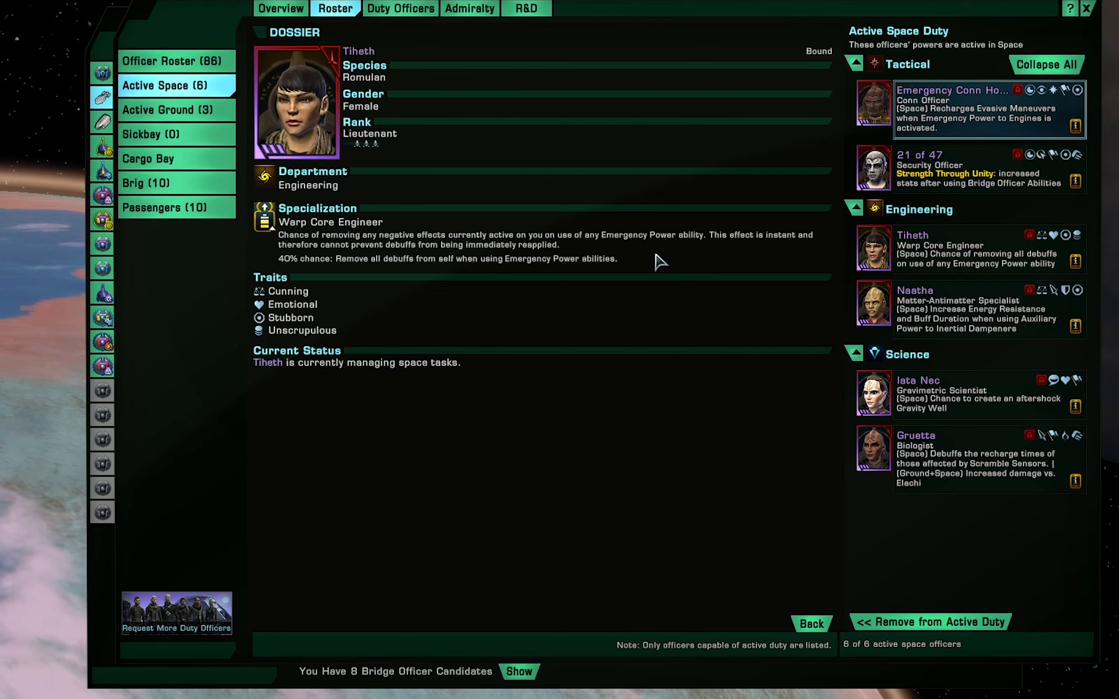
mouse_move(609, 279)
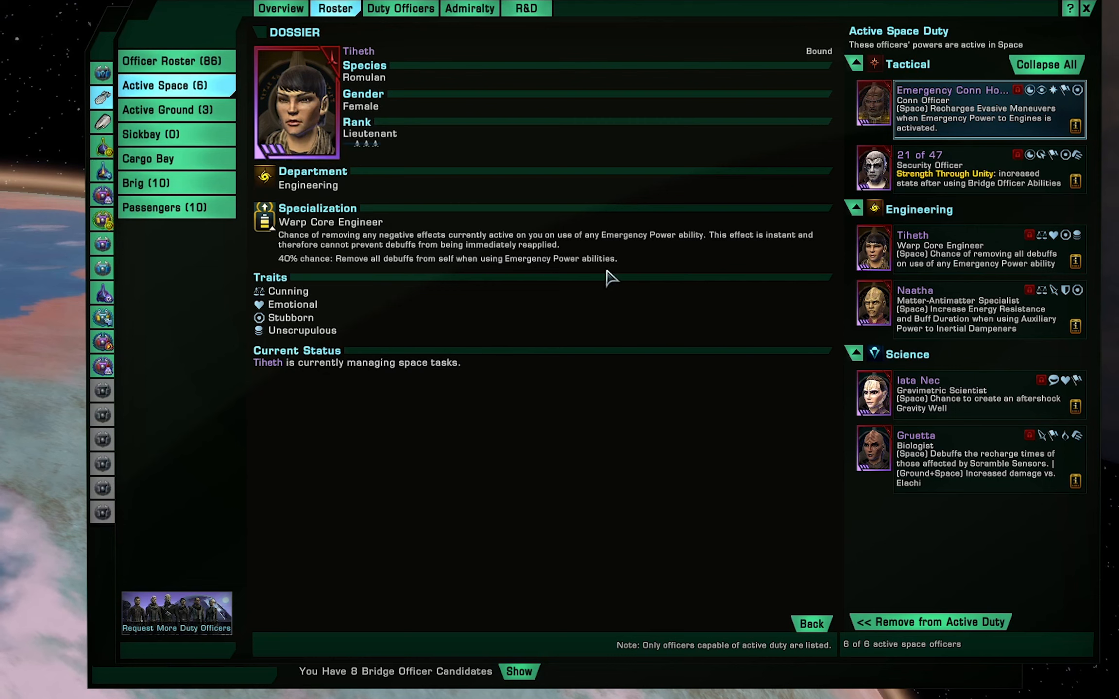
mouse_move(665, 278)
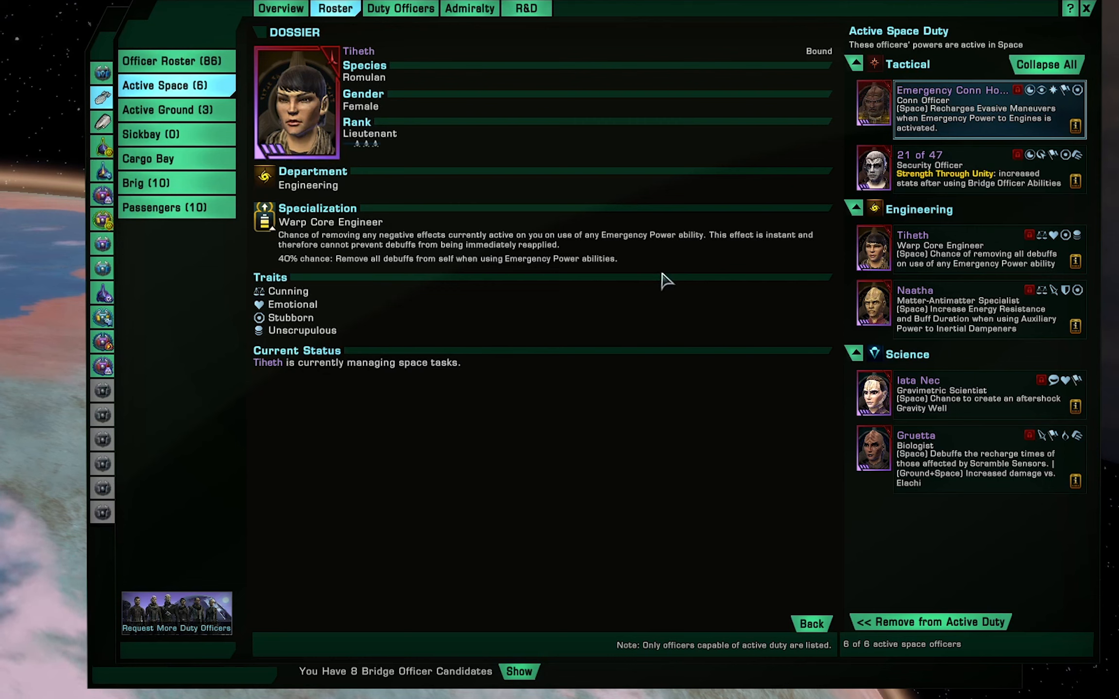
mouse_move(664, 272)
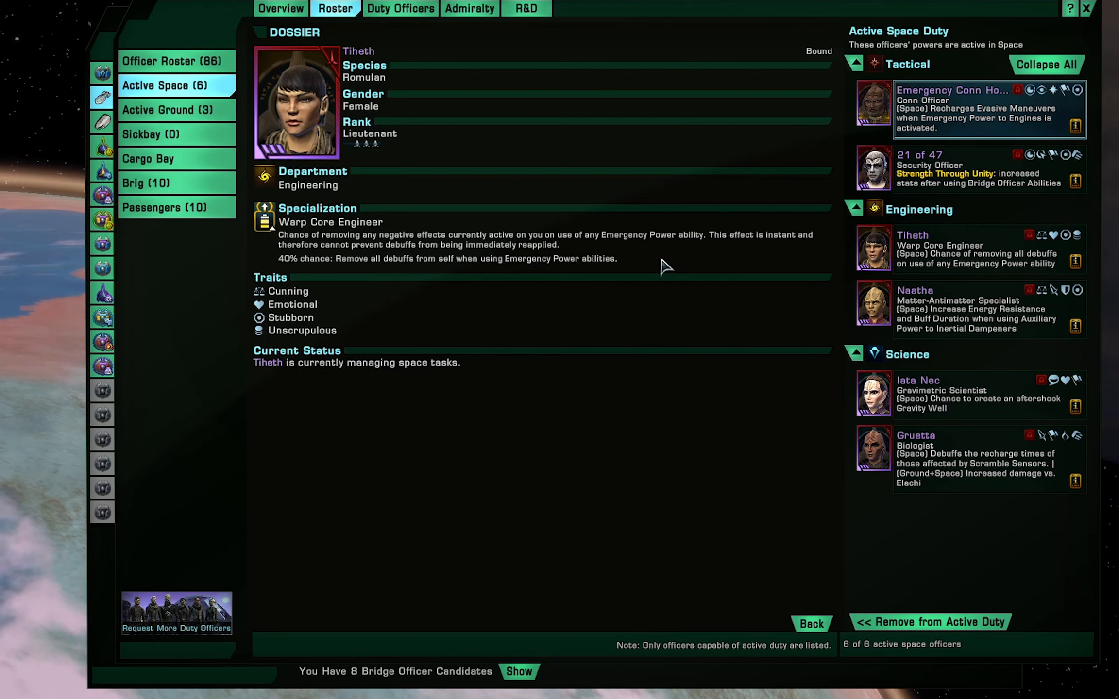
mouse_move(278, 271)
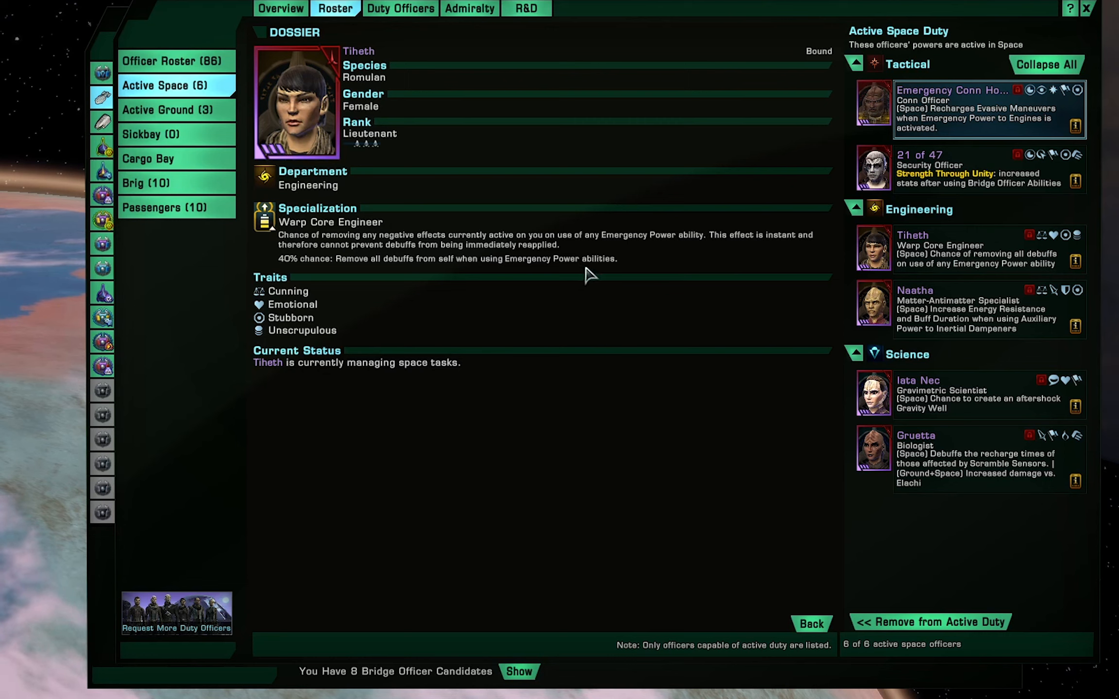
mouse_move(566, 280)
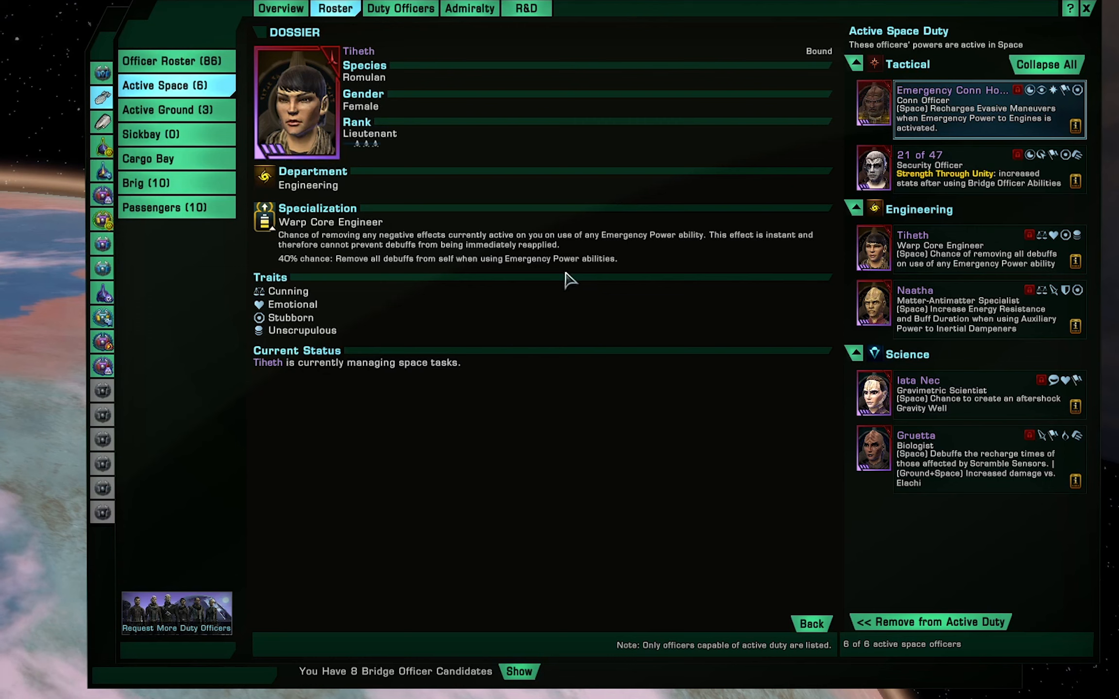
mouse_move(610, 259)
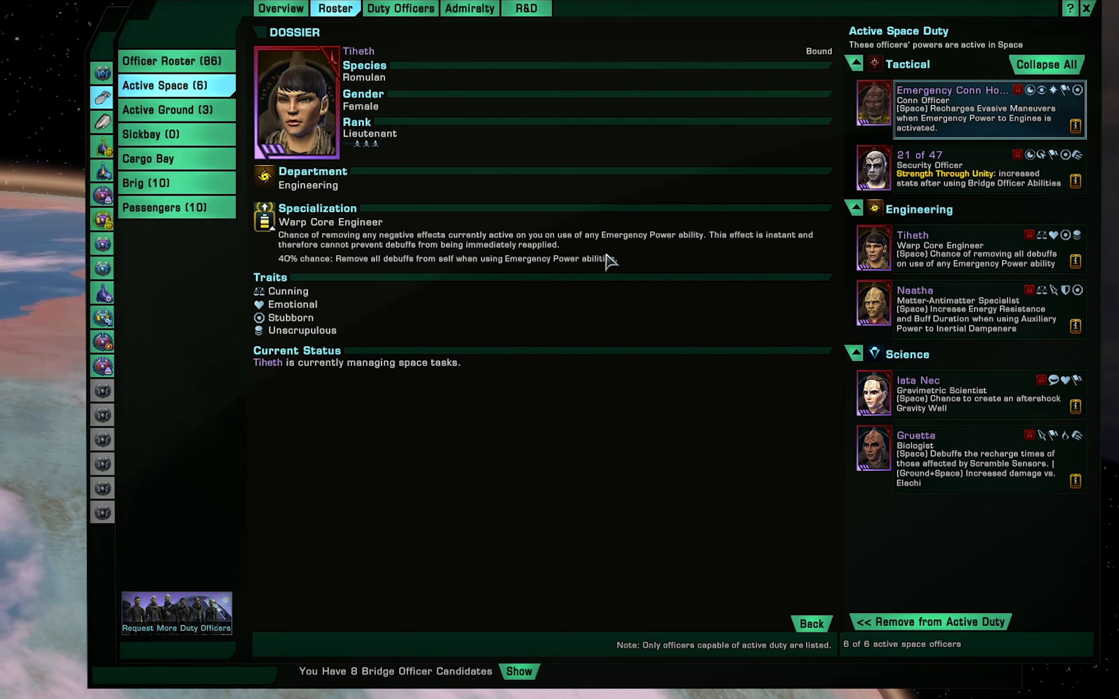
mouse_move(593, 268)
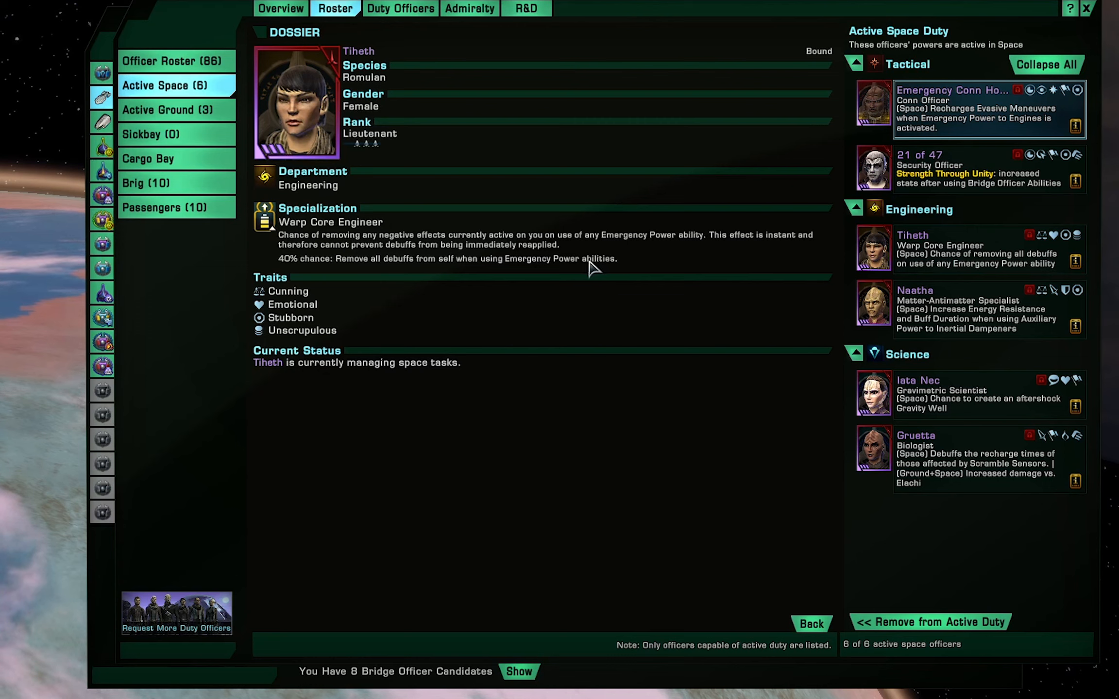
mouse_move(650, 276)
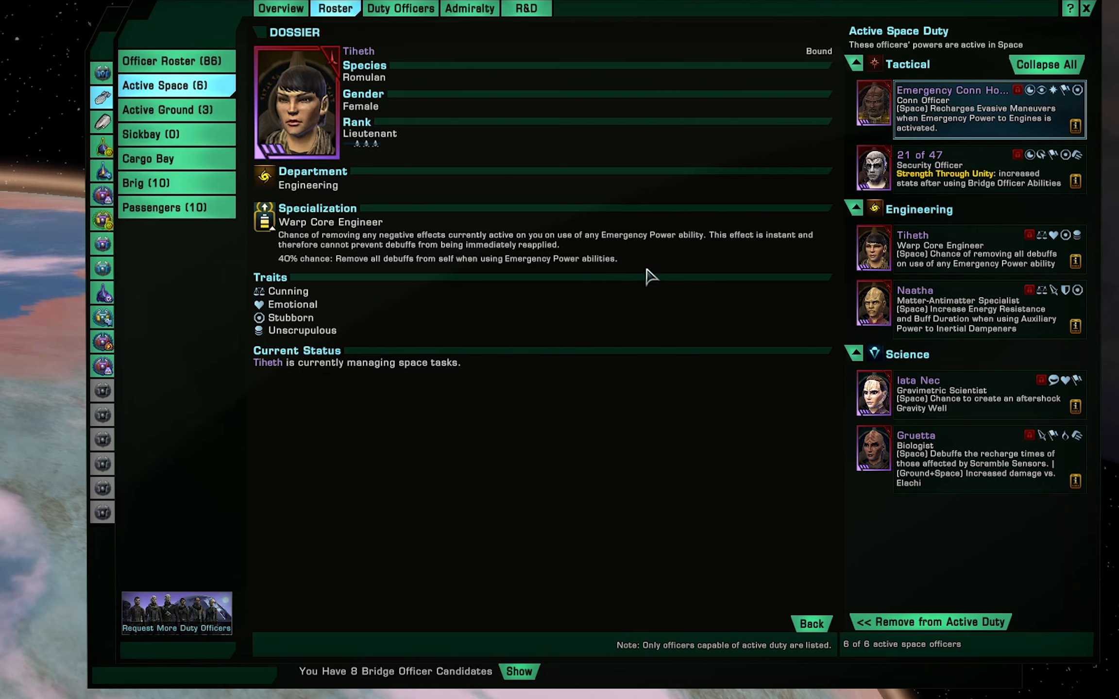
mouse_move(654, 276)
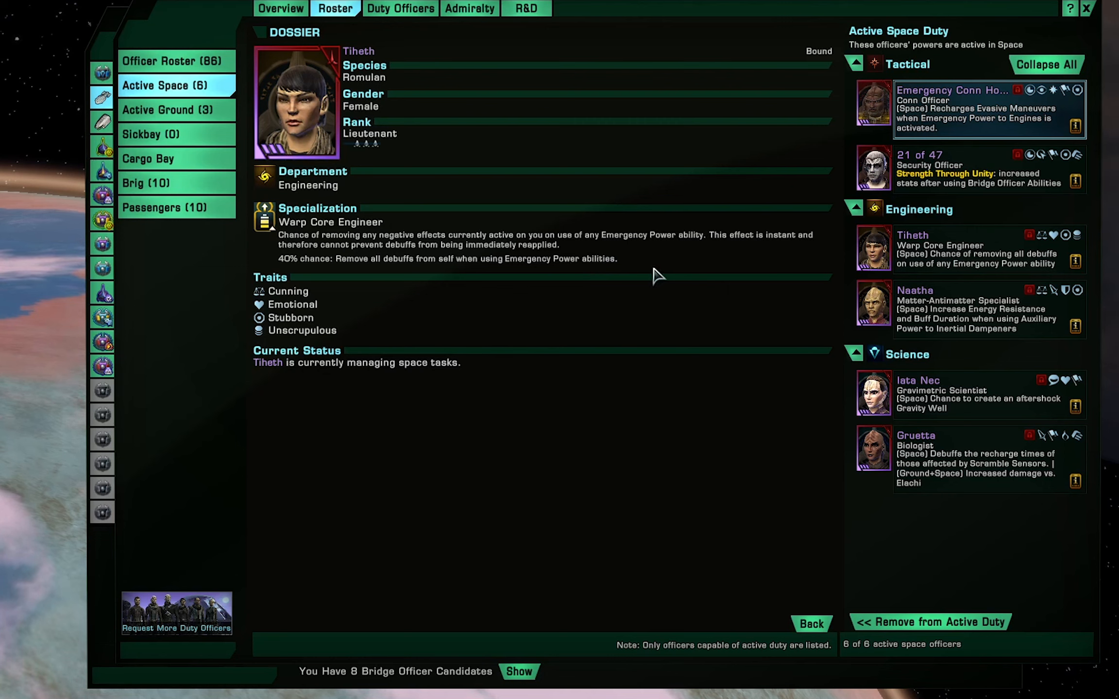
mouse_move(671, 268)
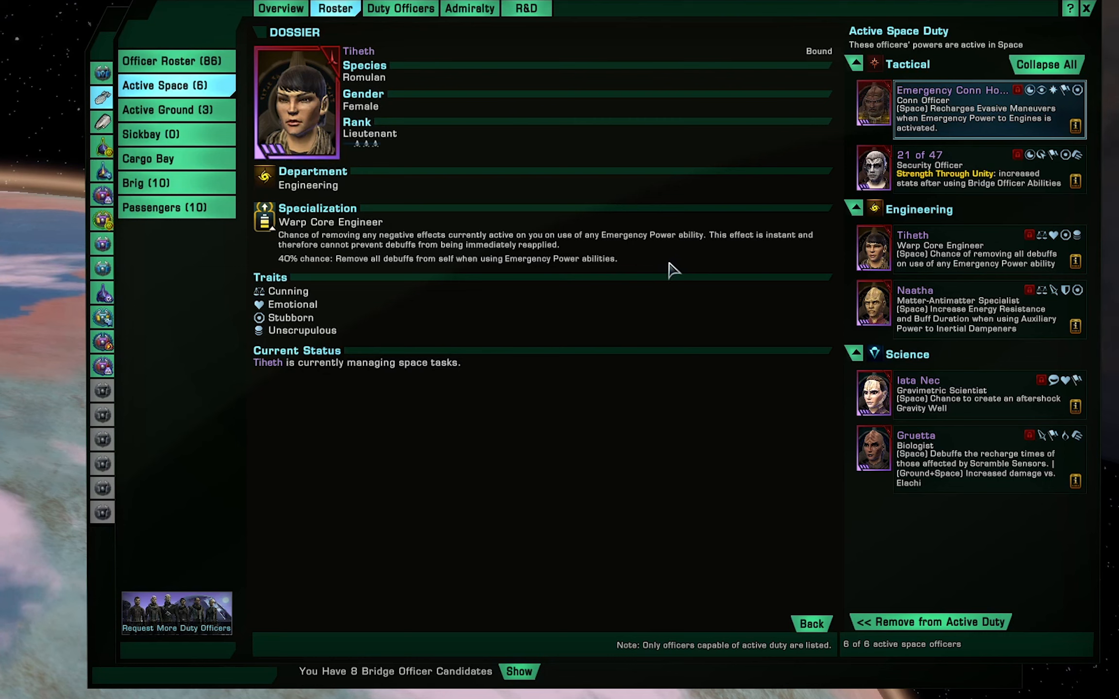
mouse_move(682, 258)
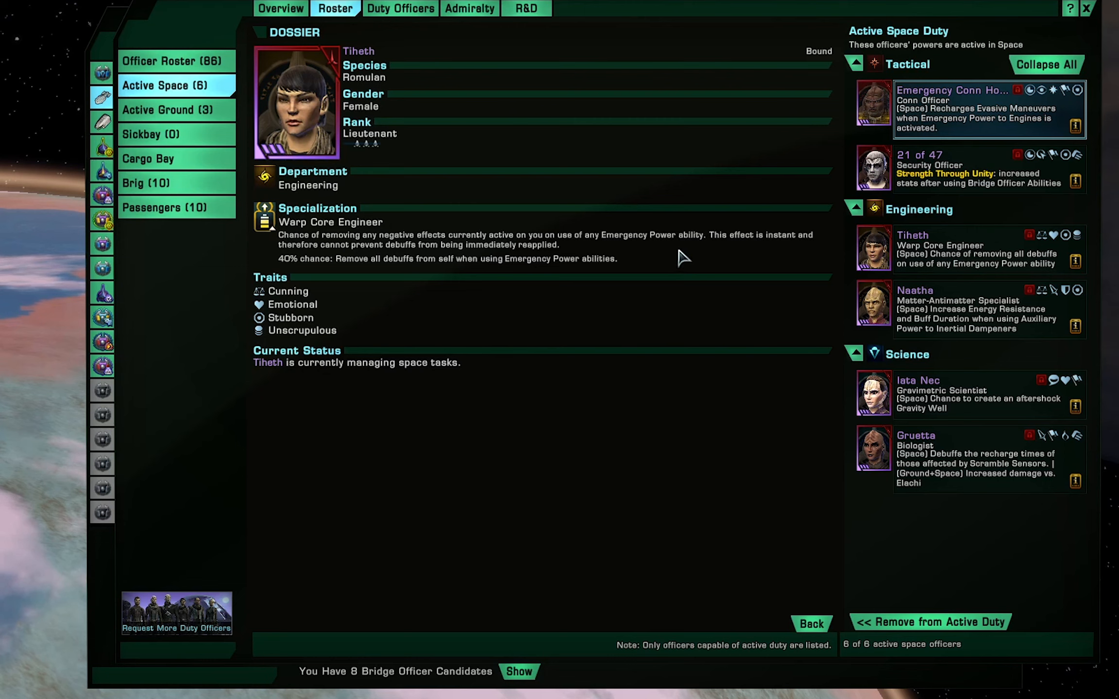
mouse_move(698, 273)
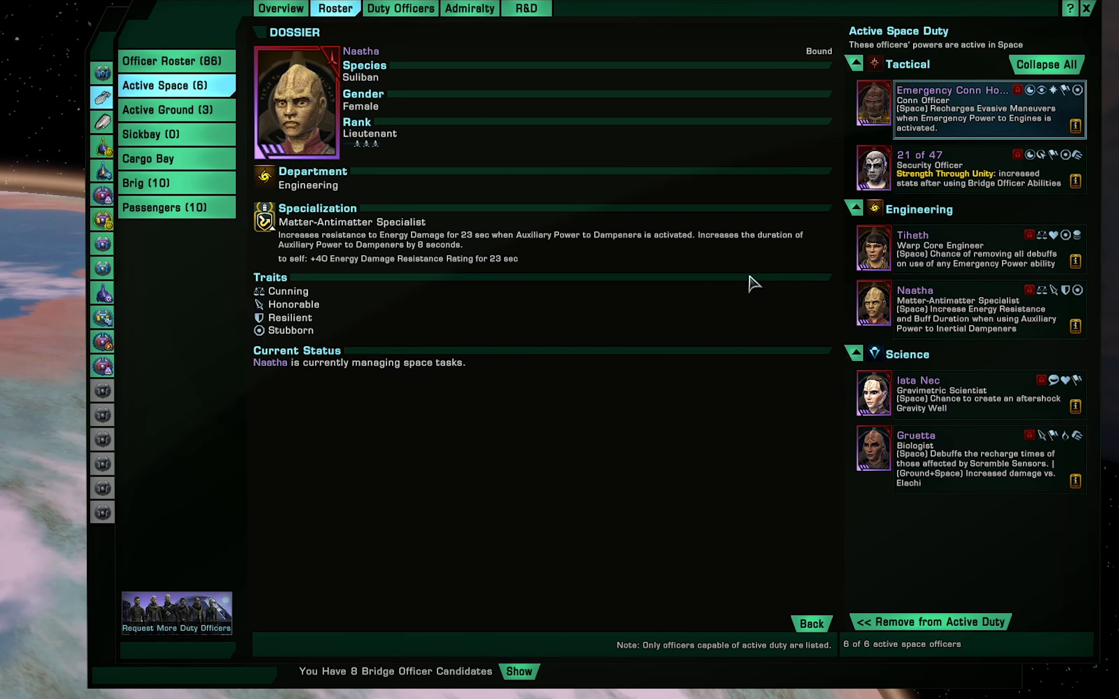
mouse_move(586, 270)
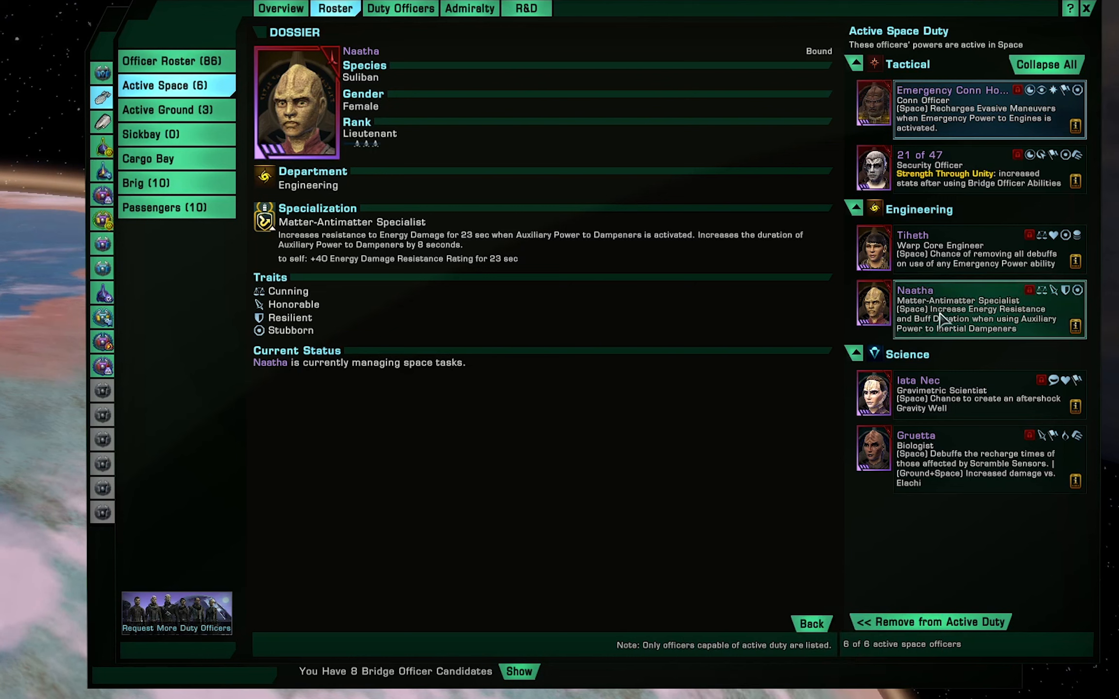
mouse_move(942, 315)
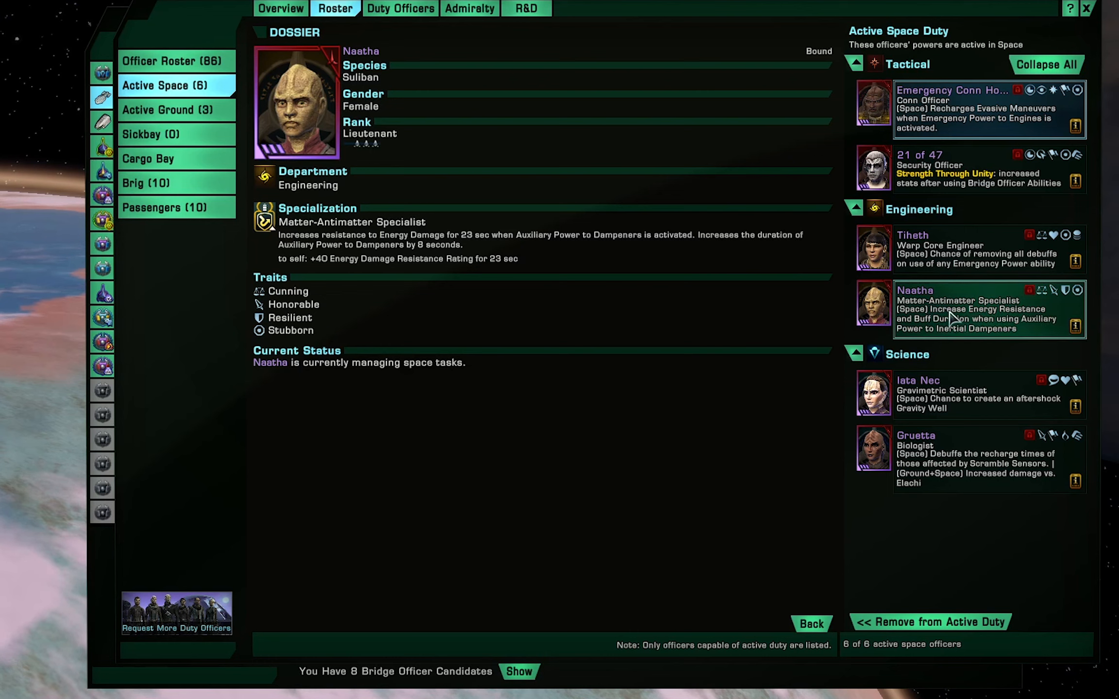
mouse_move(952, 314)
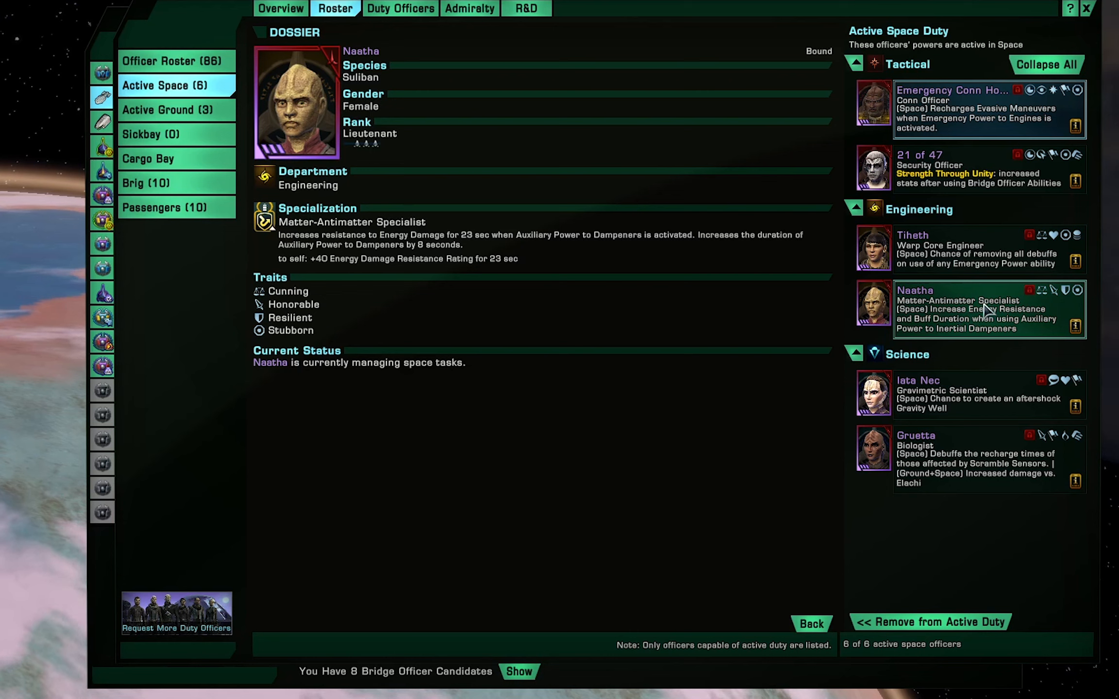
mouse_move(989, 306)
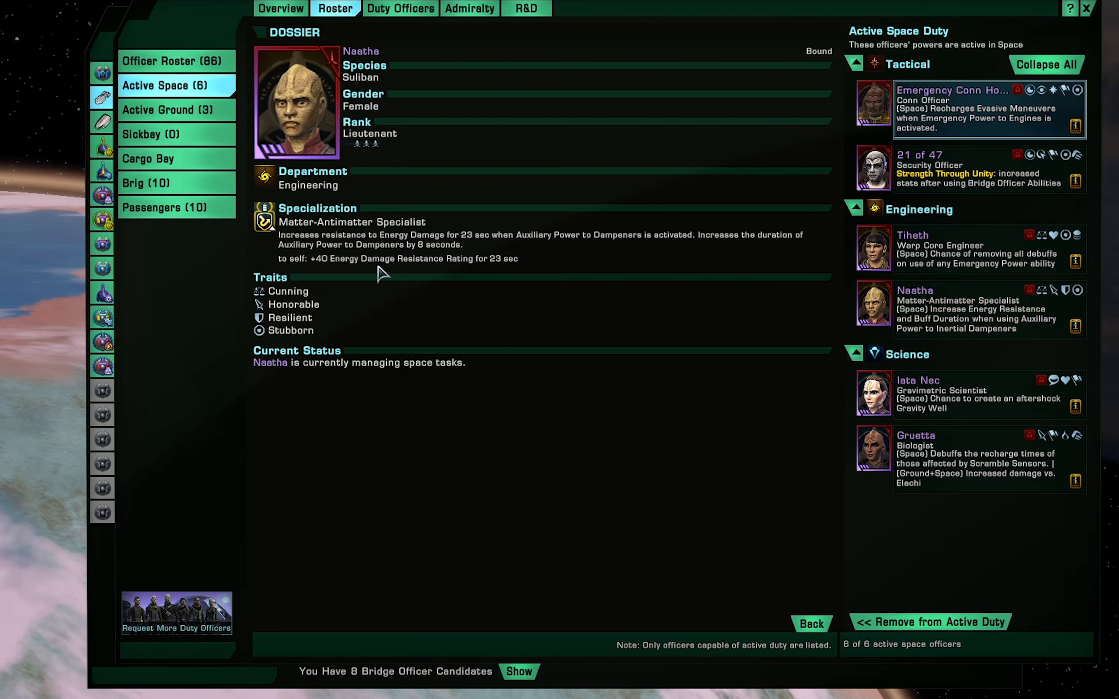
mouse_move(698, 279)
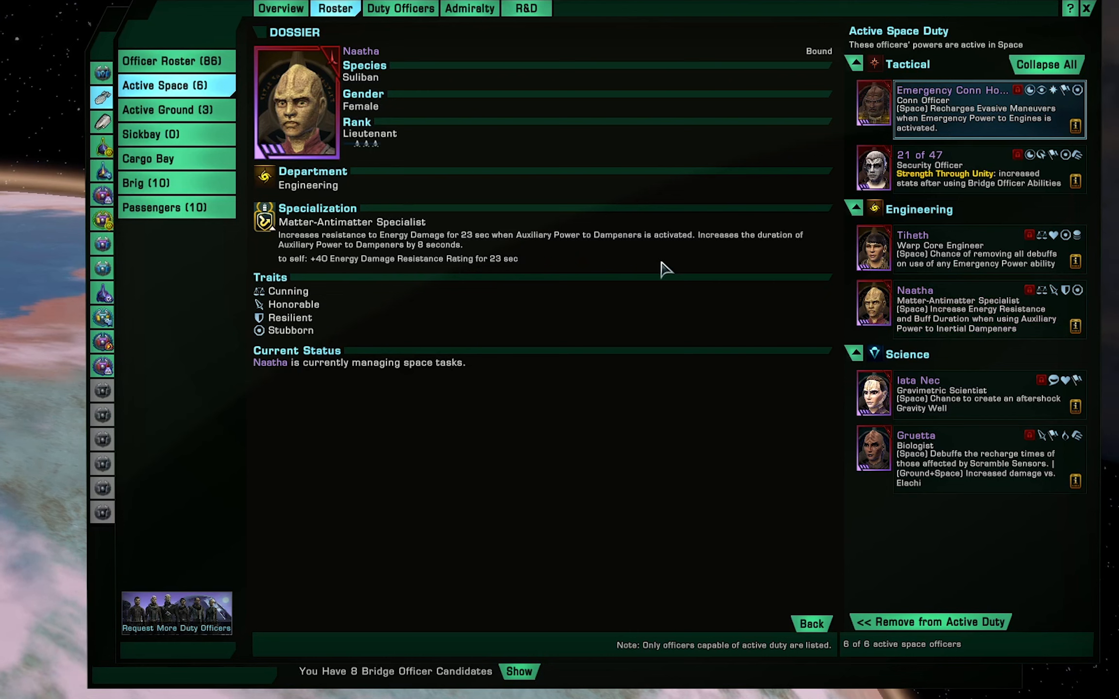
mouse_move(703, 462)
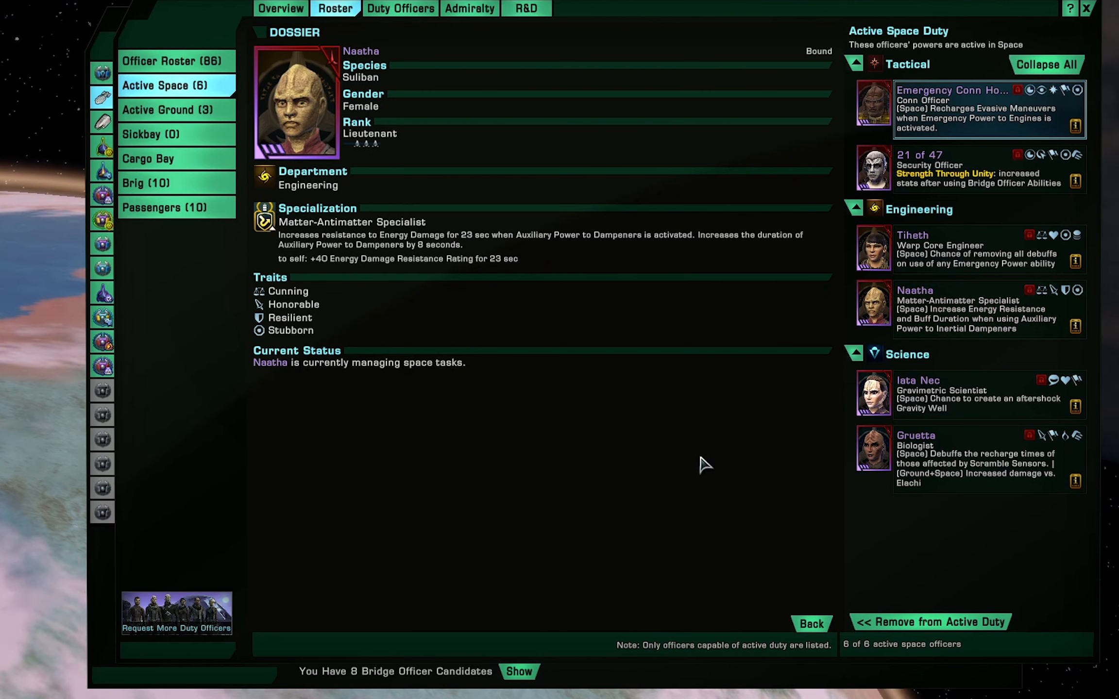
- Show Iata Nec's Gravimetric Scientist dossier from the Science active space duty roster
left_click(963, 393)
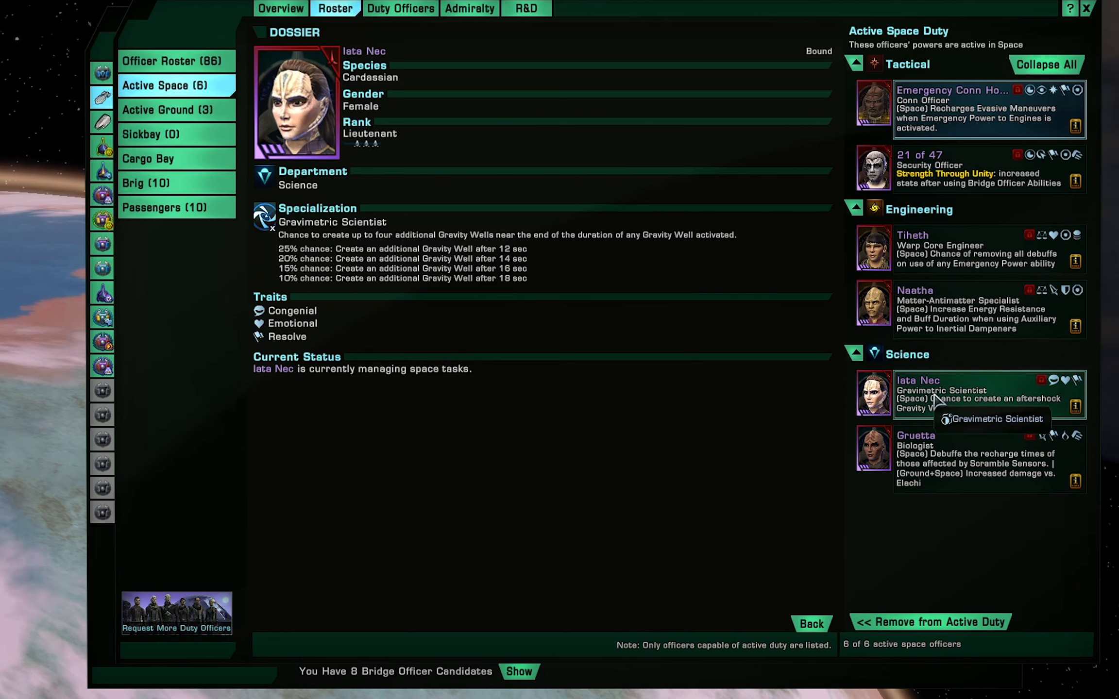
mouse_move(649, 279)
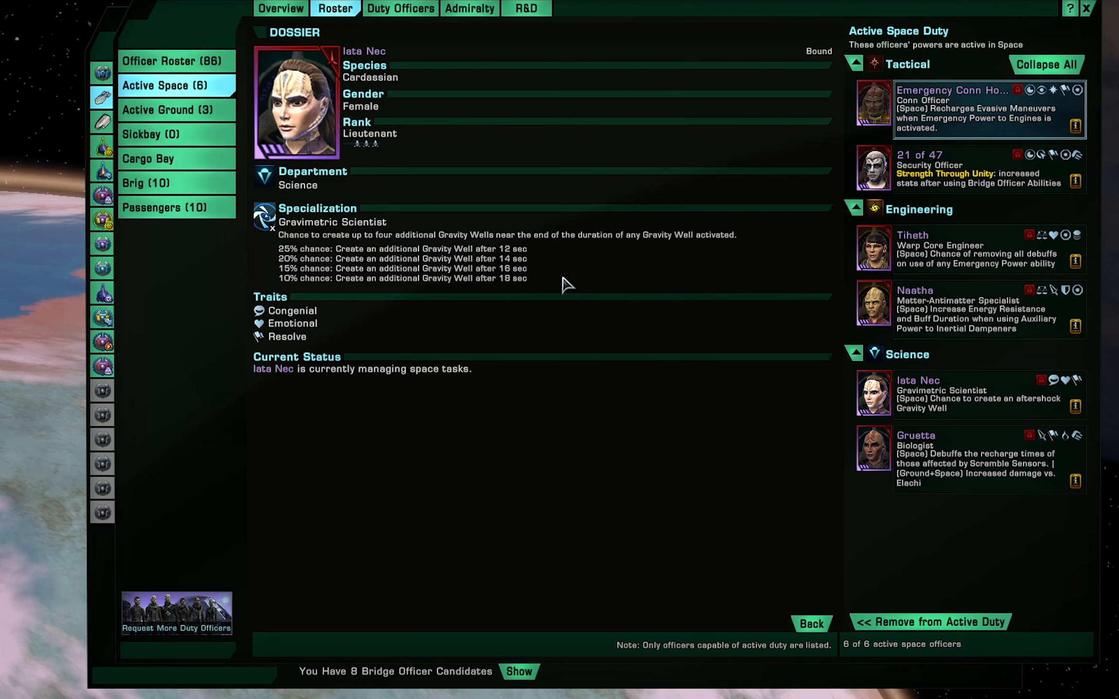
mouse_move(598, 286)
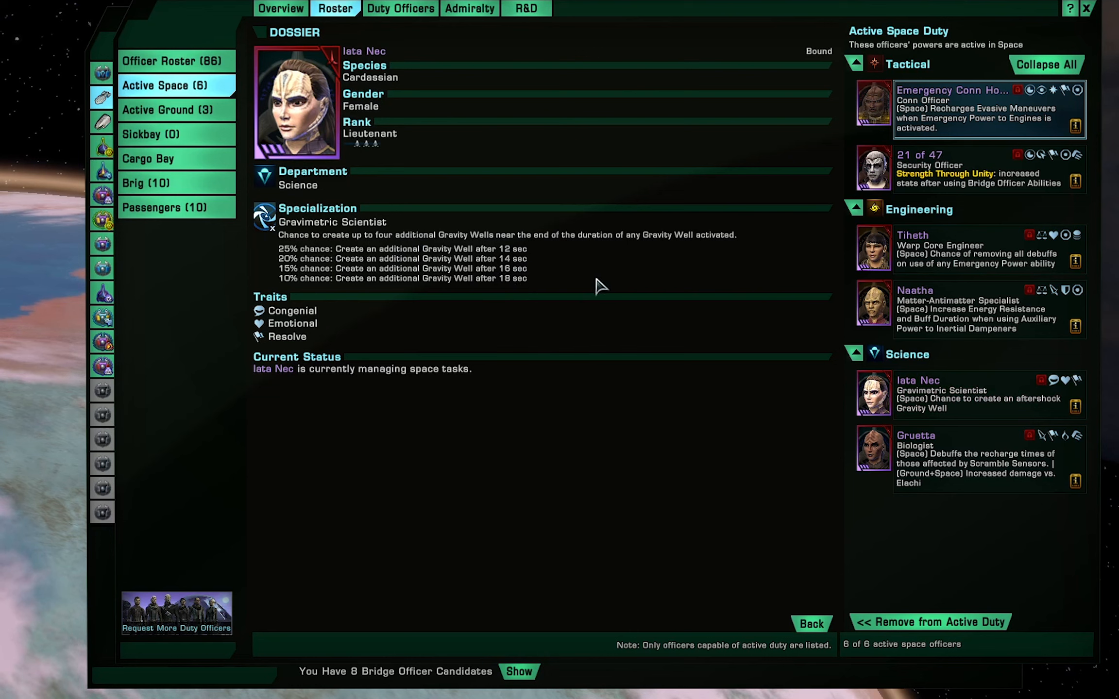
mouse_move(392, 265)
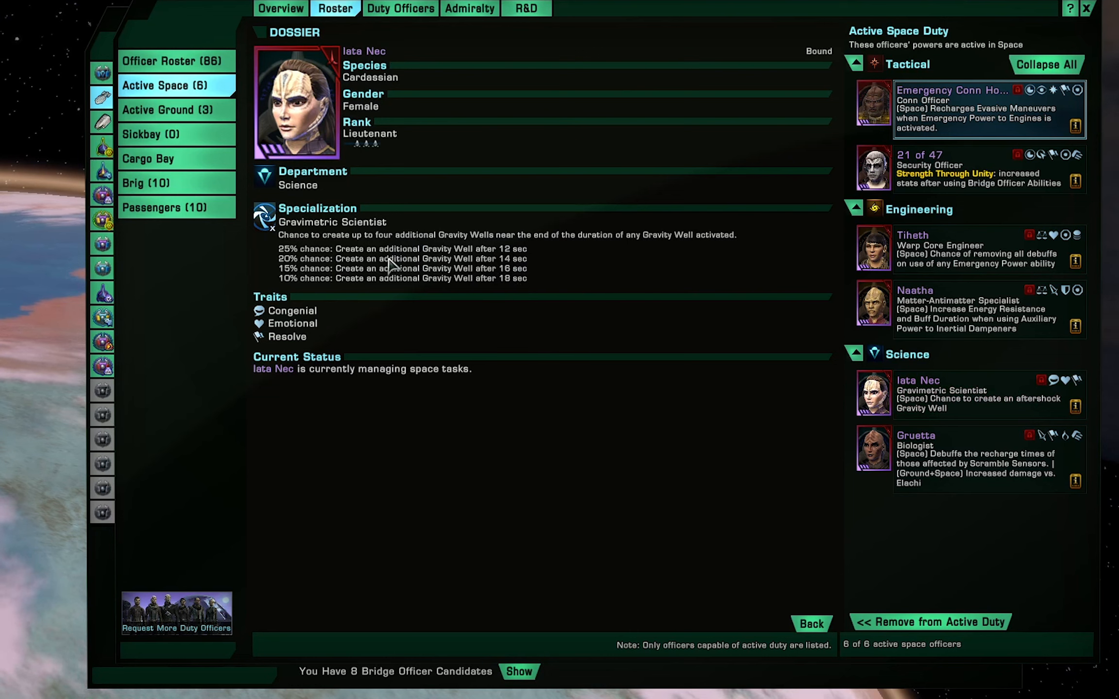
mouse_move(485, 275)
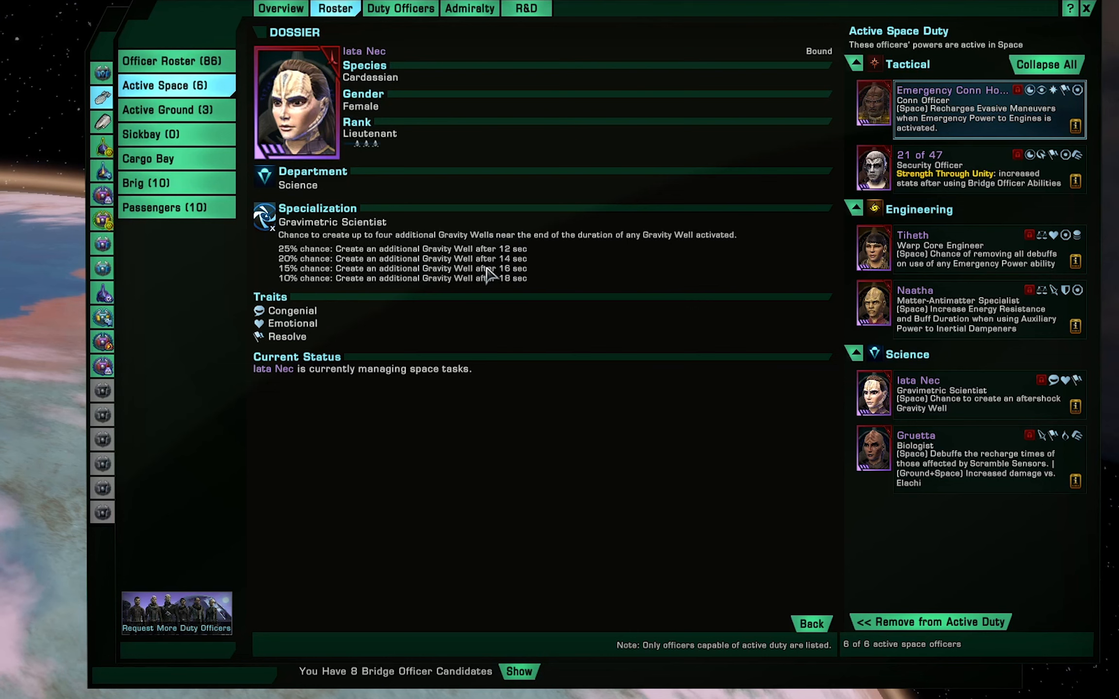
mouse_move(303, 260)
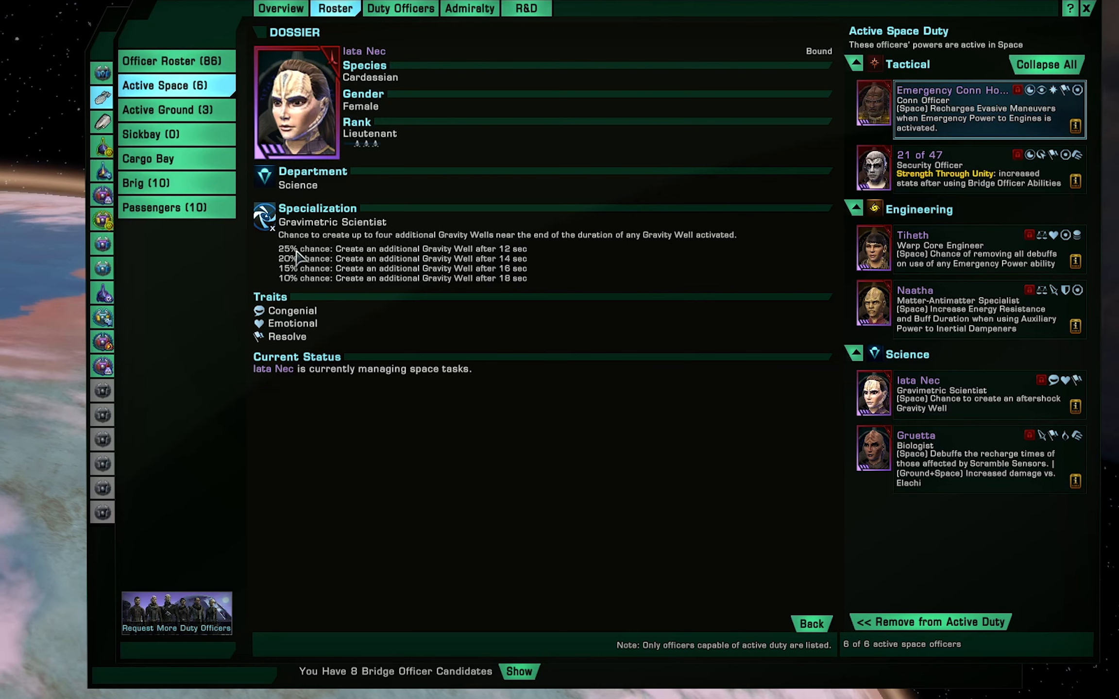
mouse_move(584, 282)
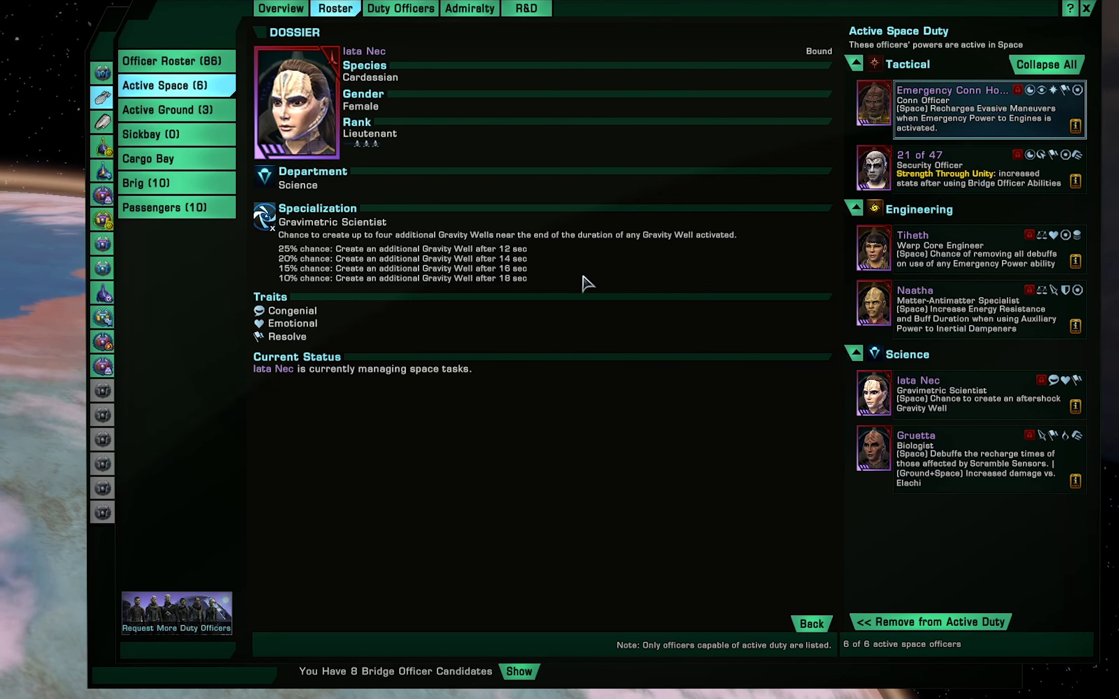
mouse_move(564, 269)
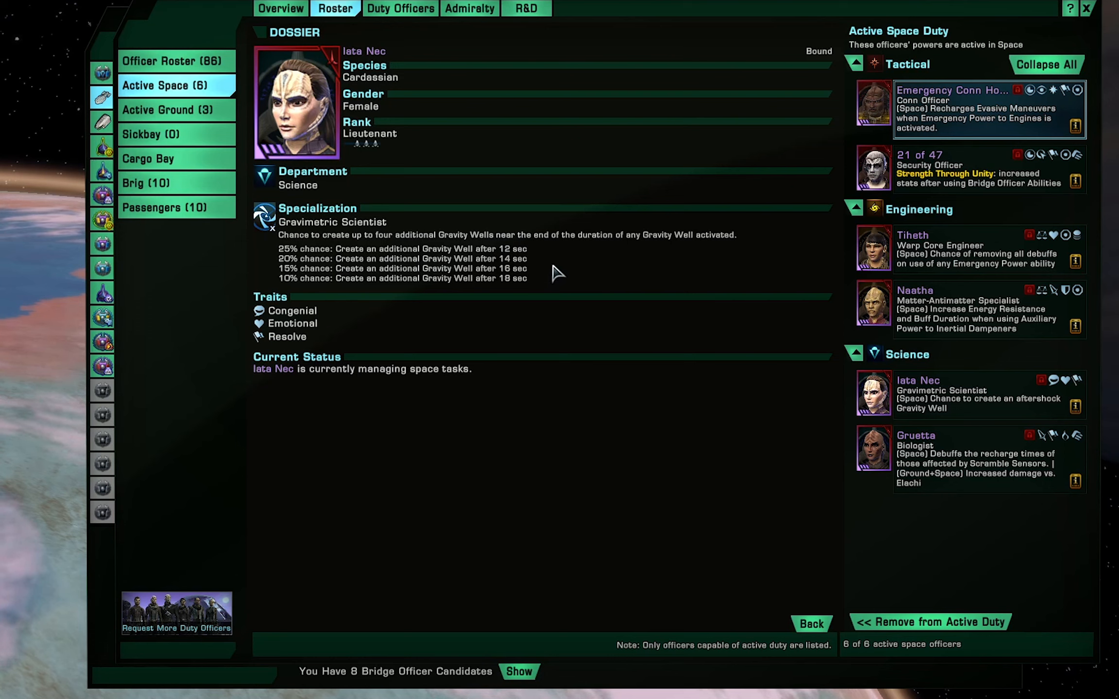
mouse_move(553, 268)
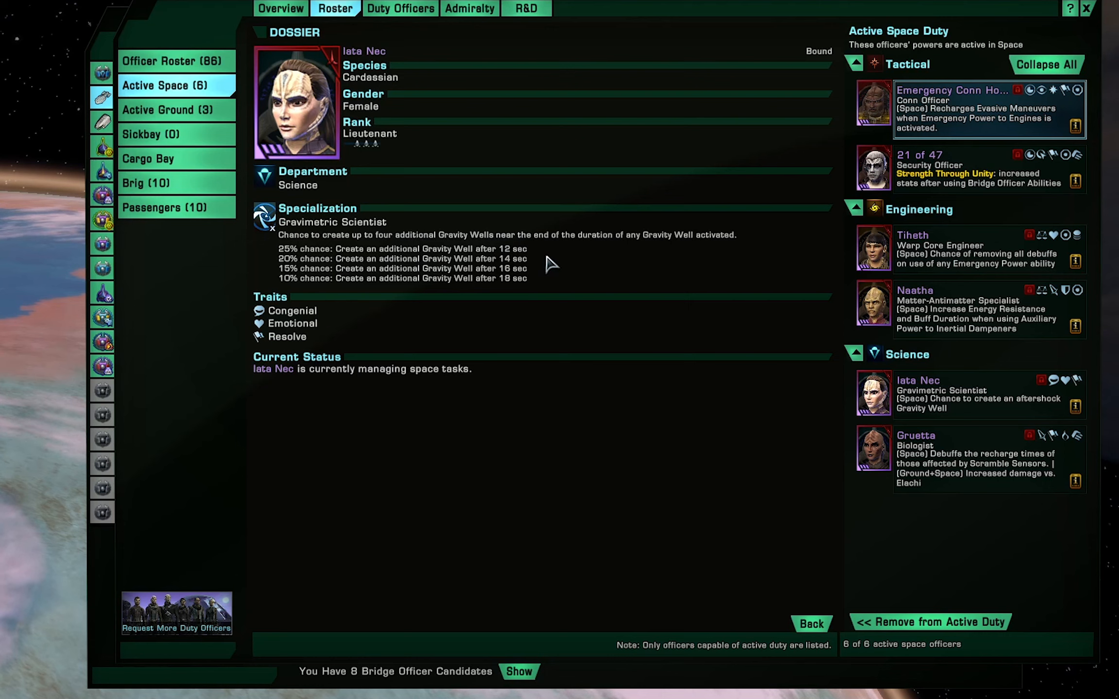
mouse_move(593, 277)
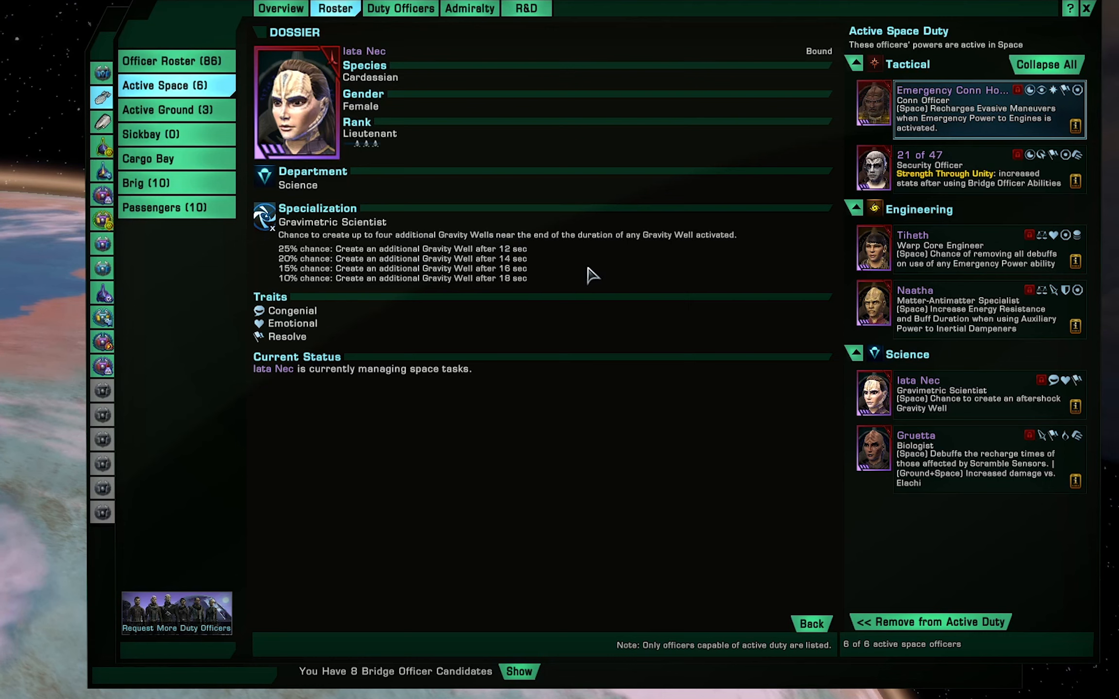
mouse_move(543, 266)
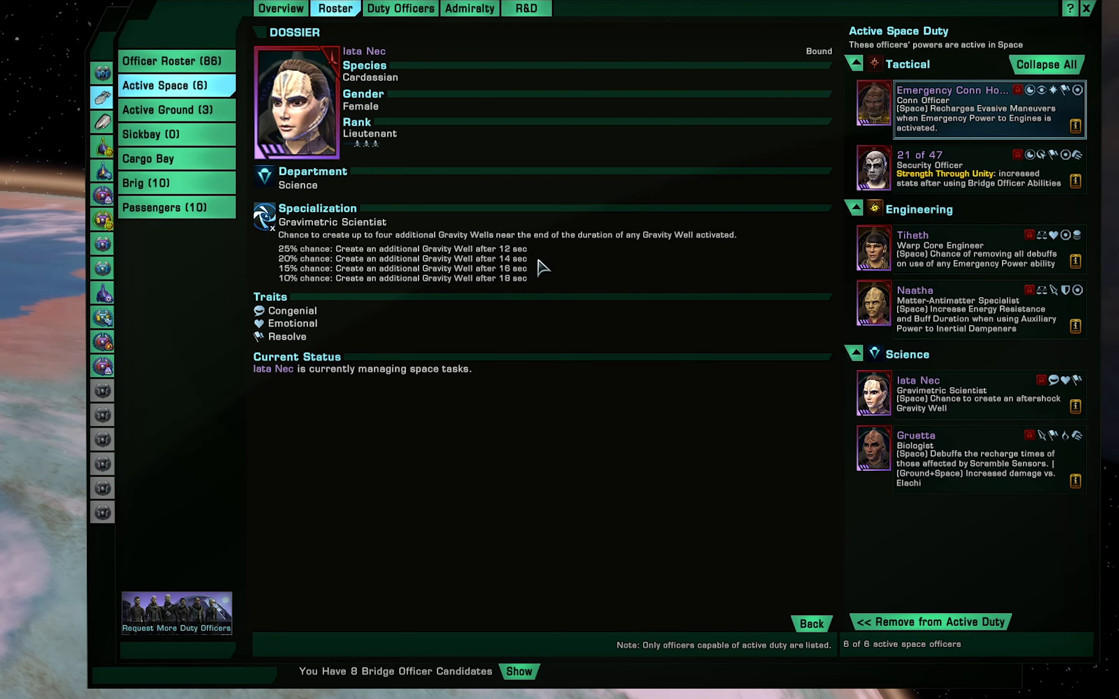
mouse_move(557, 269)
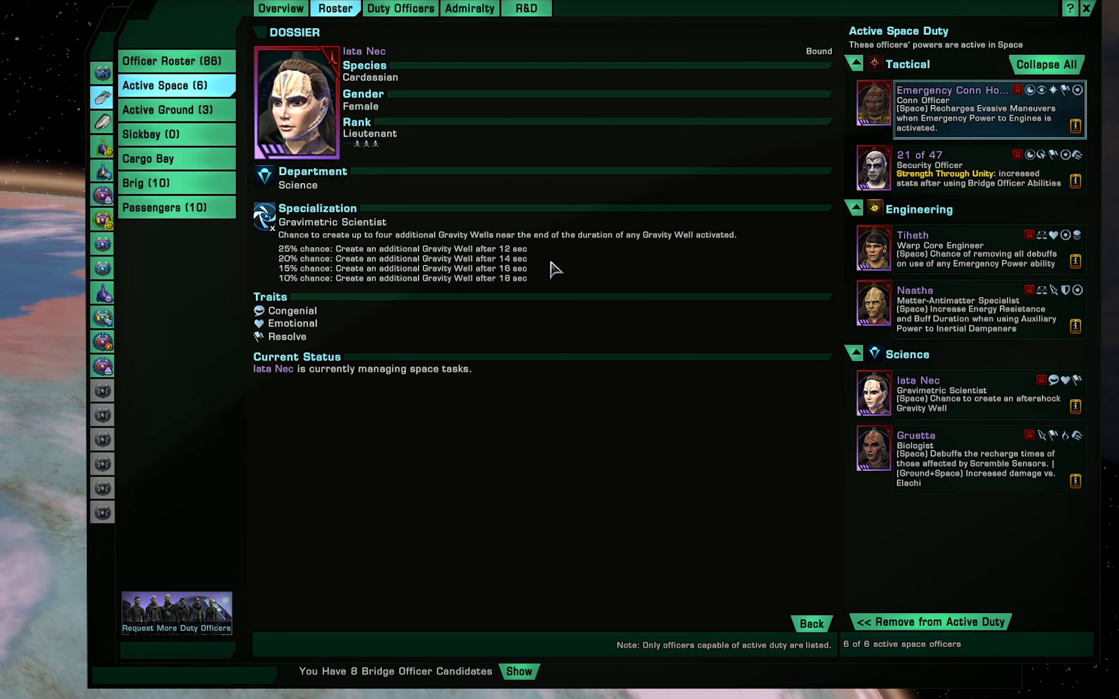
mouse_move(980, 502)
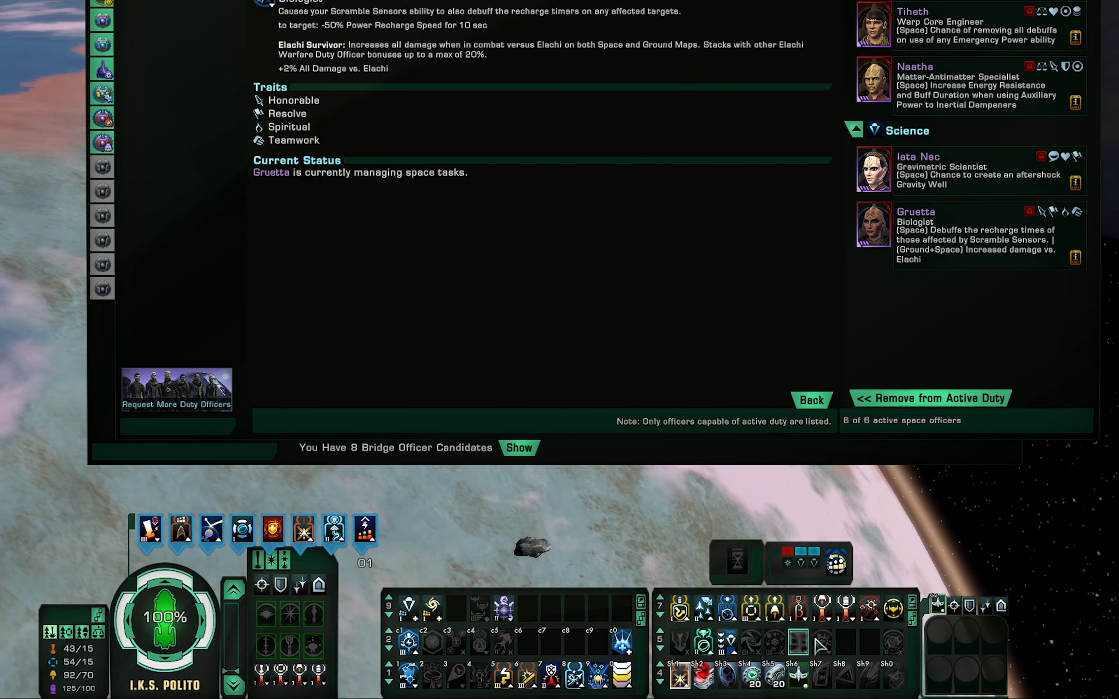
mouse_move(682, 648)
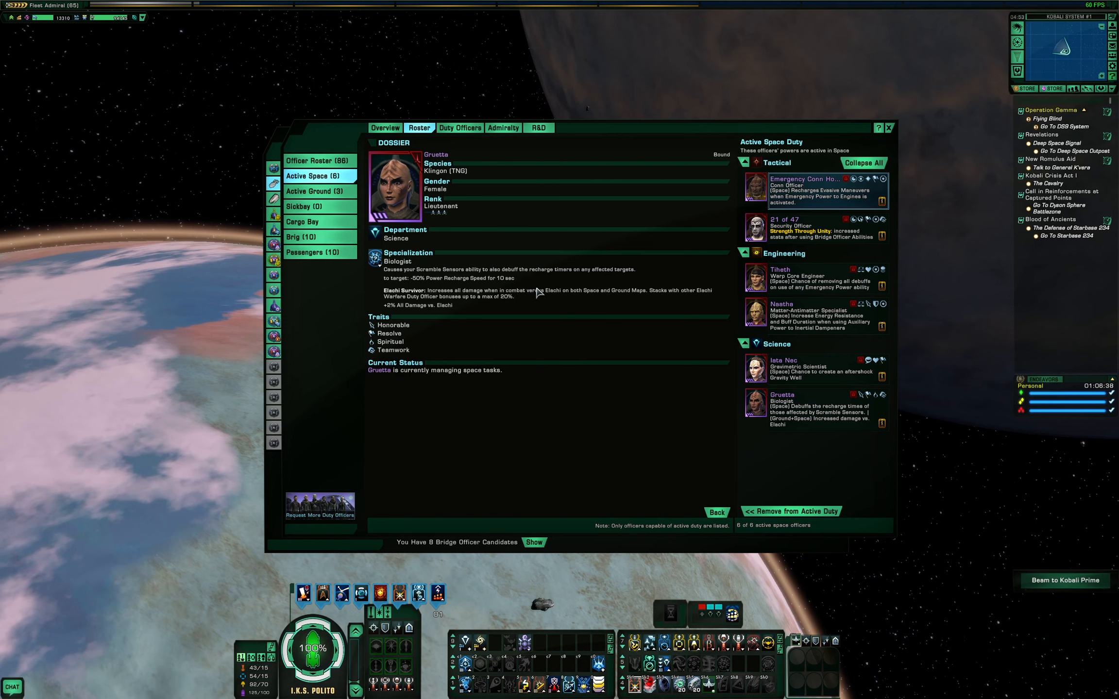
mouse_move(574, 305)
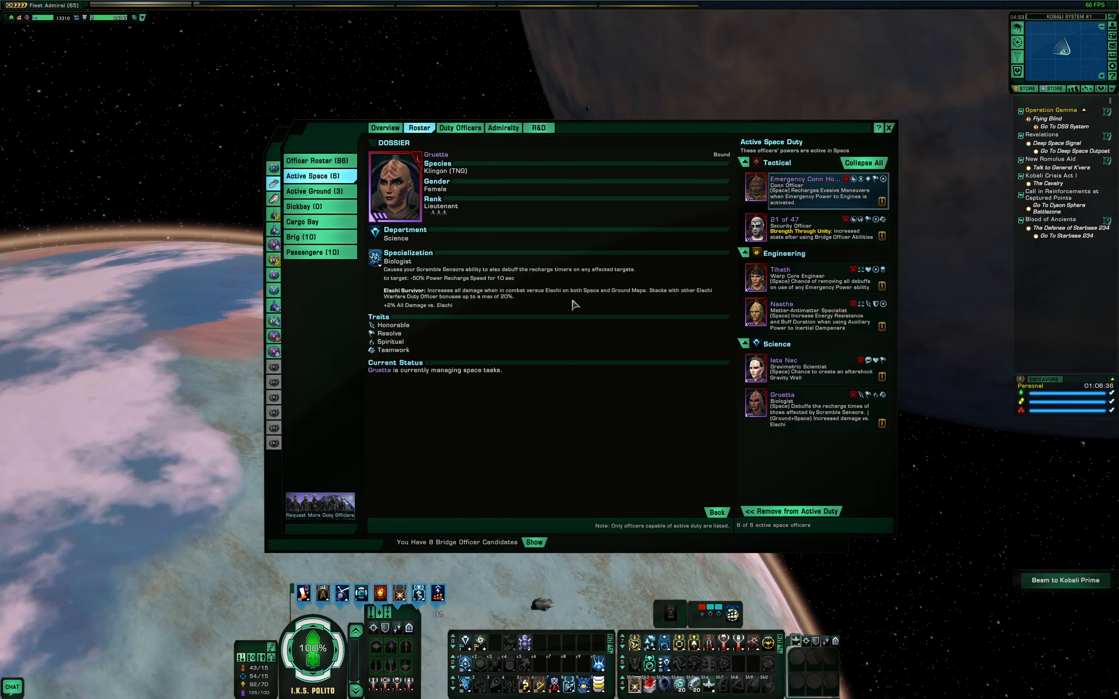
mouse_move(471, 279)
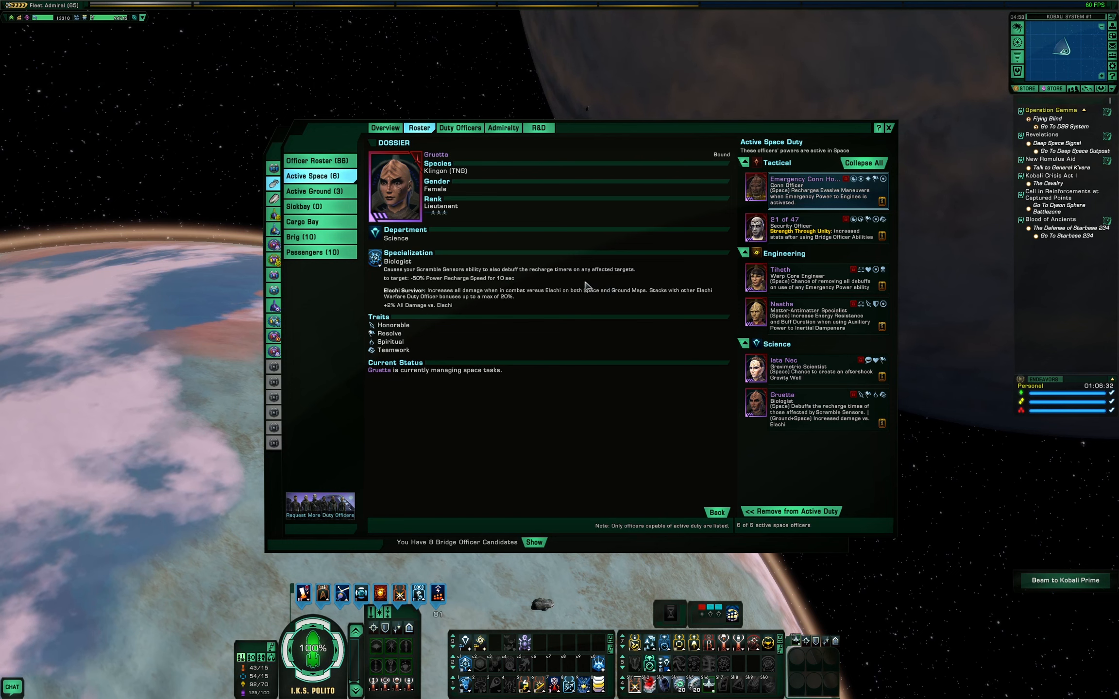
mouse_move(567, 293)
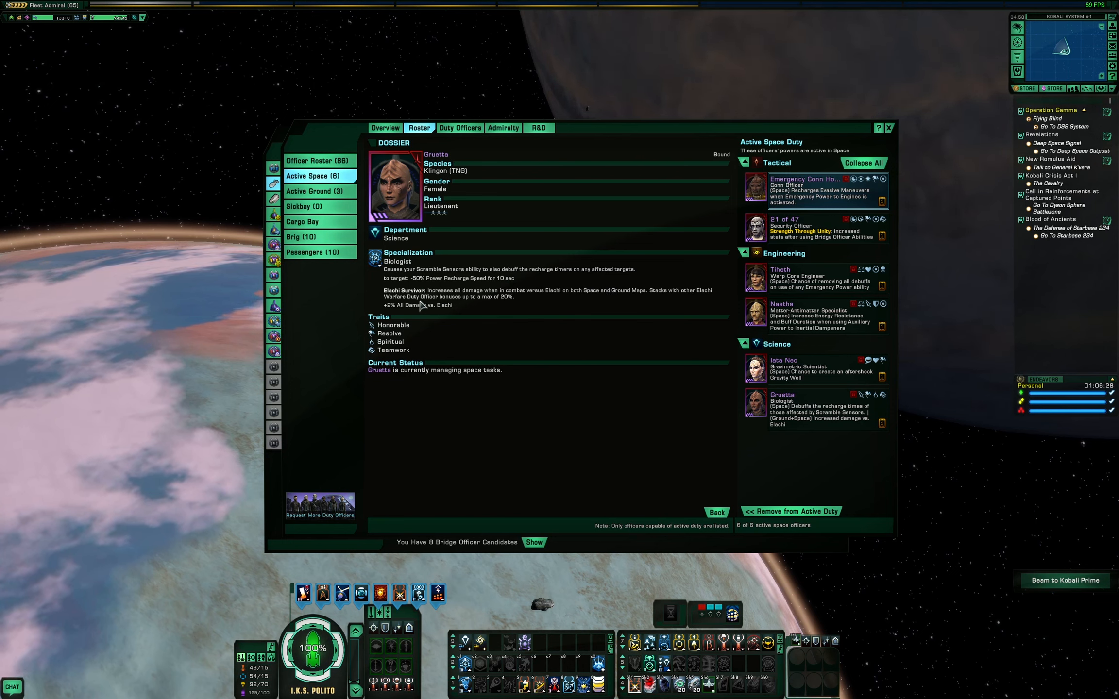
mouse_move(635, 318)
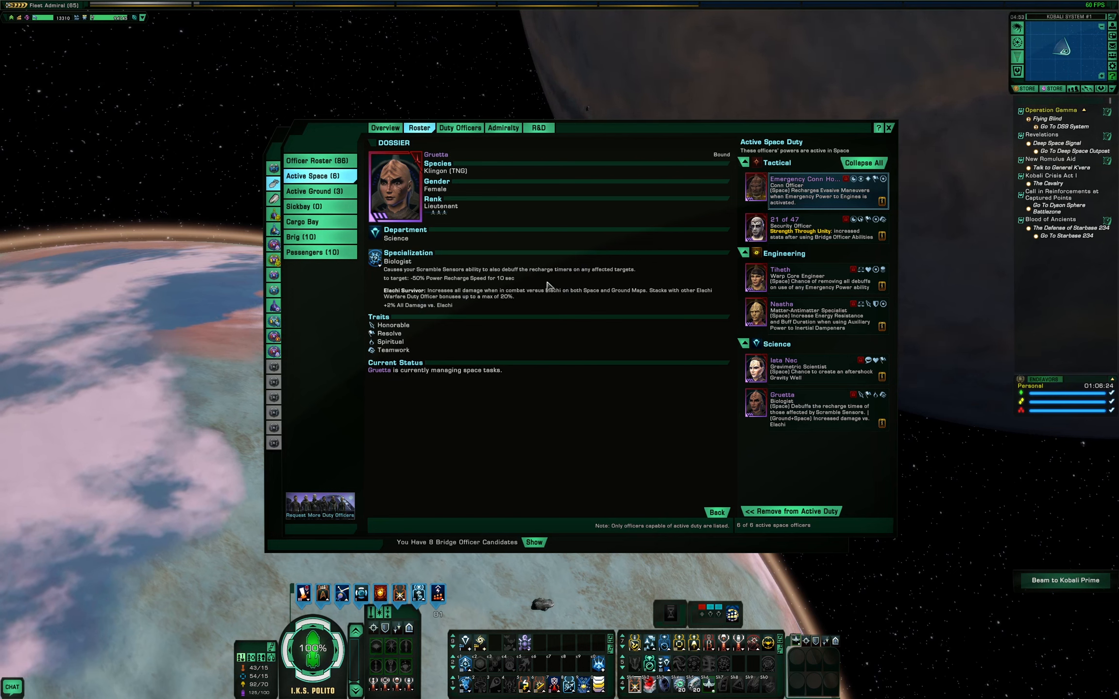
mouse_move(667, 301)
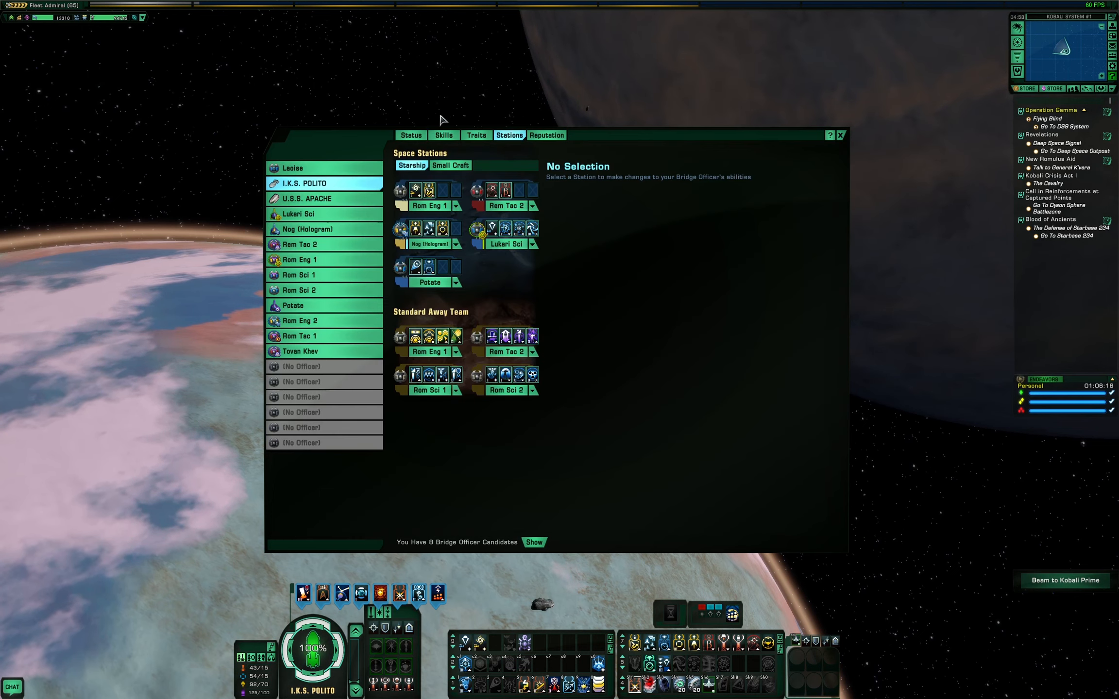
- Show the Polito's status with defense and attack stats, then close the ship window
left_click(410, 135)
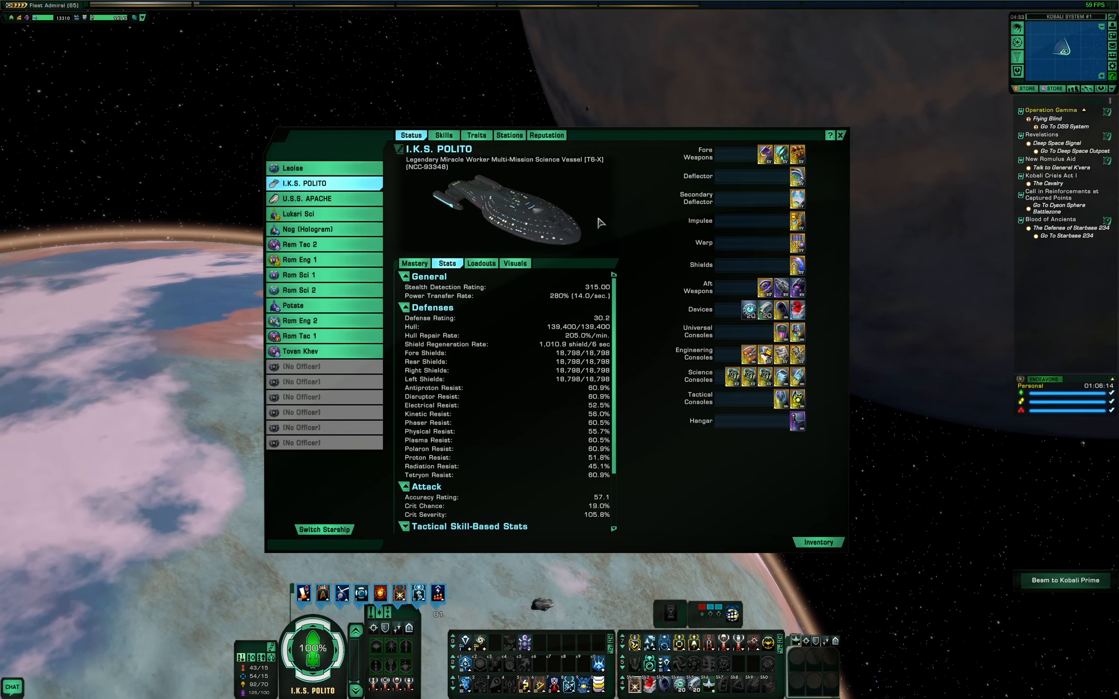
mouse_move(896, 211)
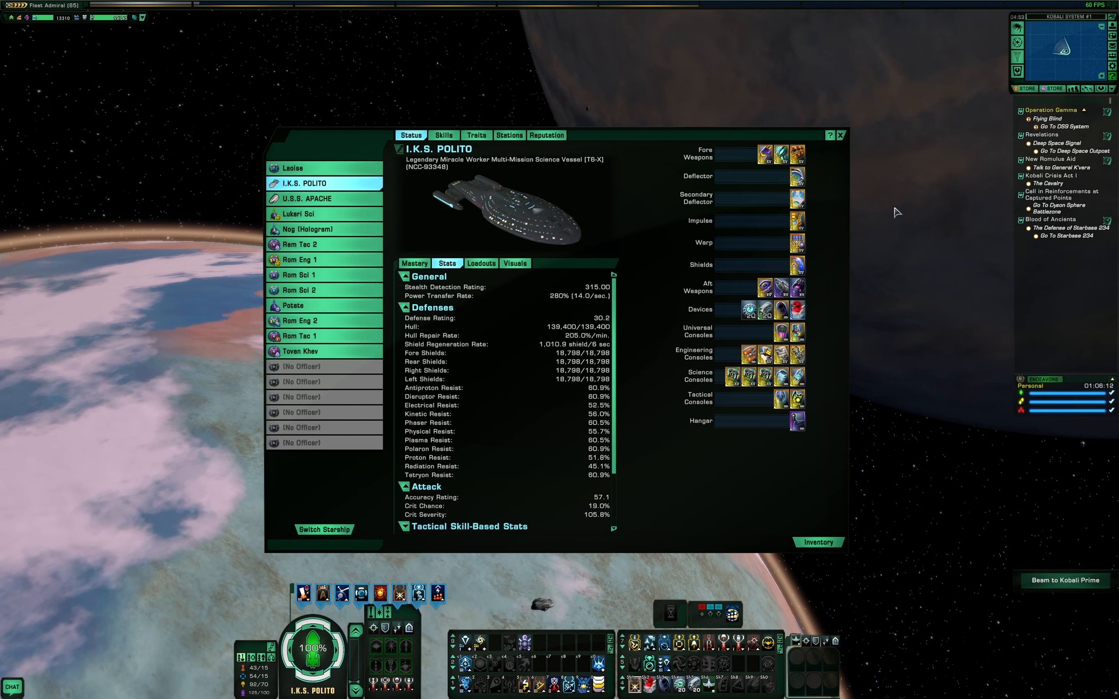
mouse_move(1010, 264)
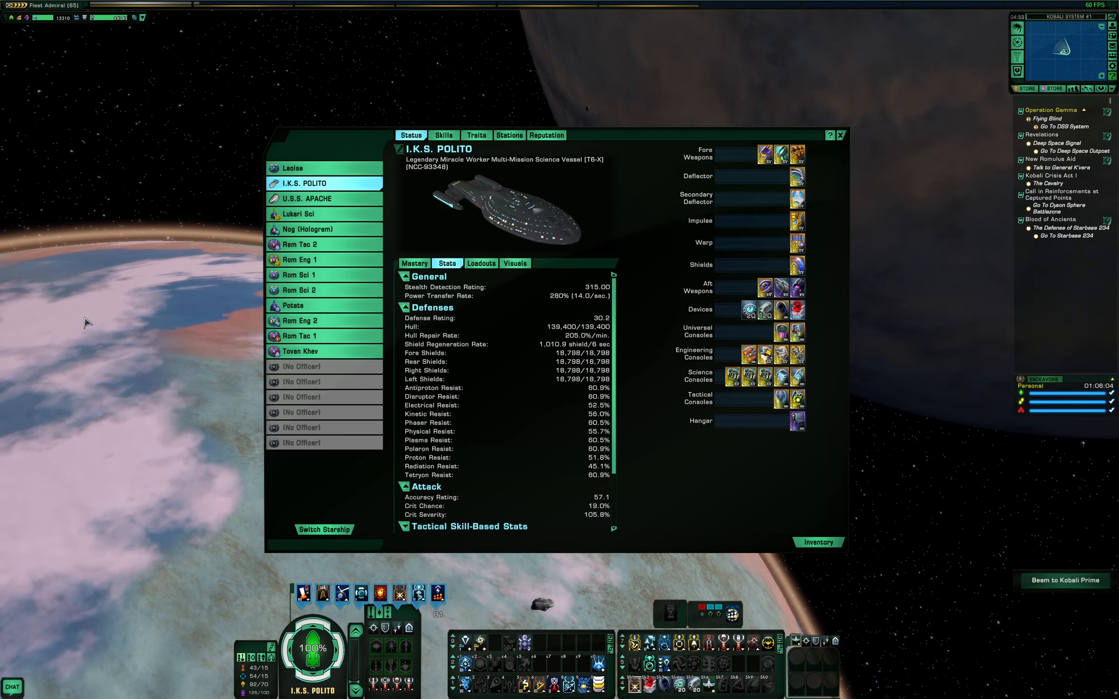
mouse_move(106, 348)
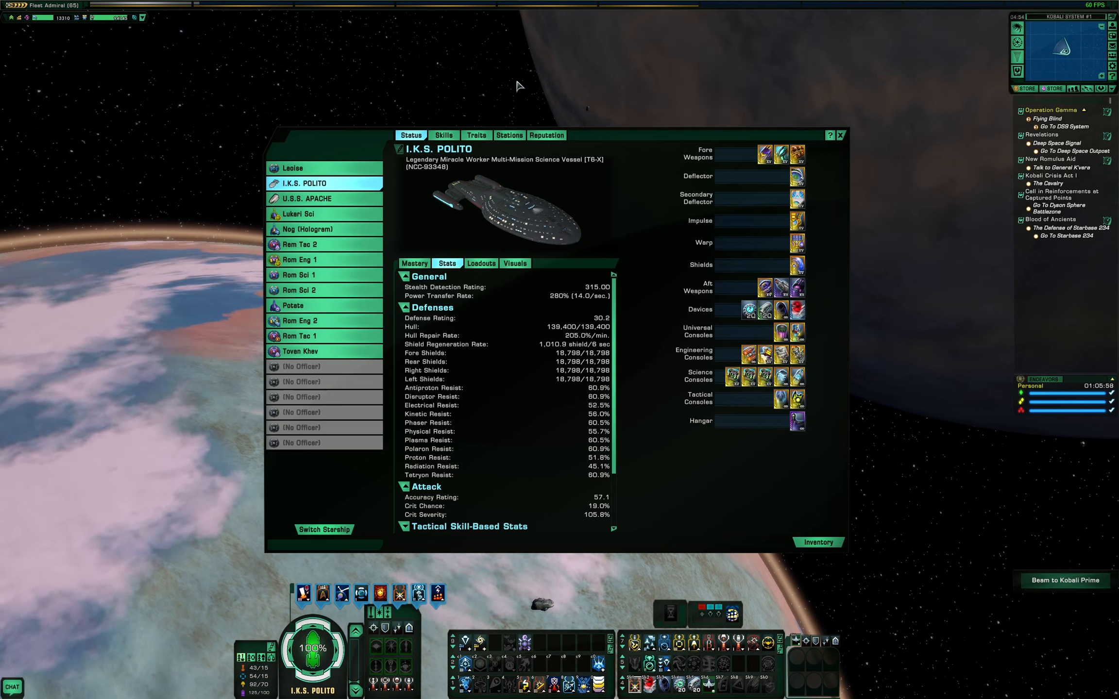
left_click(840, 135)
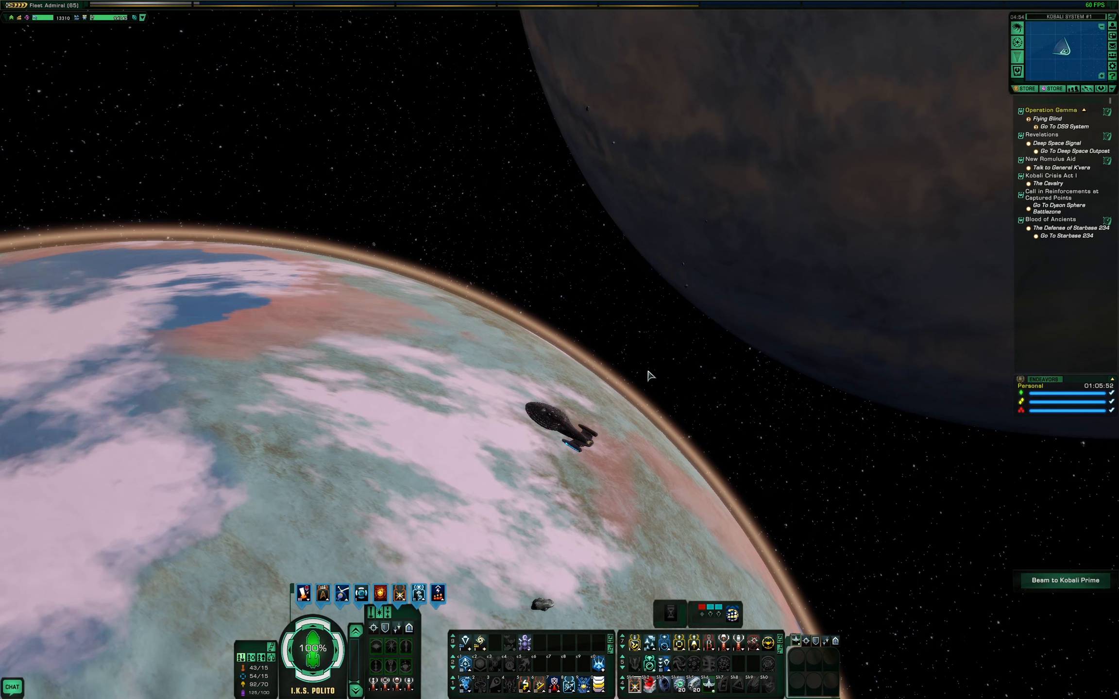
mouse_move(635, 388)
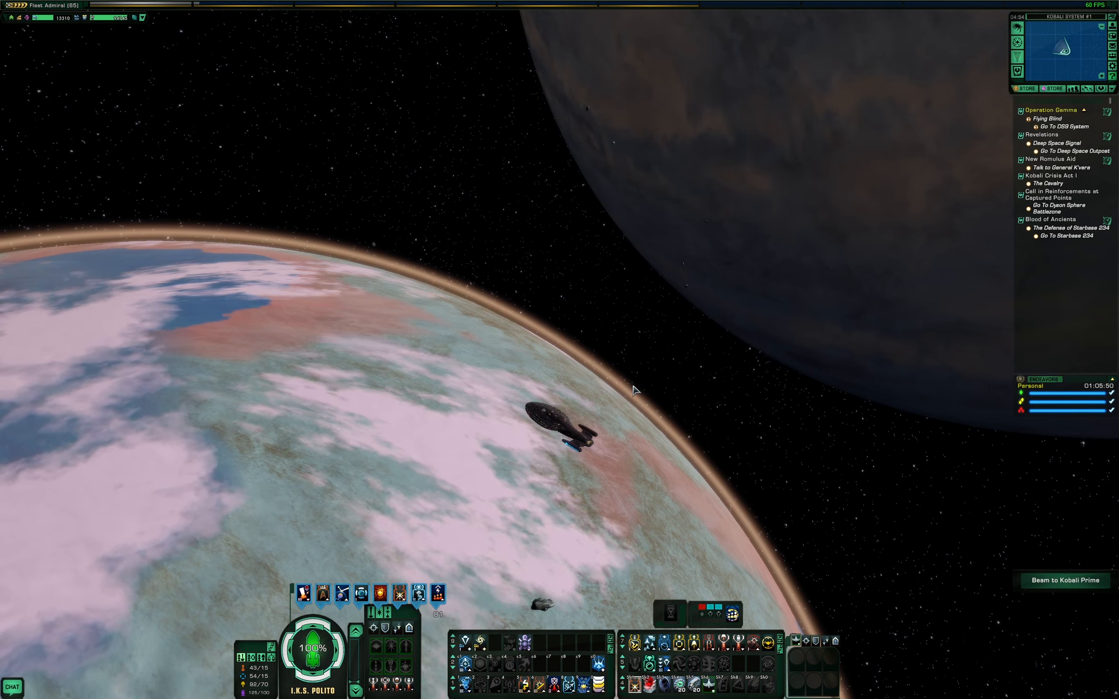